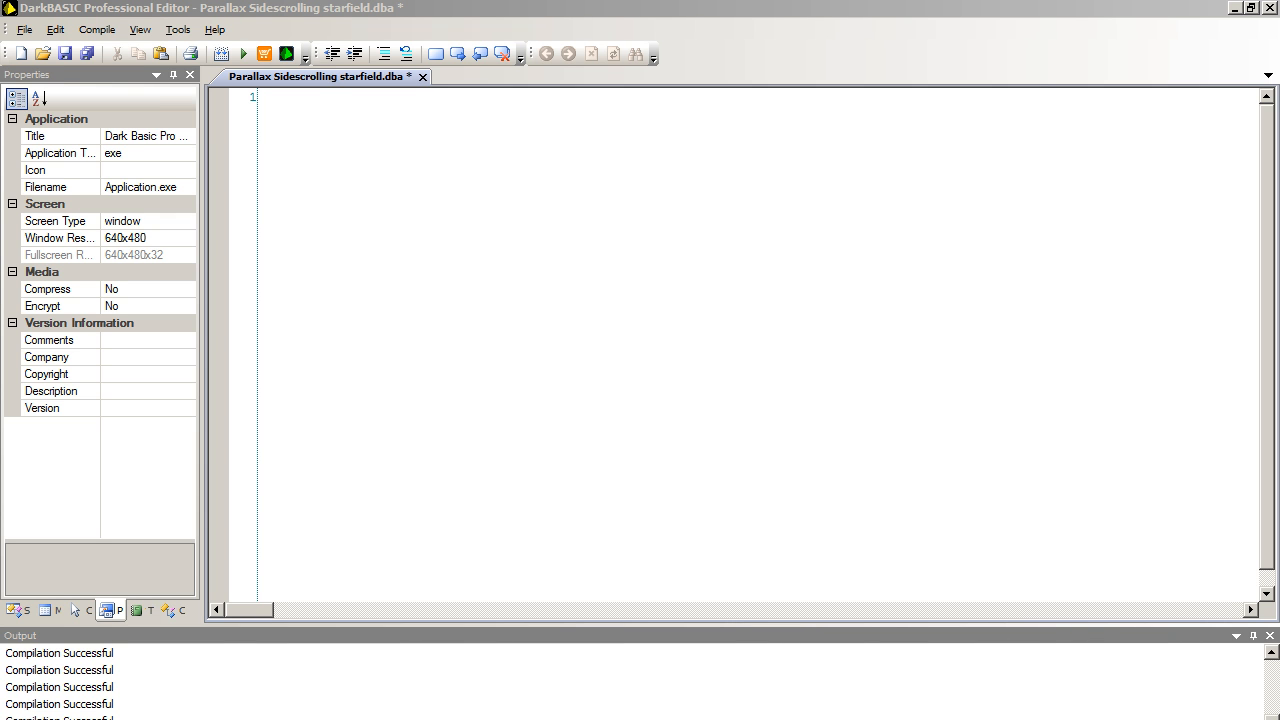
{"action": "mouse_move", "coordinate": [998, 428]}
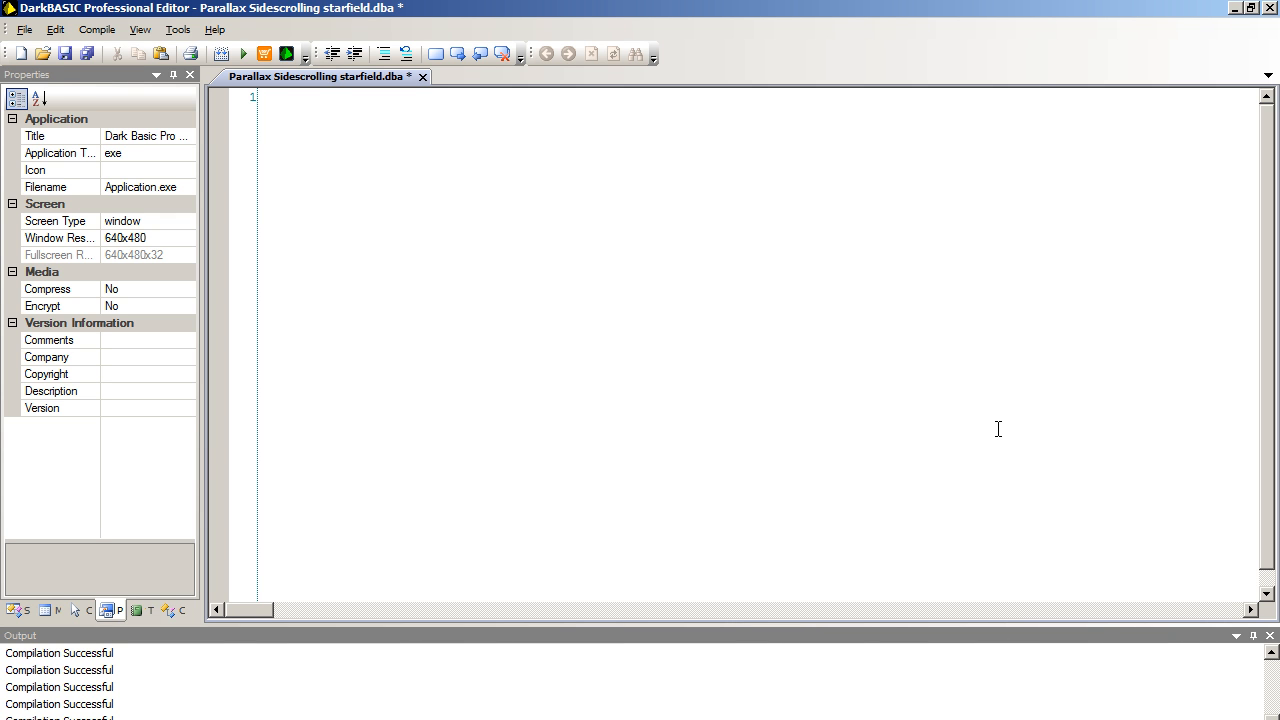
- Write the settings StarAmount = 1000, xres = 800 and yres = 600 on the first three lines
{"action": "left_click", "coordinate": [284, 96]}
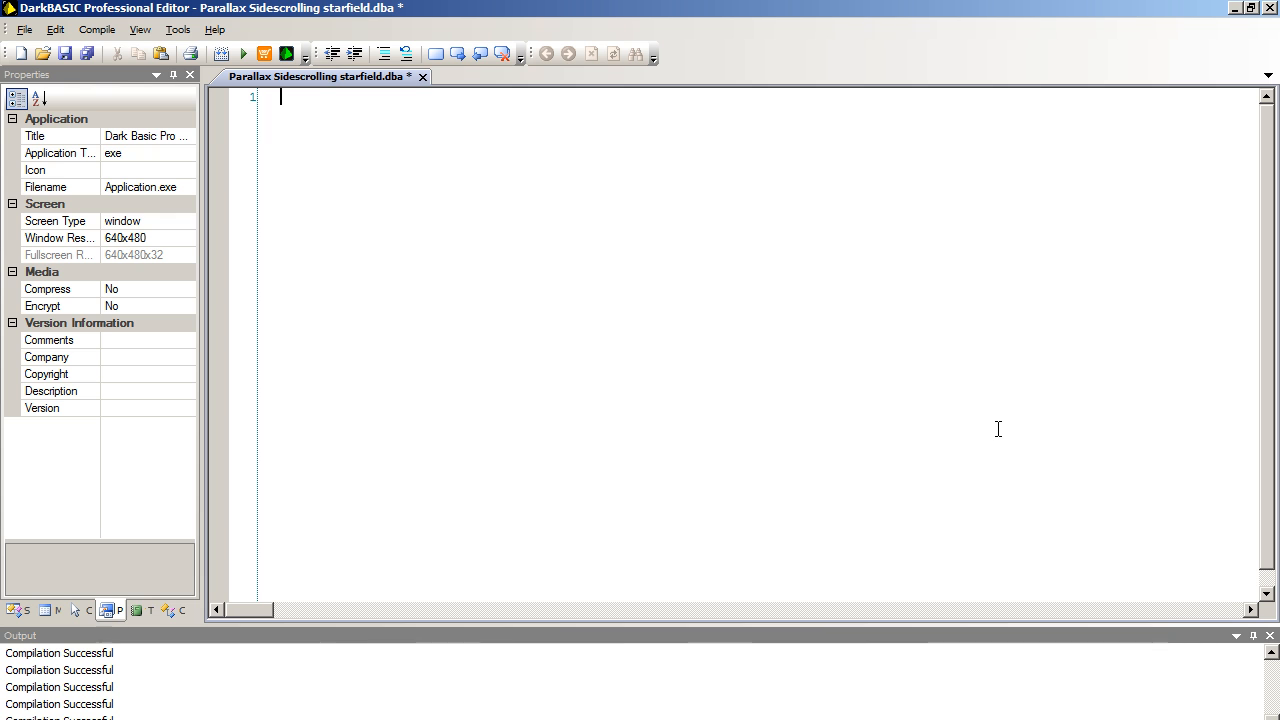
{"action": "mouse_move", "coordinate": [814, 316]}
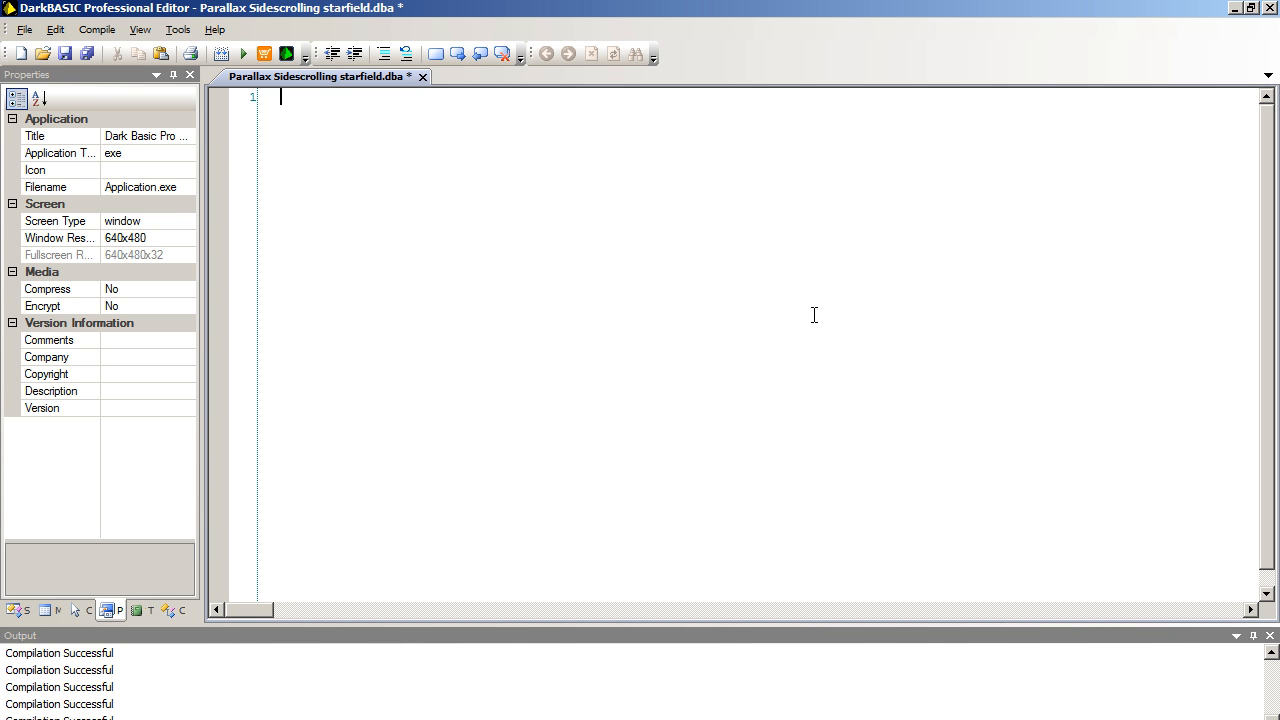
{"action": "type", "text": "StarAmoun"}
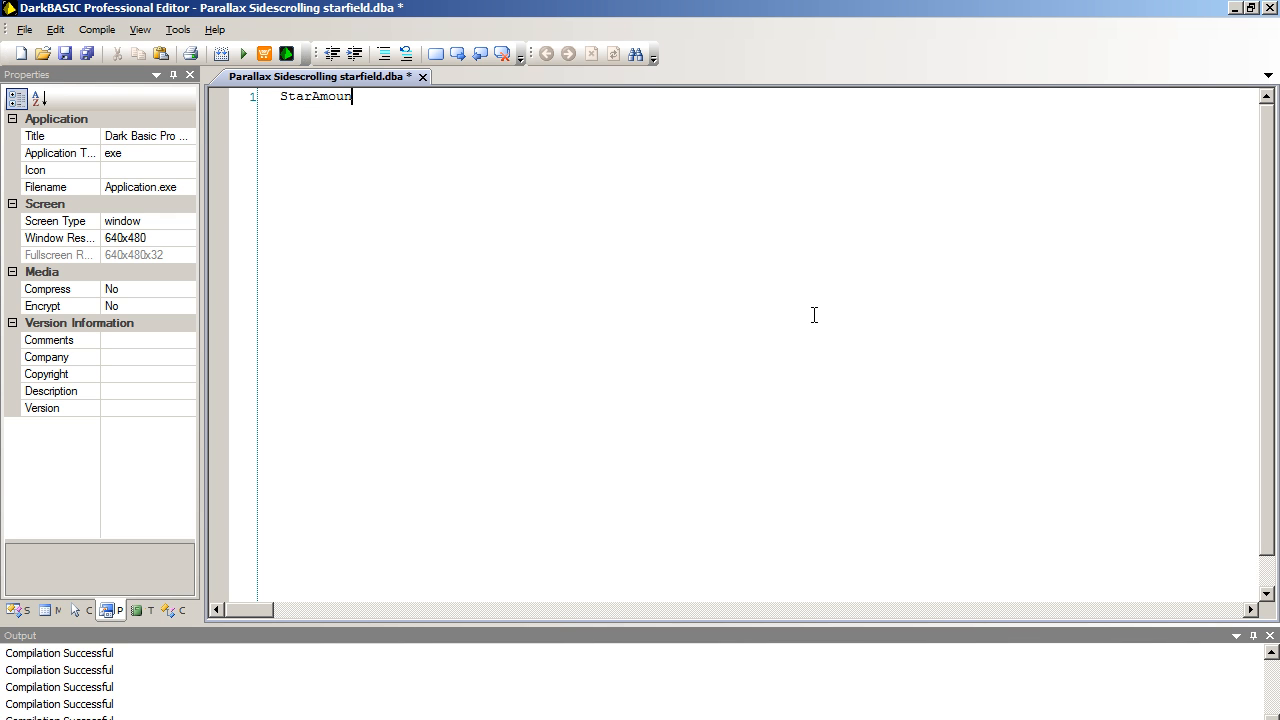
{"action": "type", "text": "t = 1000"}
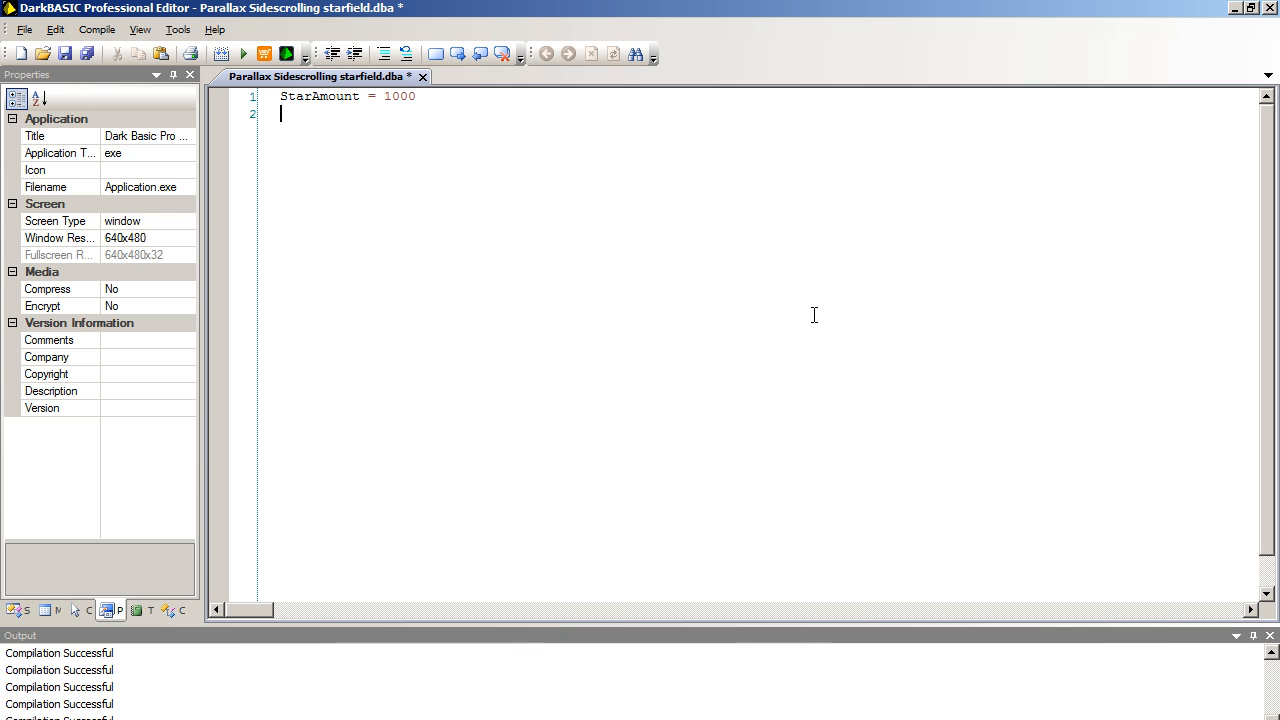
{"action": "type", "text": "xres ="}
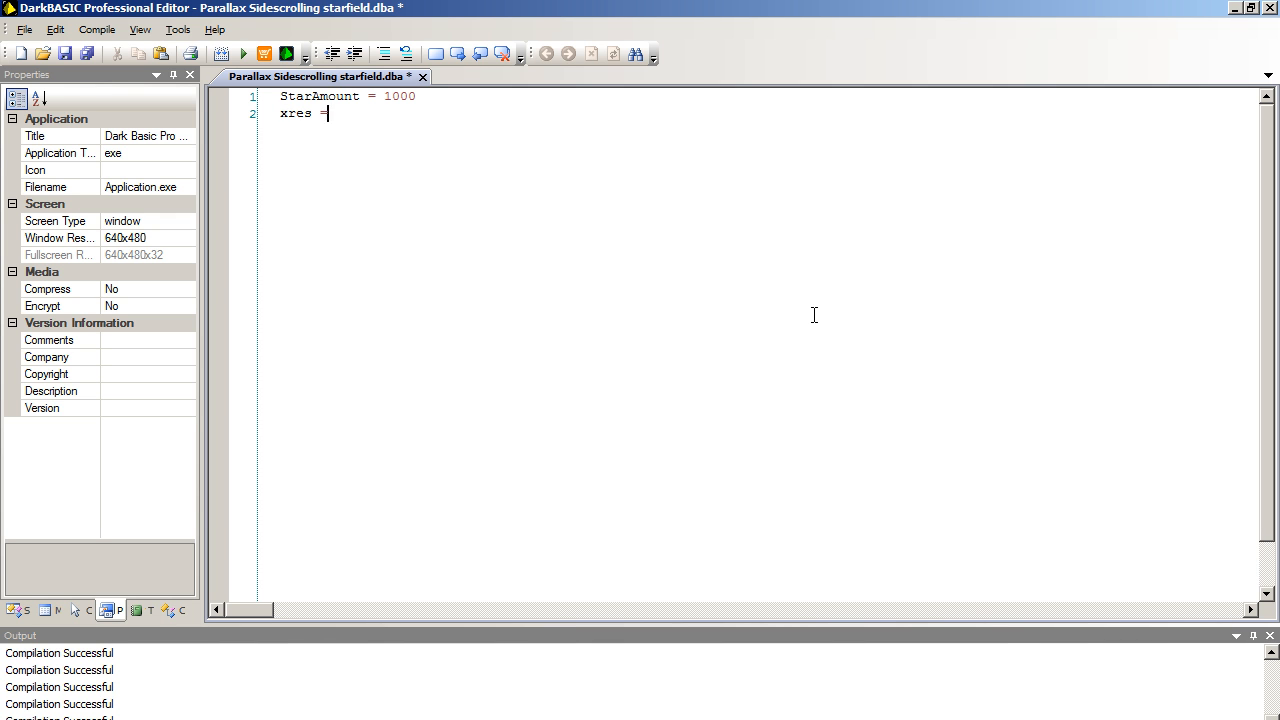
{"action": "type", "text": "800"}
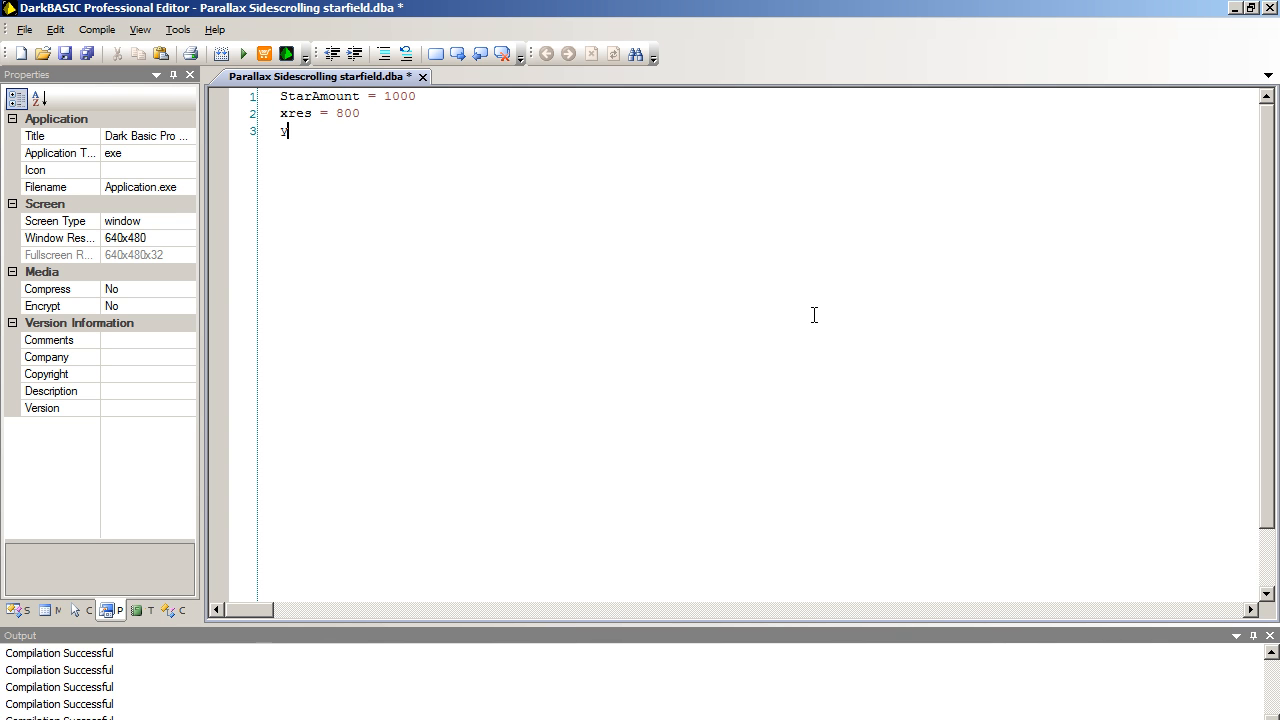
{"action": "type", "text": "res"}
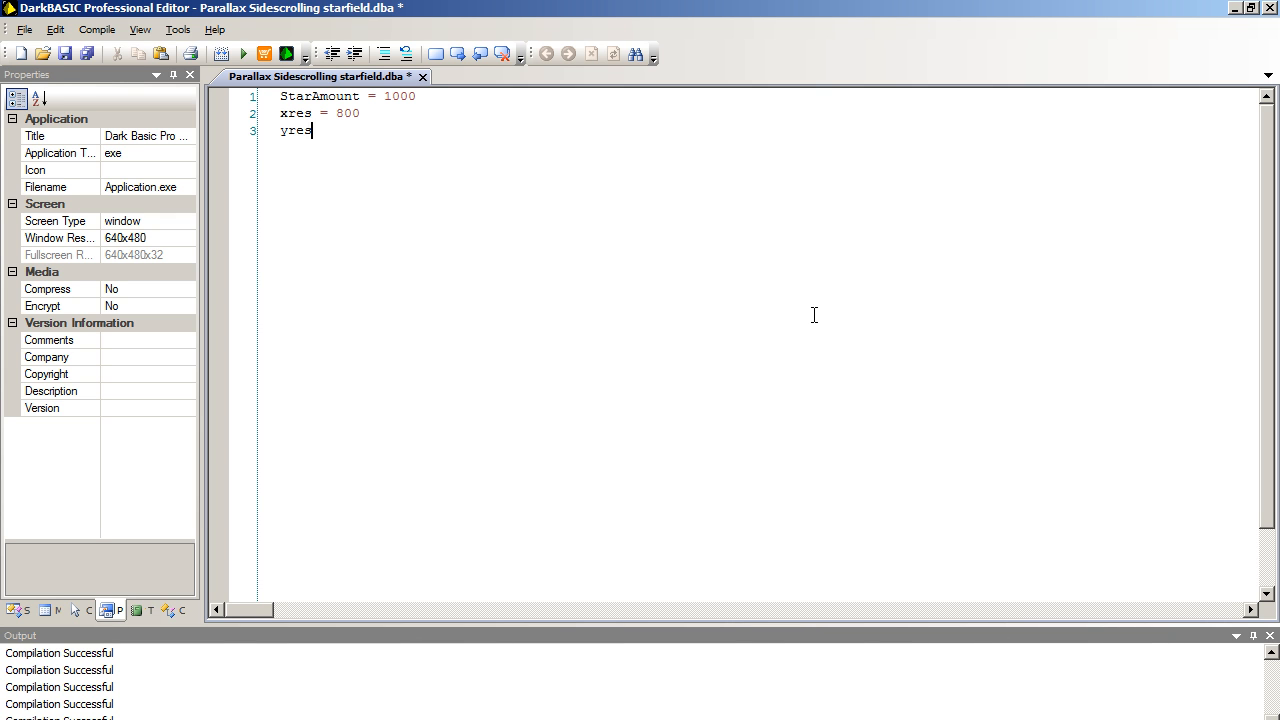
{"action": "type", "text": "="}
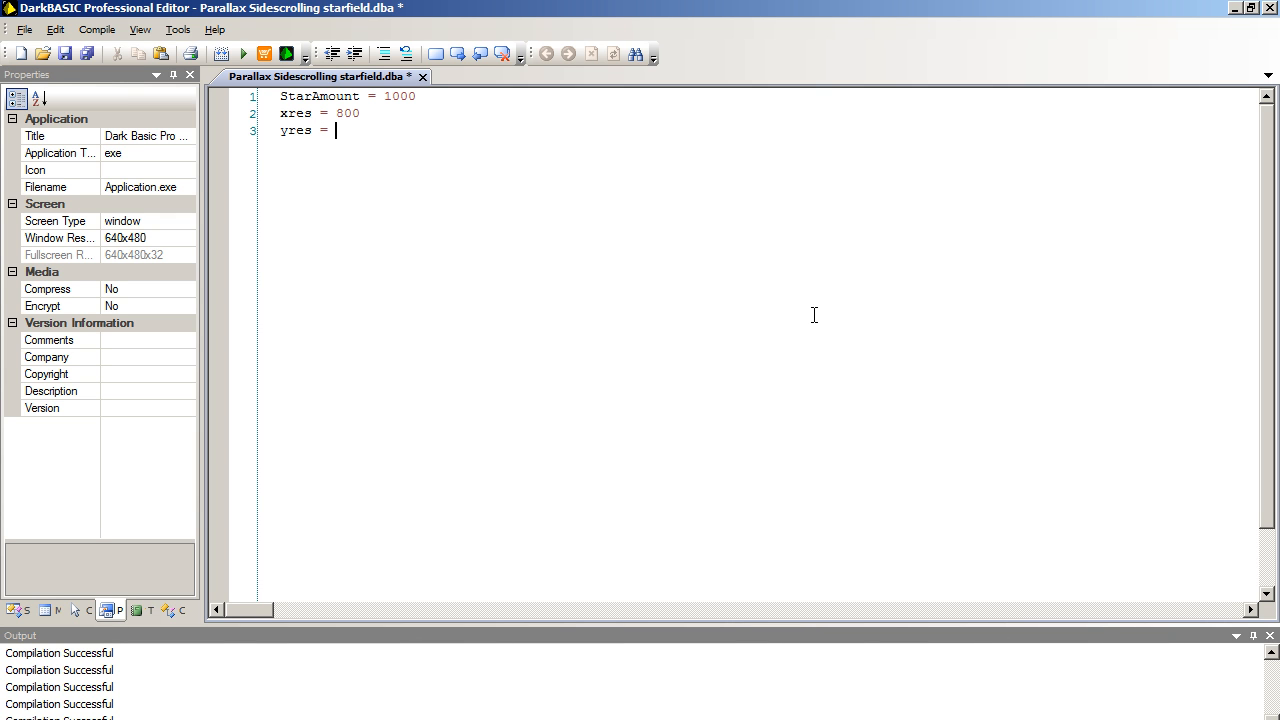
{"action": "type", "text": "600"}
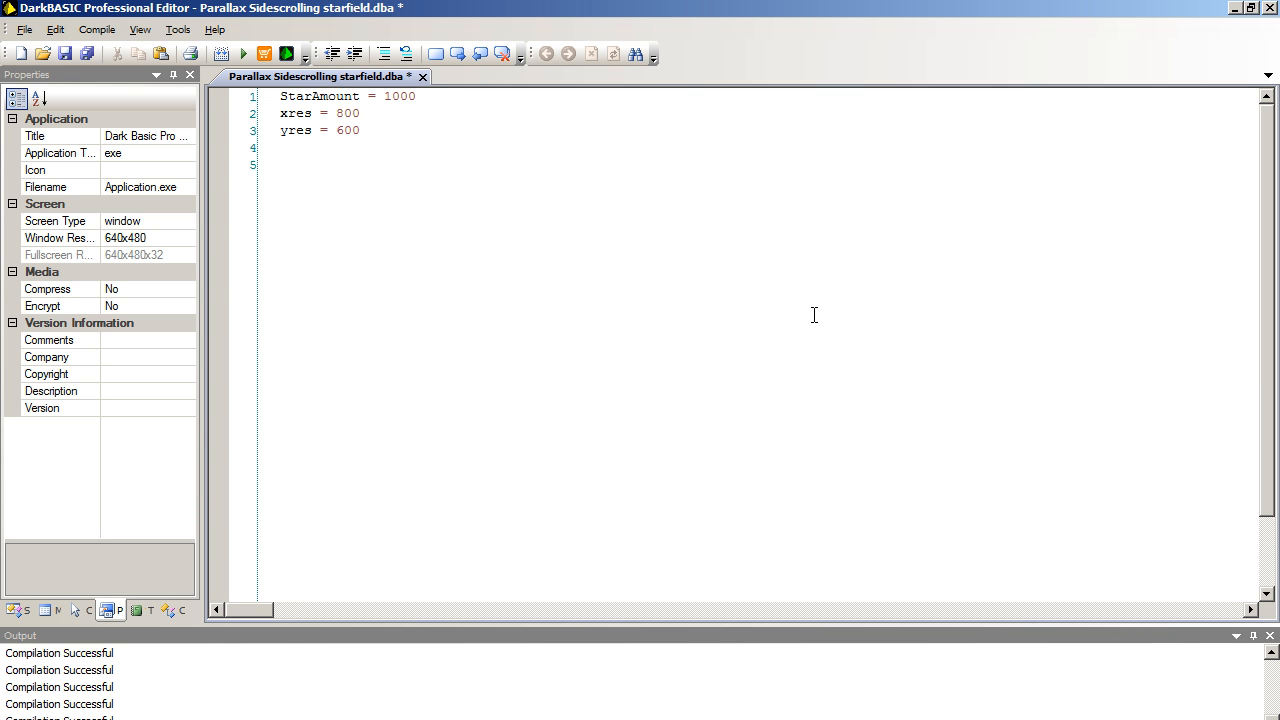
- Write 'type StarField' with fields x, y, speed and close it with endtype
{"action": "type", "text": "tyep"}
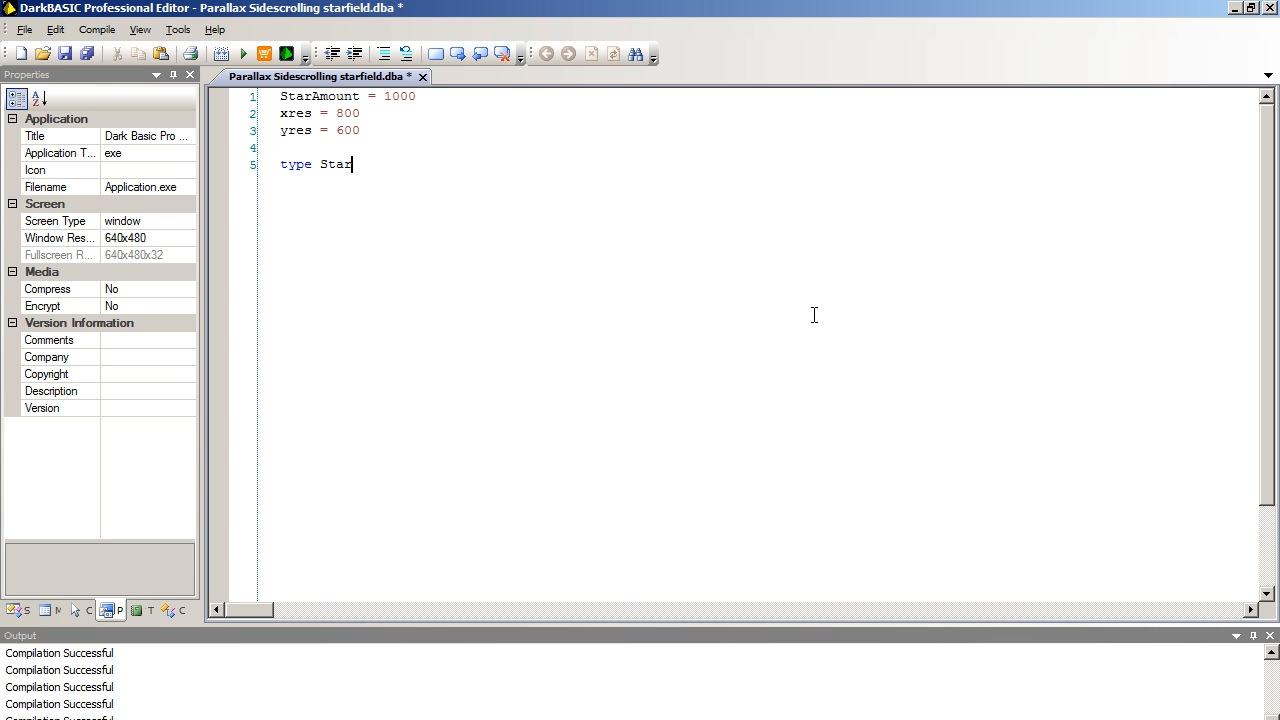
{"action": "type", "text": "Field"}
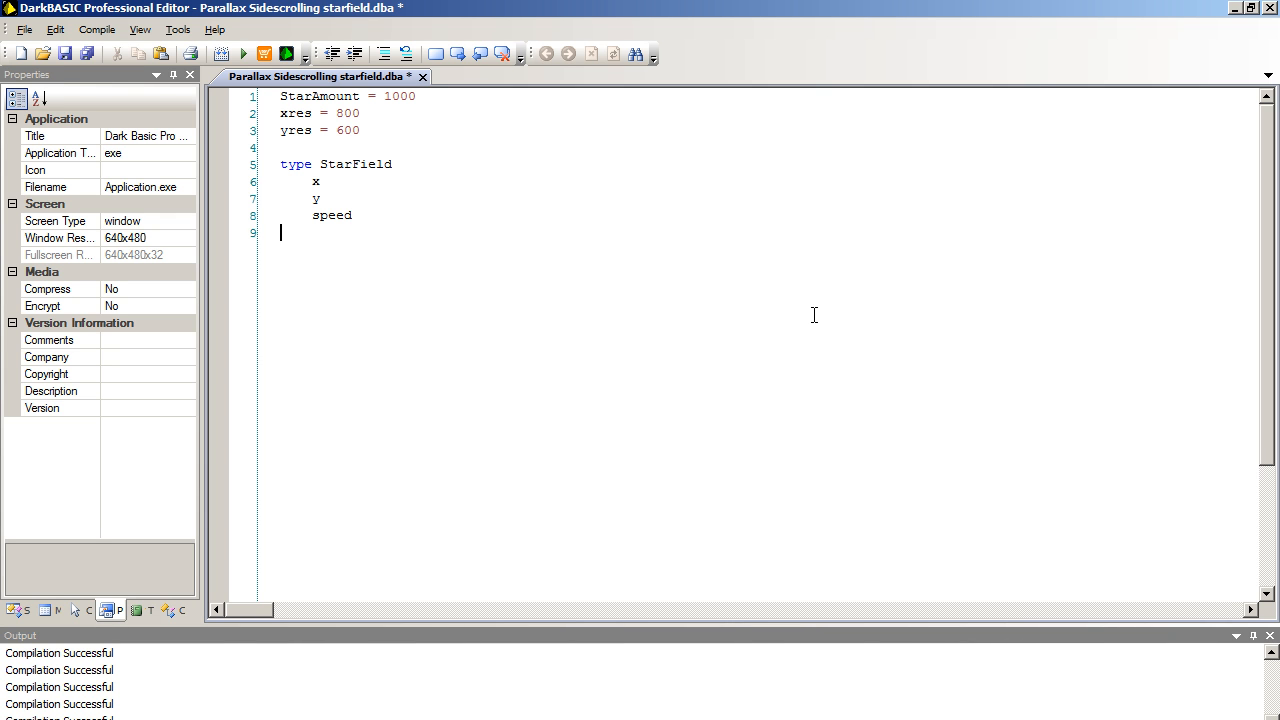
{"action": "type", "text": "en"}
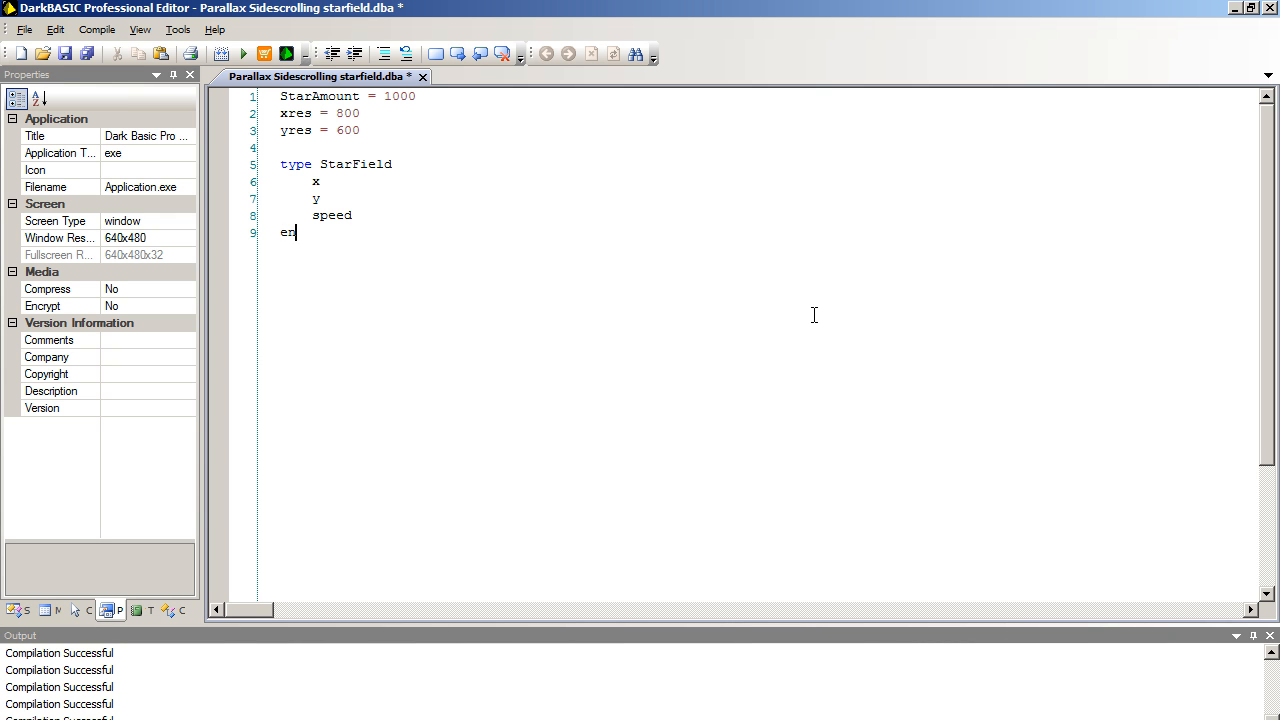
{"action": "type", "text": "dtype"}
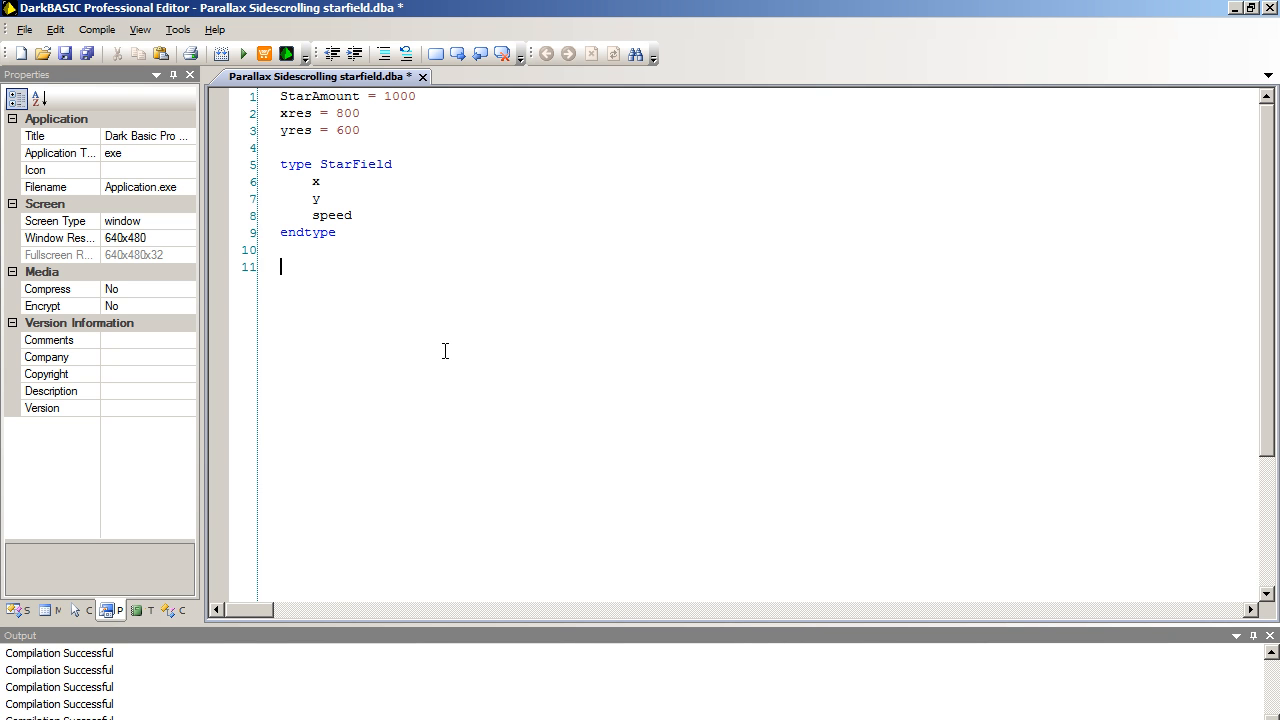
- Write 'dim stars(StarAmount) as StarField' on line 11 and move to a new line
{"action": "type", "text": "dim"}
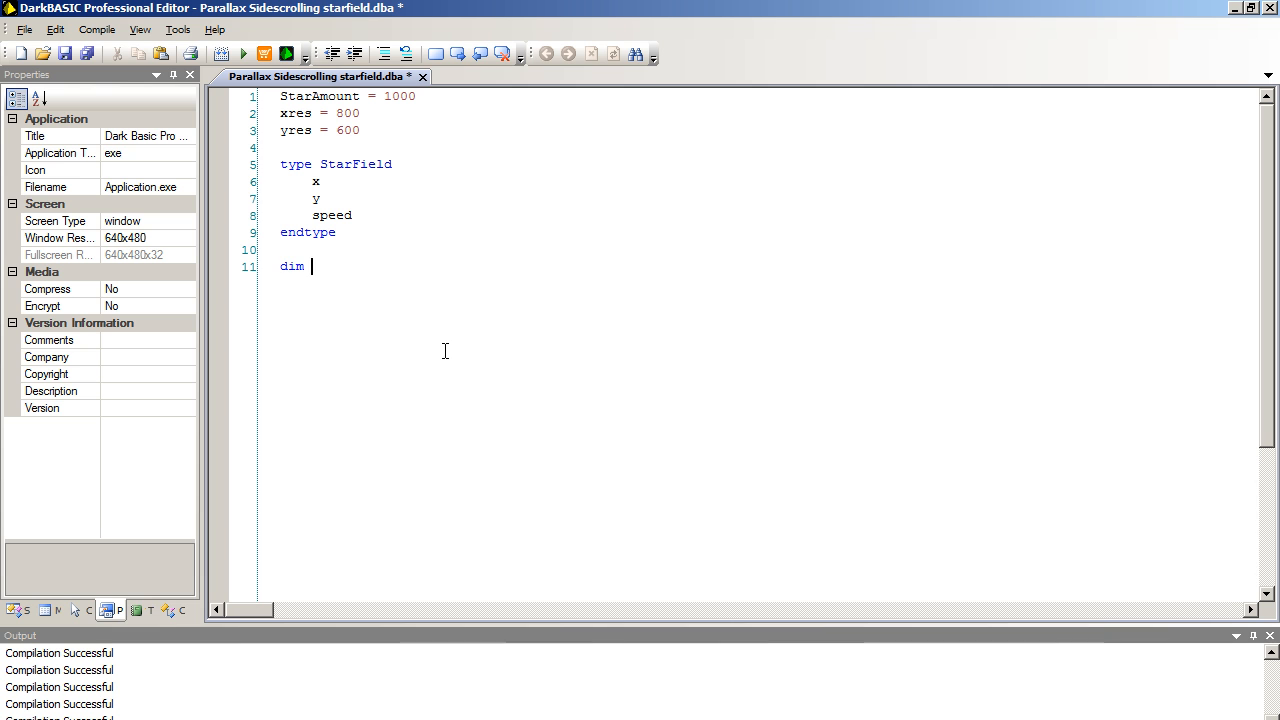
{"action": "type", "text": "stars ("}
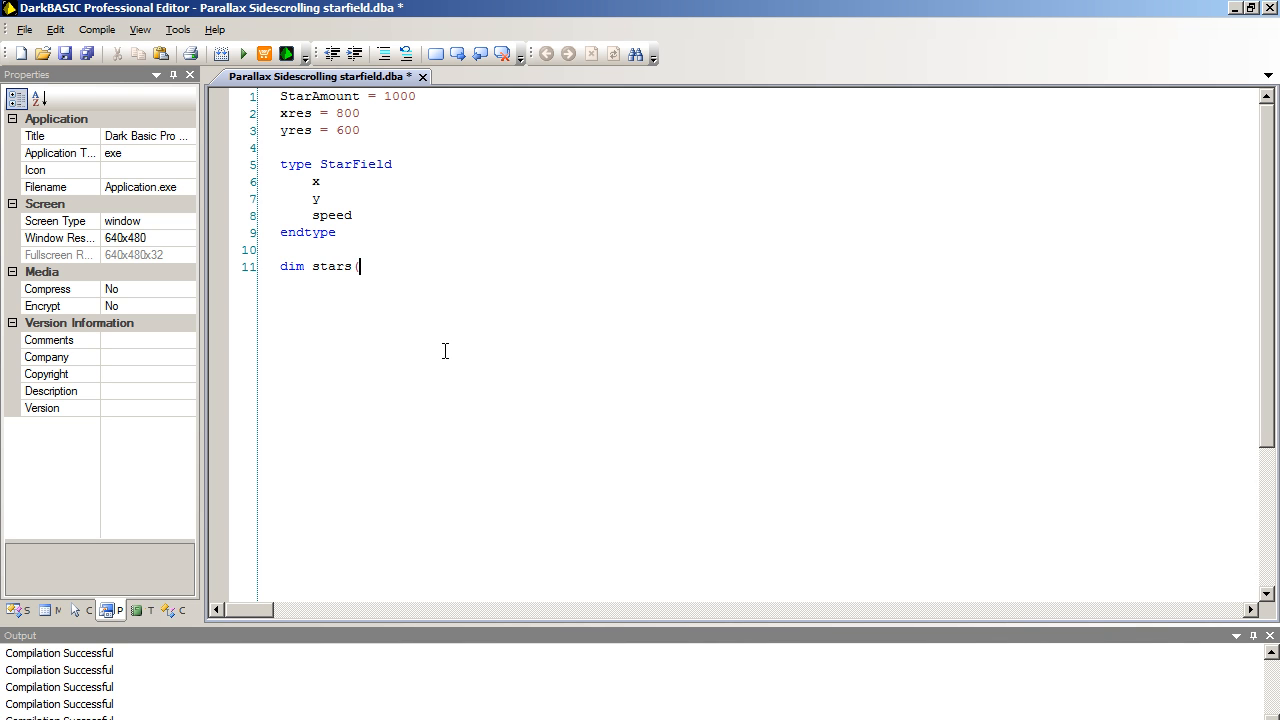
{"action": "type", "text": "Star"}
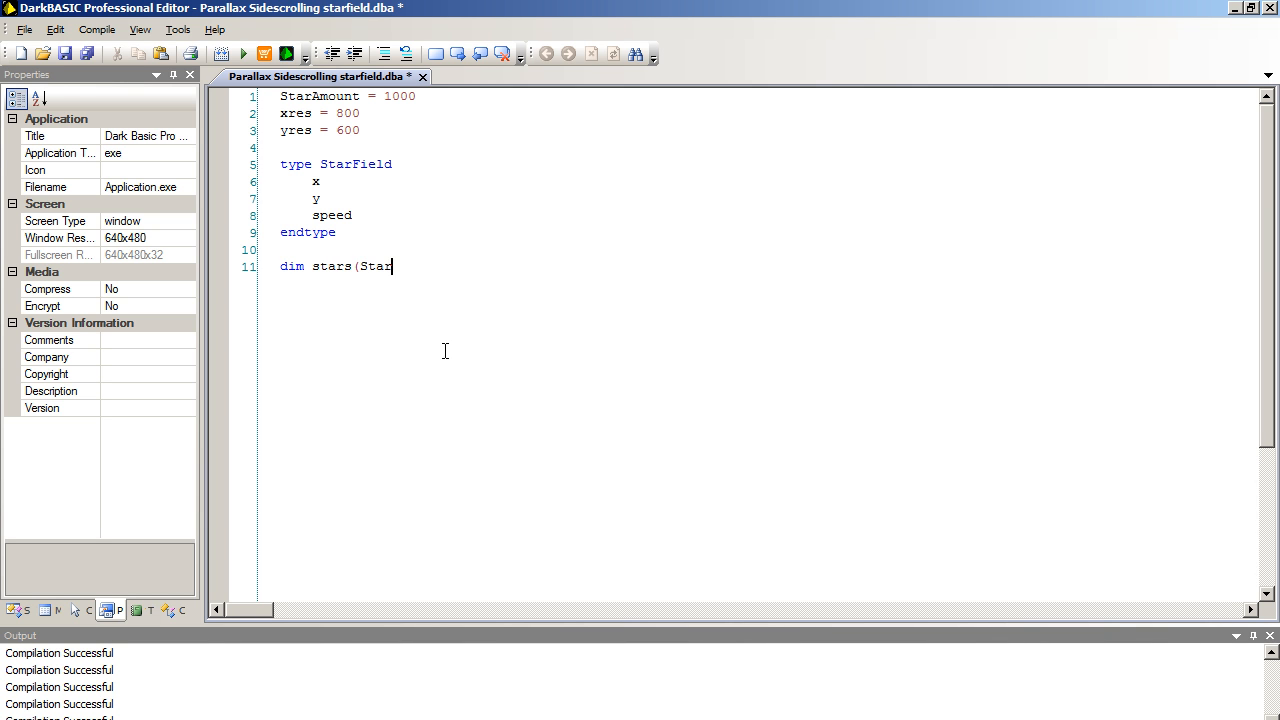
{"action": "type", "text": "Amount)"}
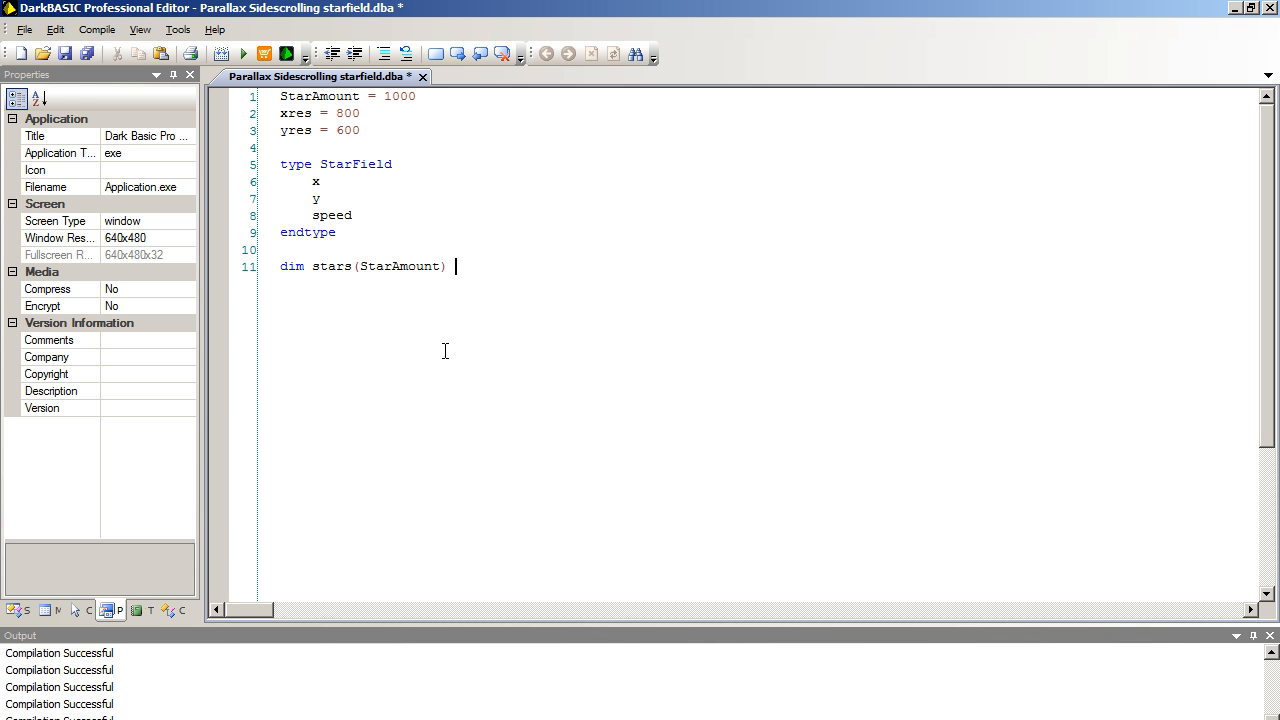
{"action": "type", "text": "as StarF"}
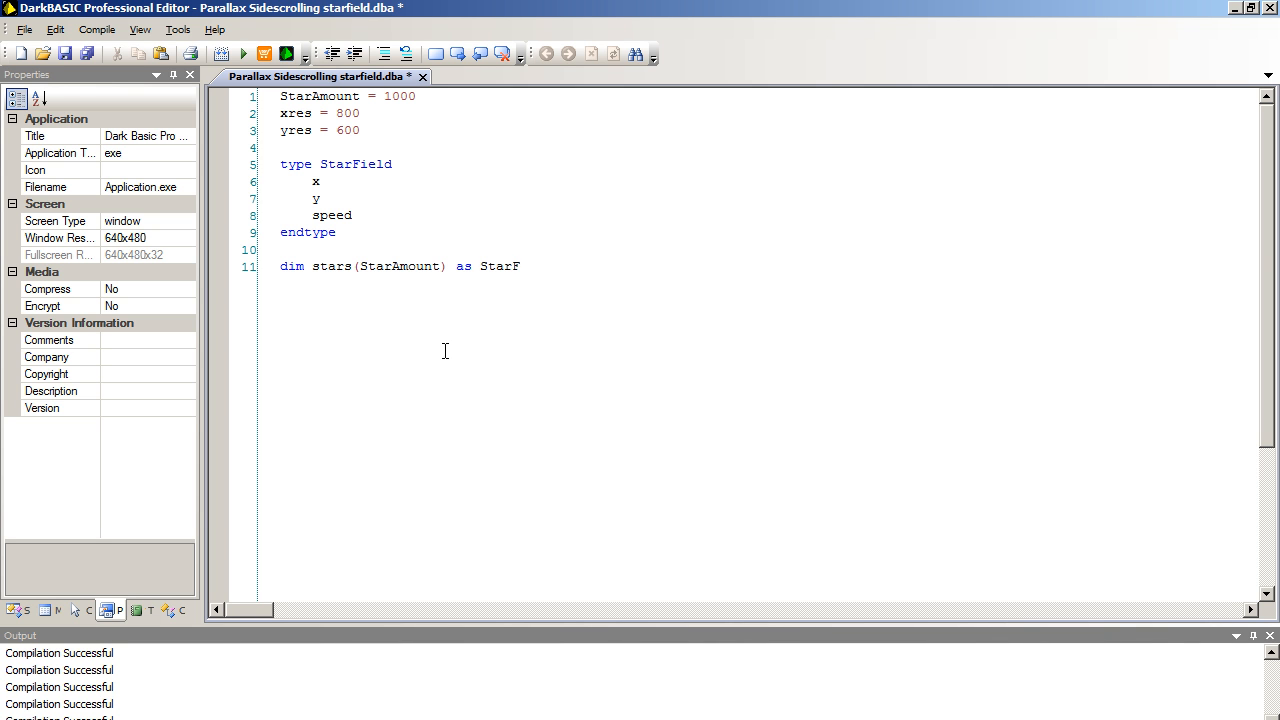
{"action": "type", "text": "ield"}
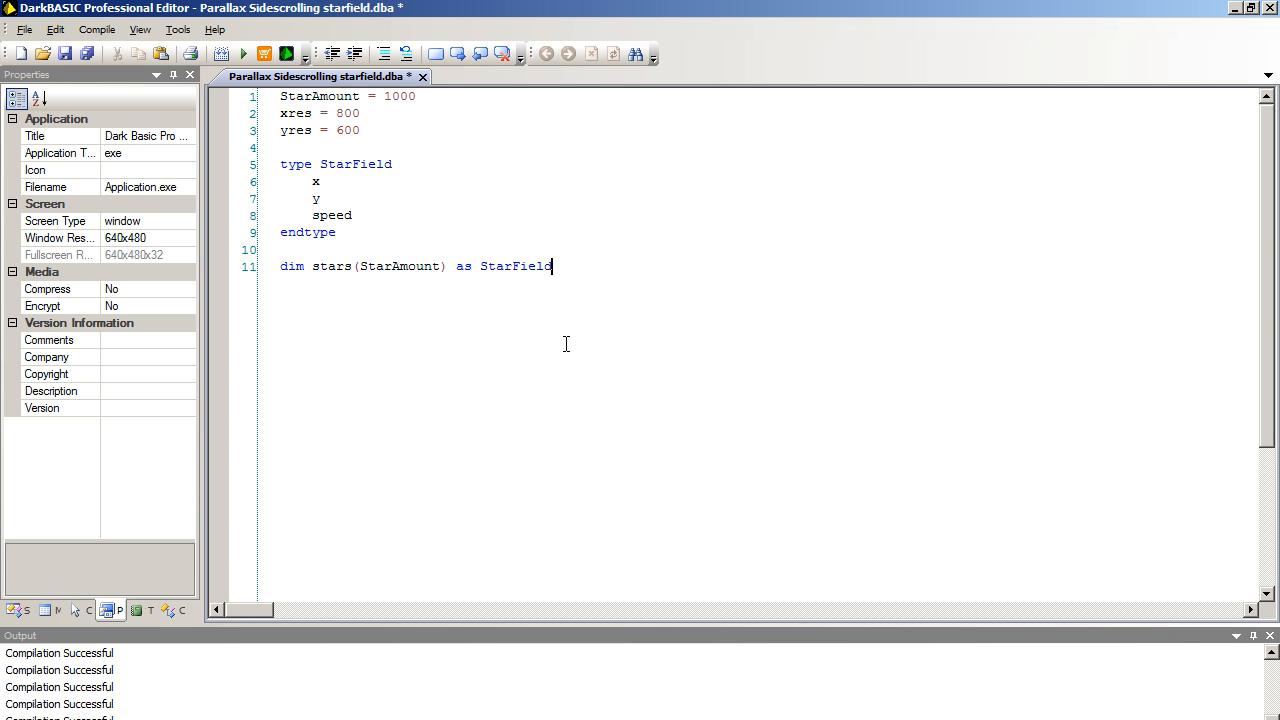
{"action": "mouse_move", "coordinate": [972, 578]}
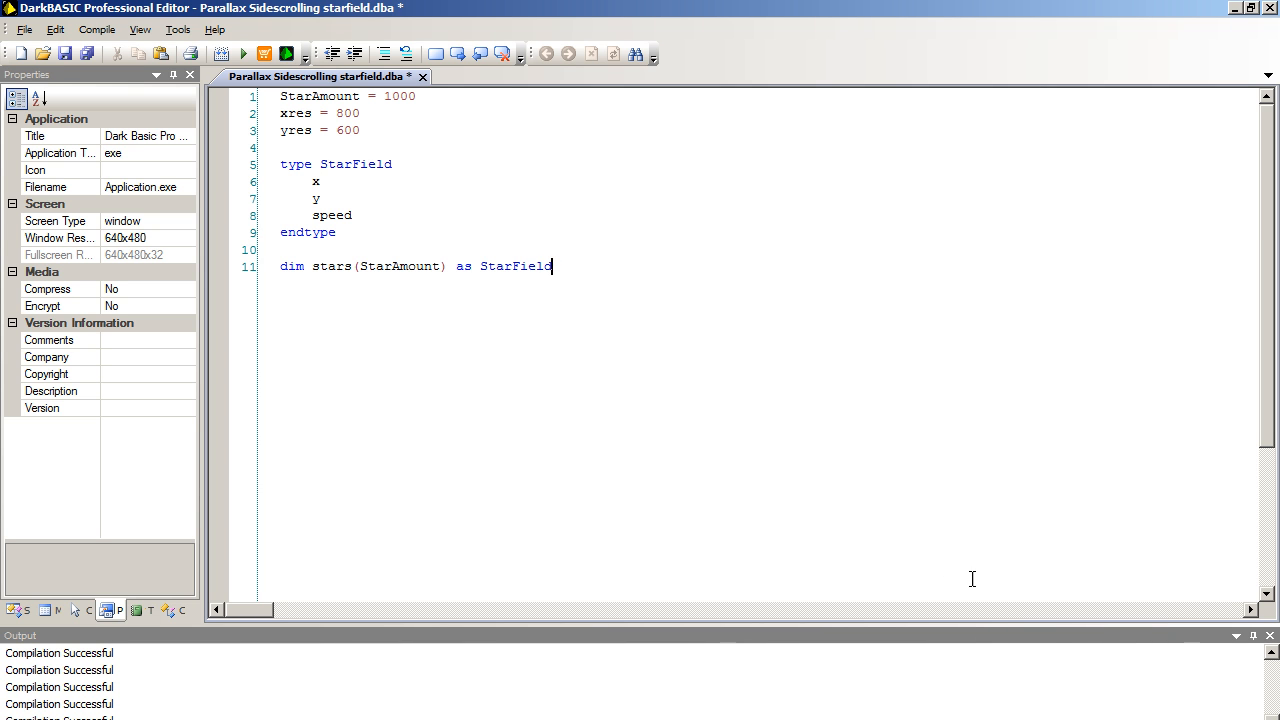
{"action": "mouse_move", "coordinate": [556, 420]}
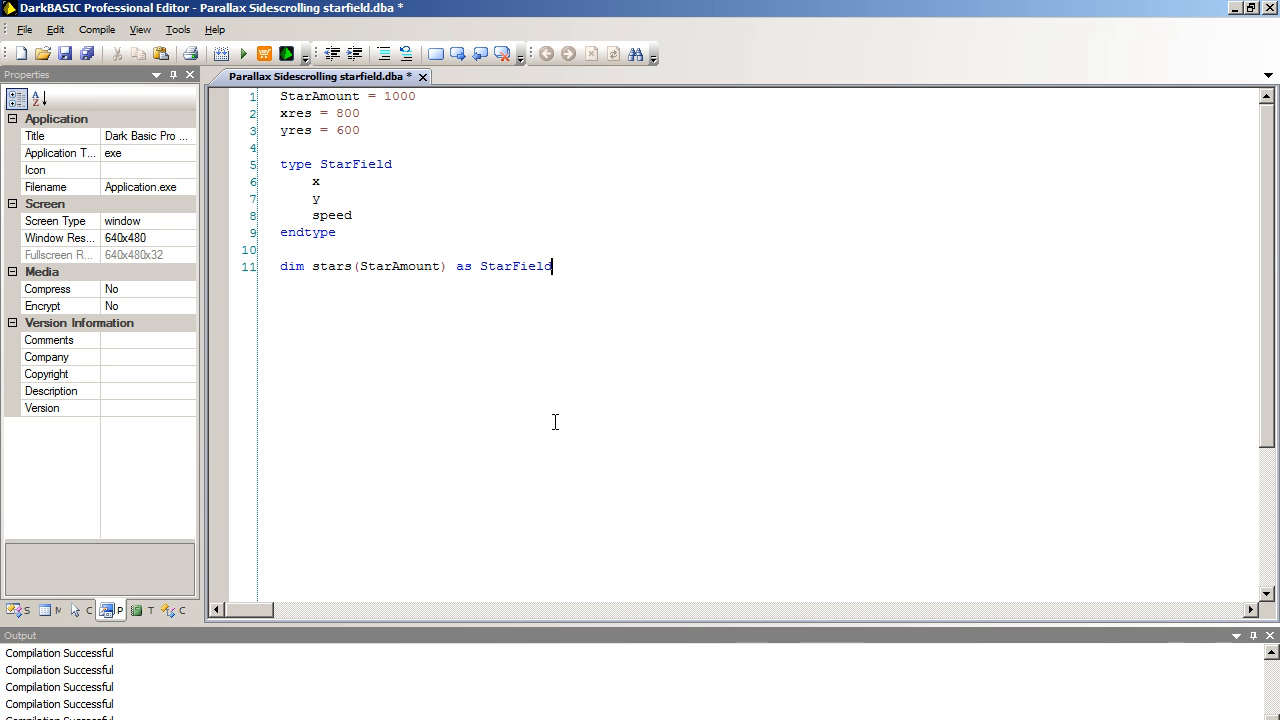
{"action": "key", "text": "Enter"}
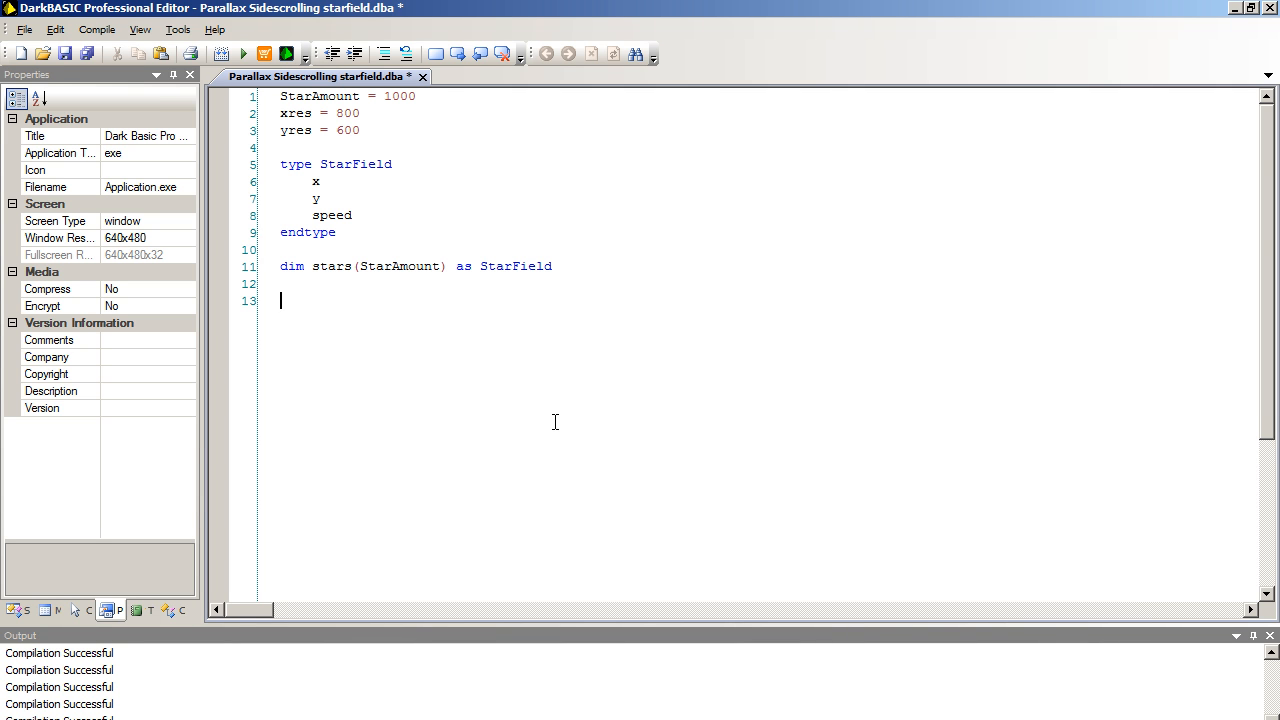
- Write 'Set Display Mode xres, yres, 32' followed by 'Sync On' and 'Sync Rate 60'
{"action": "type", "text": "Set display"}
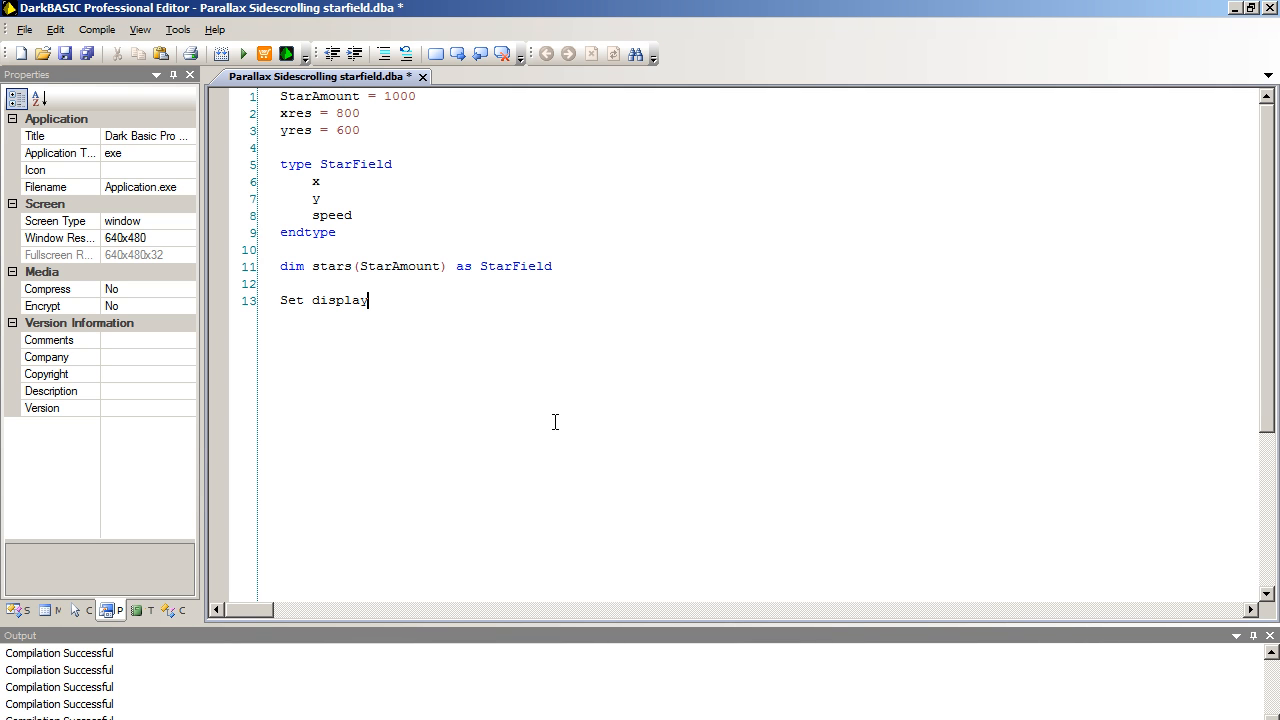
{"action": "type", "text": "Mode xre"}
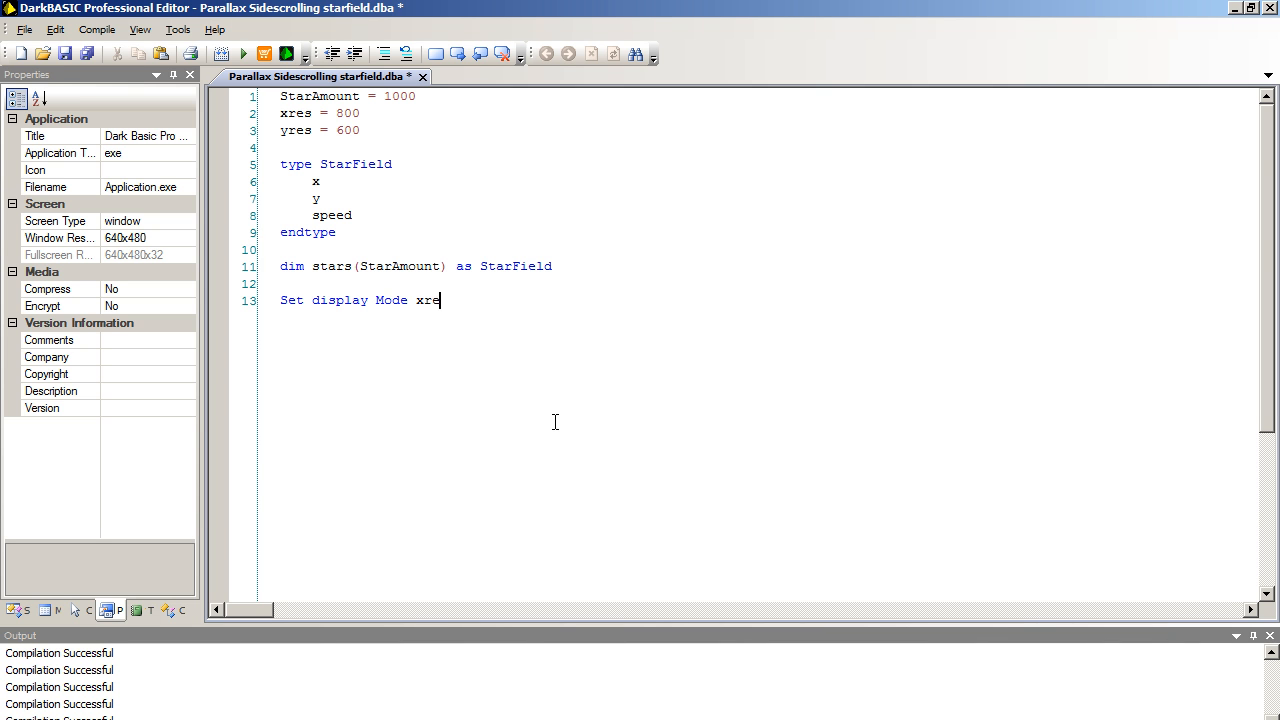
{"action": "type", "text": "s, yres,"}
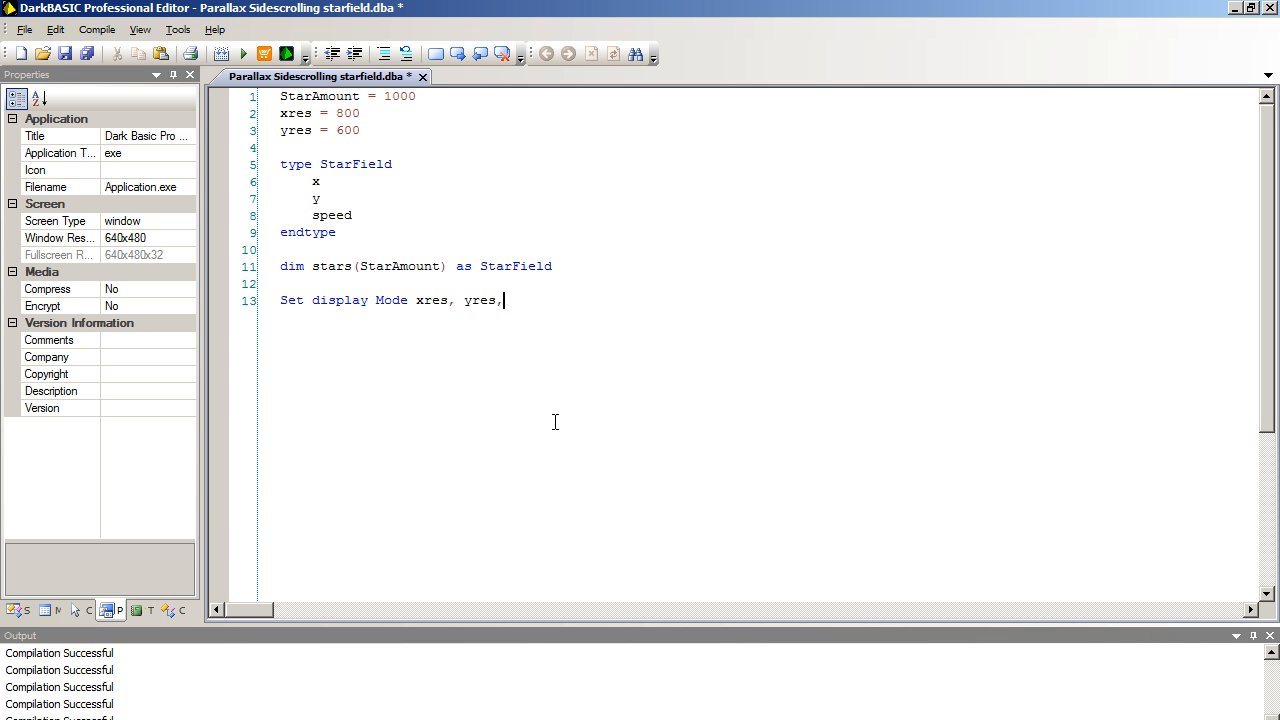
{"action": "type", "text": "32"}
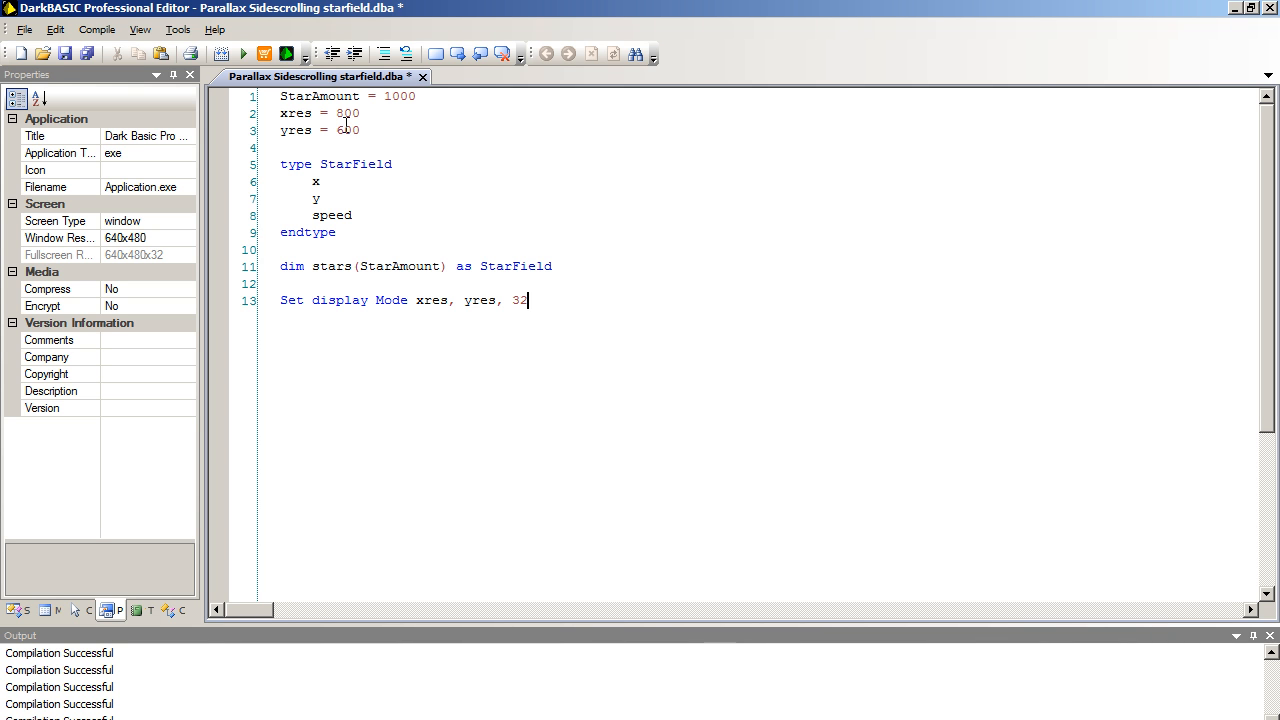
{"action": "mouse_move", "coordinate": [456, 238]}
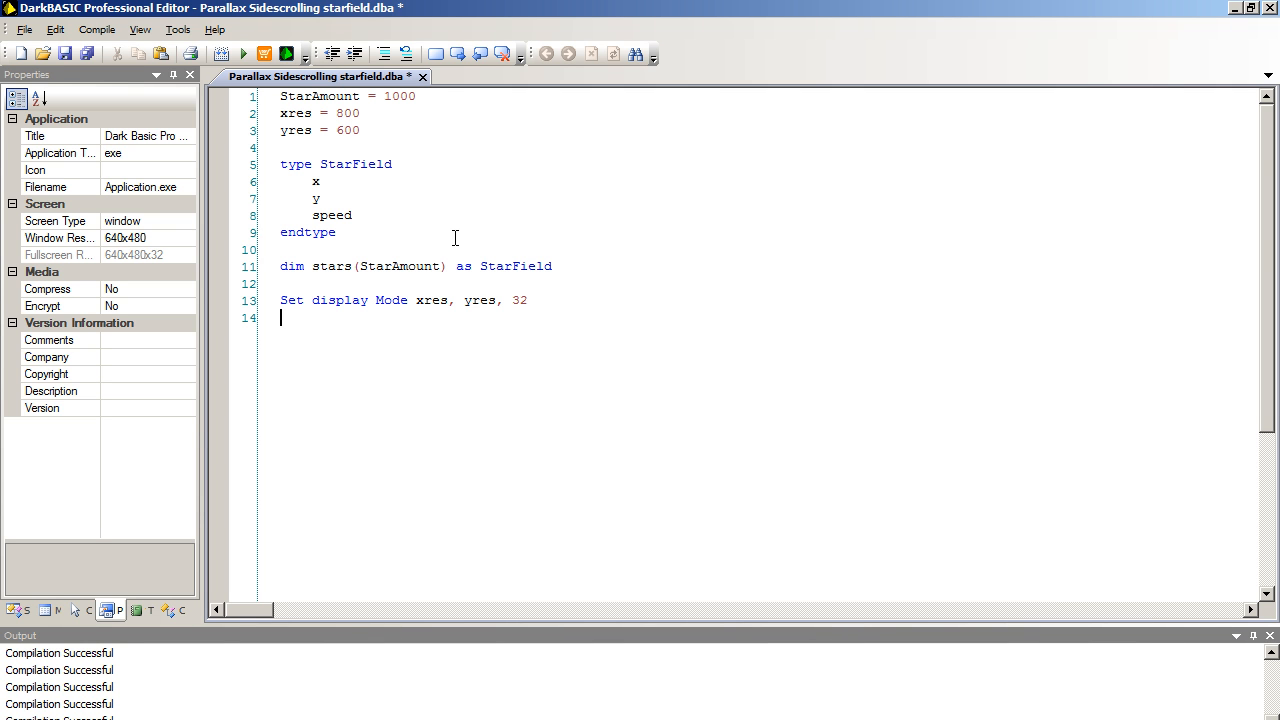
{"action": "type", "text": "Sync On"}
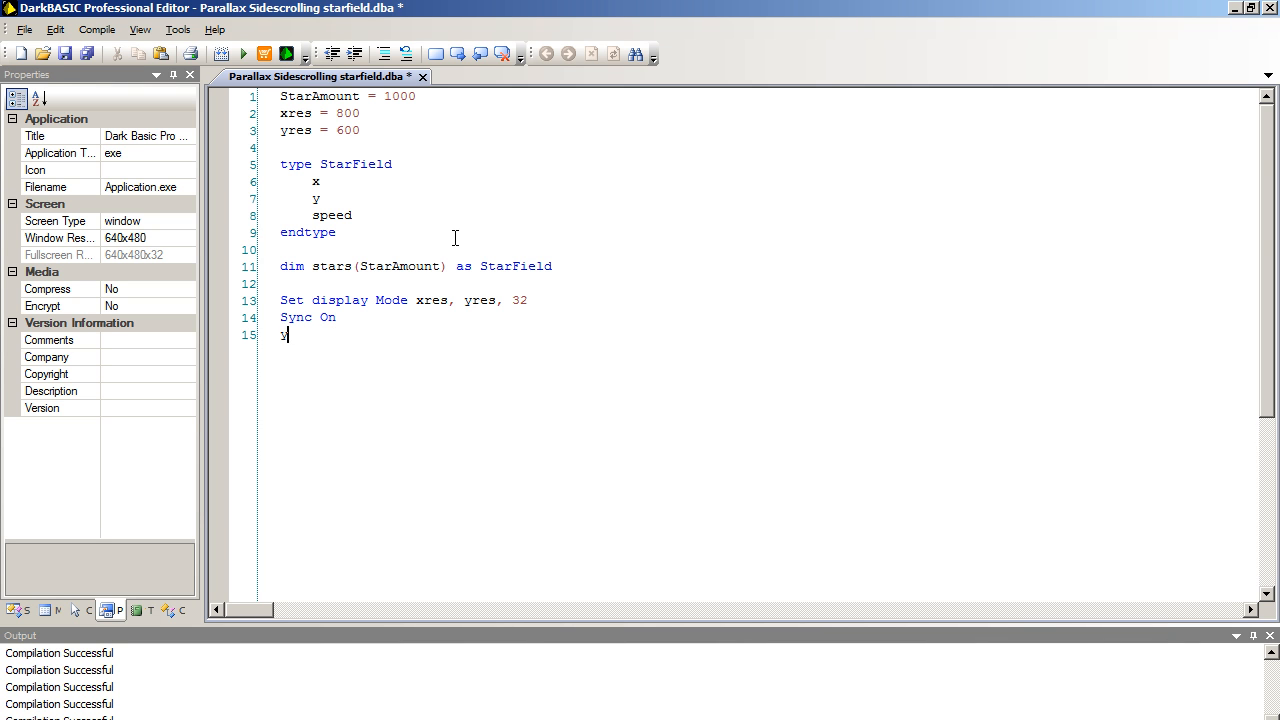
{"action": "type", "text": "Sync Rate"}
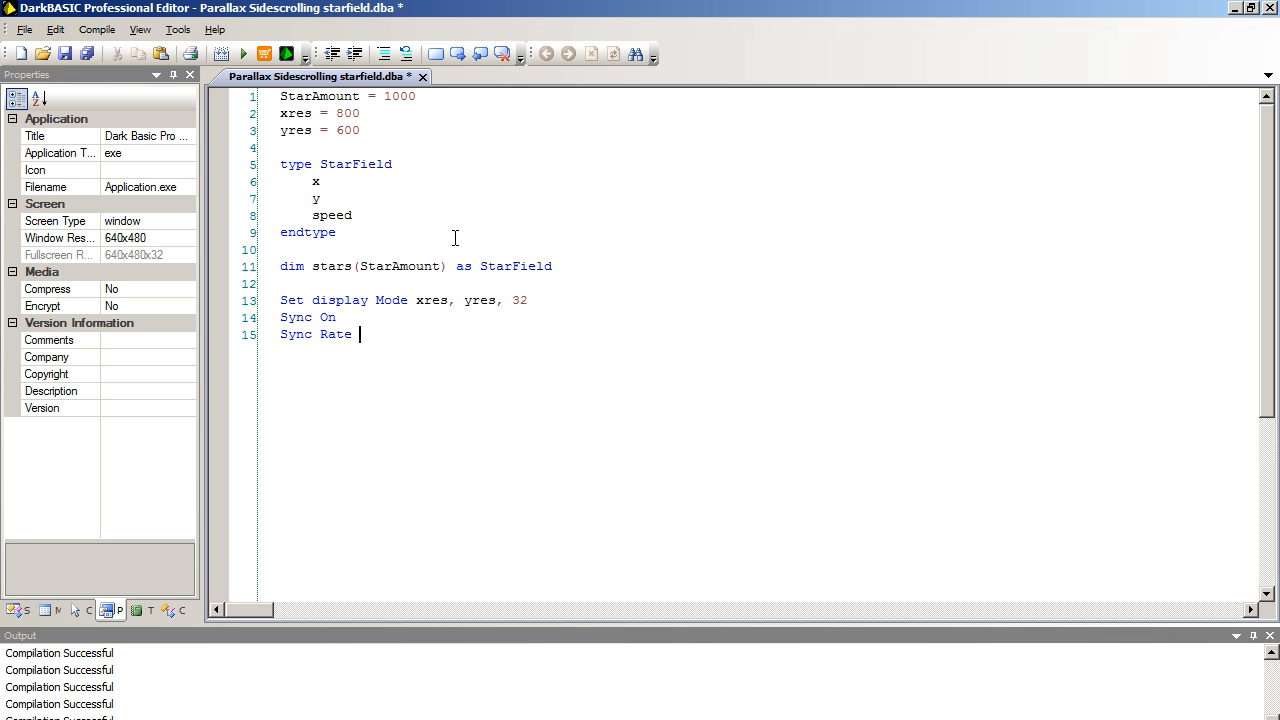
{"action": "type", "text": "60"}
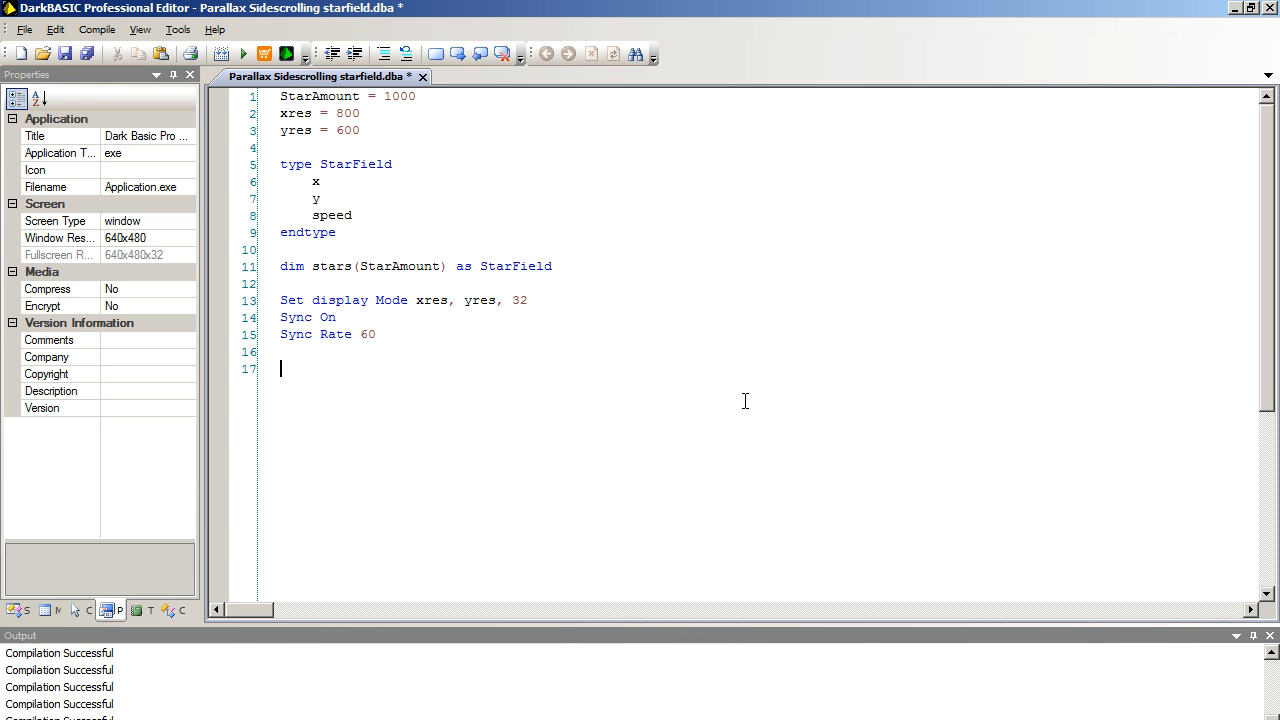
{"action": "mouse_move", "coordinate": [668, 438]}
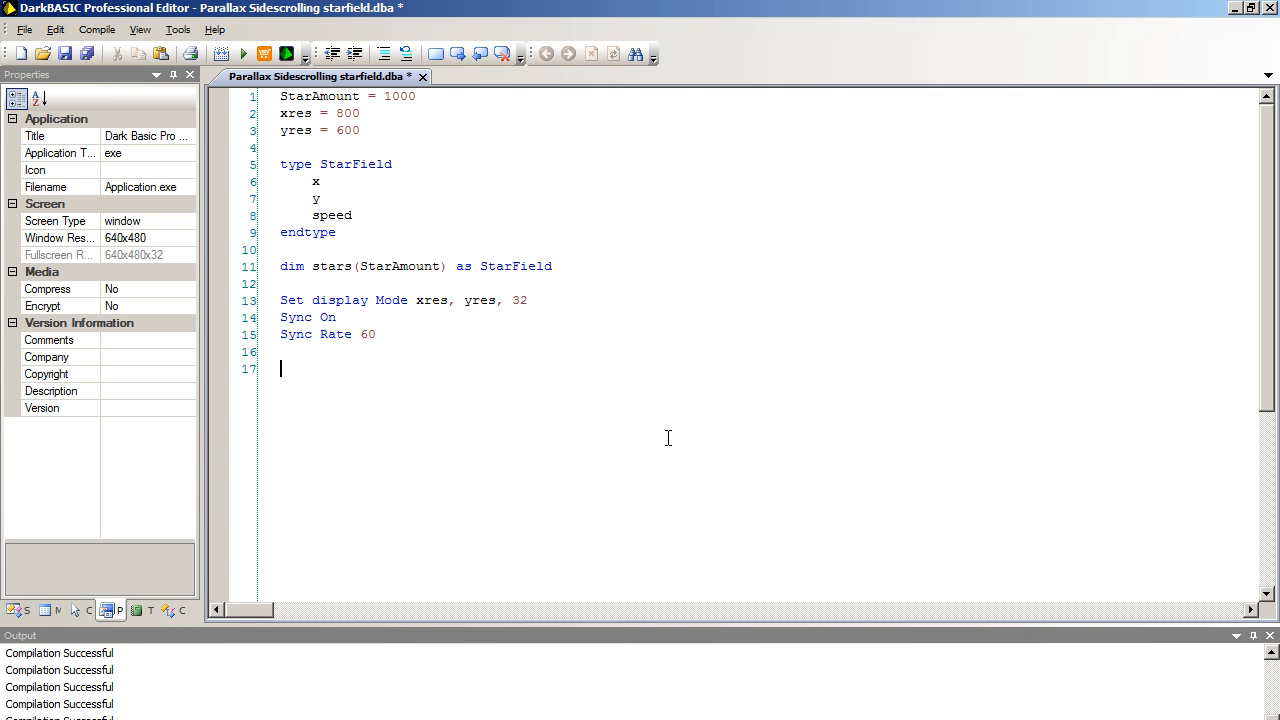
- Begin 'For x = 1 to StarAmount' and assign stars(x).x = rnd(xres)
{"action": "type", "text": "Fox"}
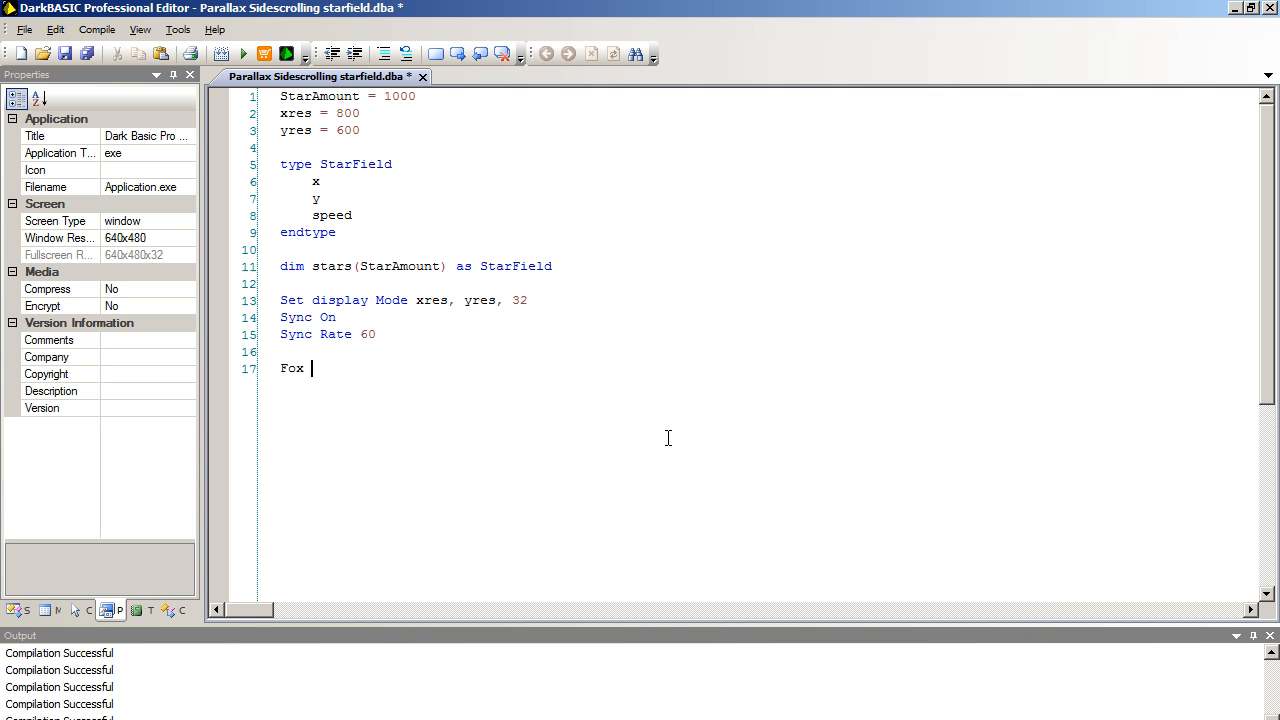
{"action": "type", "text": "For x"}
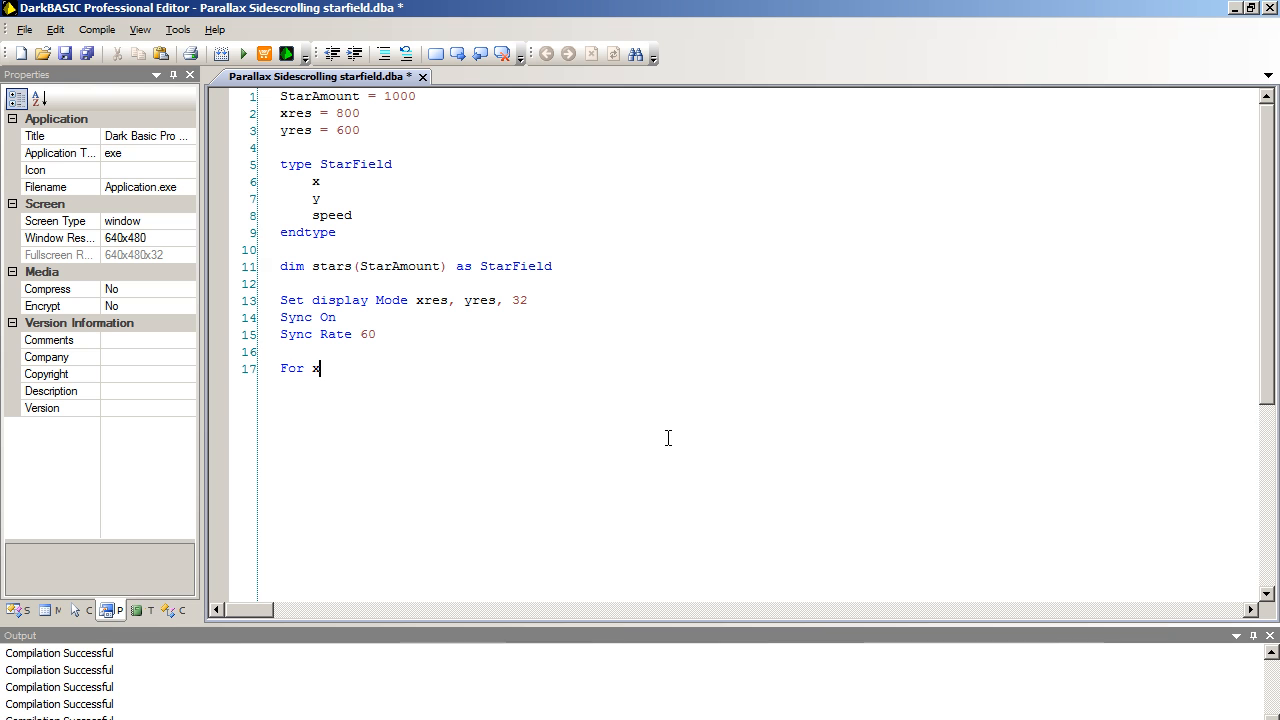
{"action": "type", "text": "= 1 to S"}
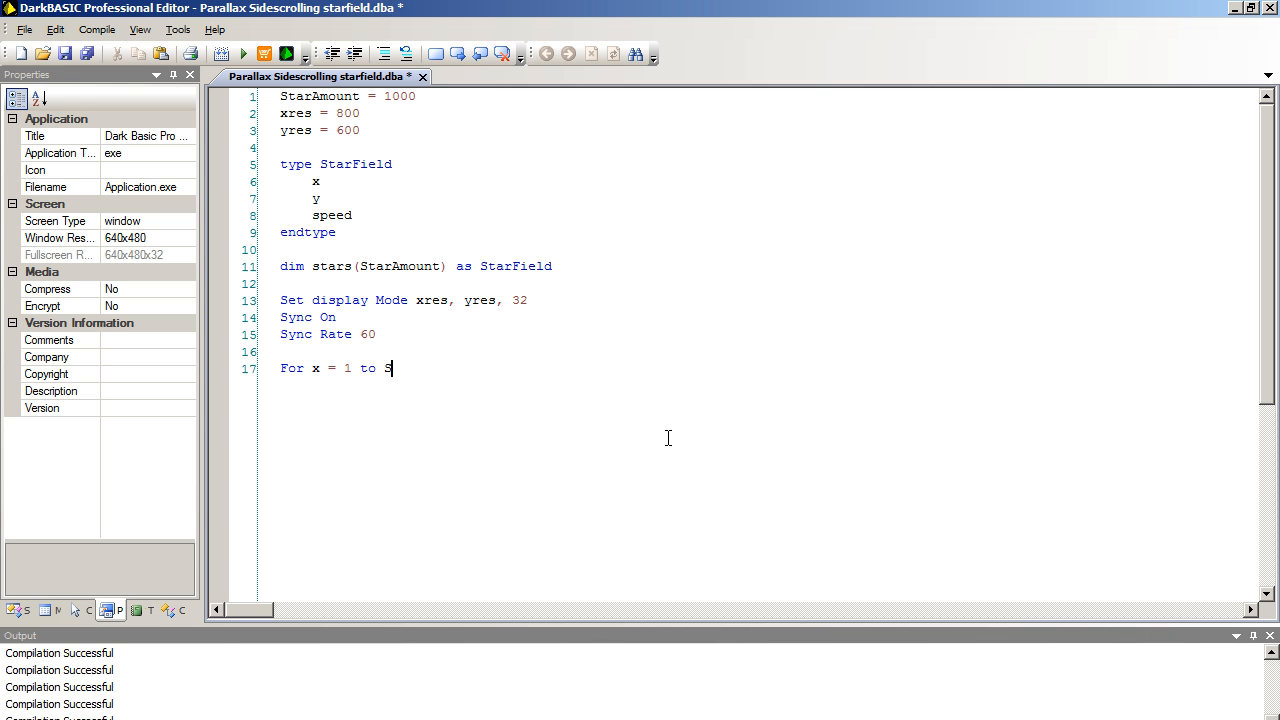
{"action": "type", "text": "tarAmount"}
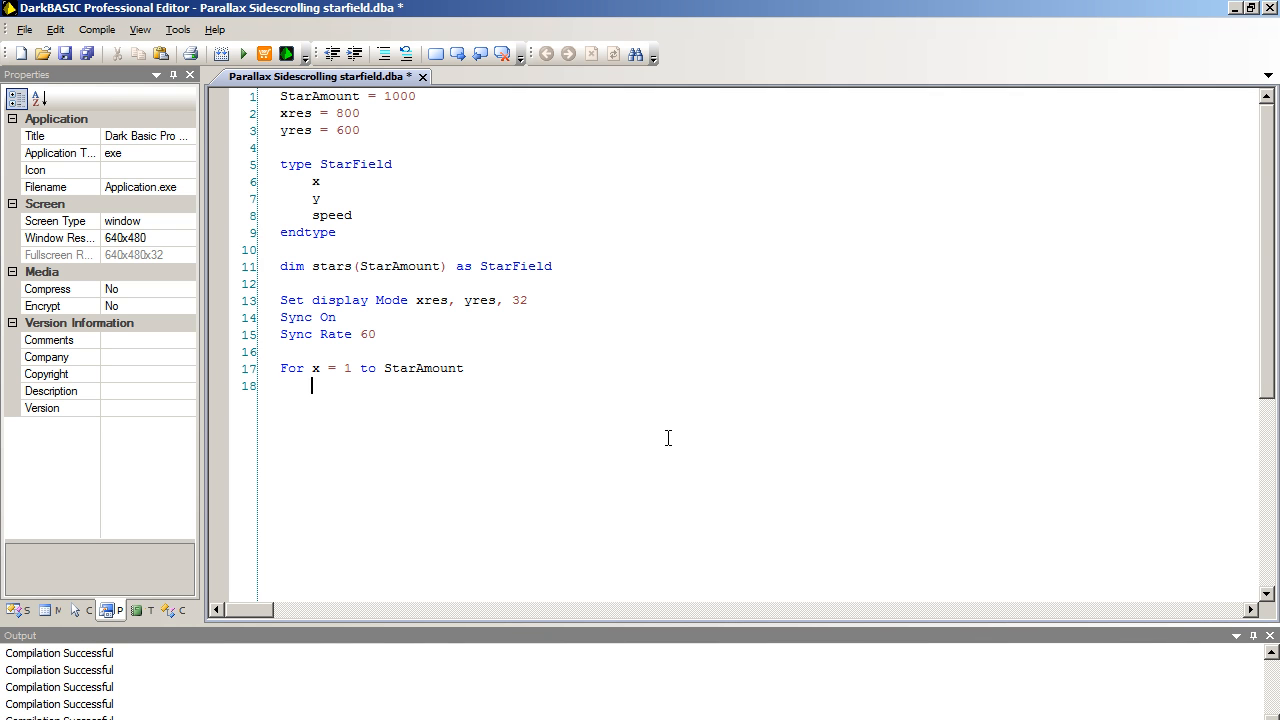
{"action": "type", "text": "Stars(x)."}
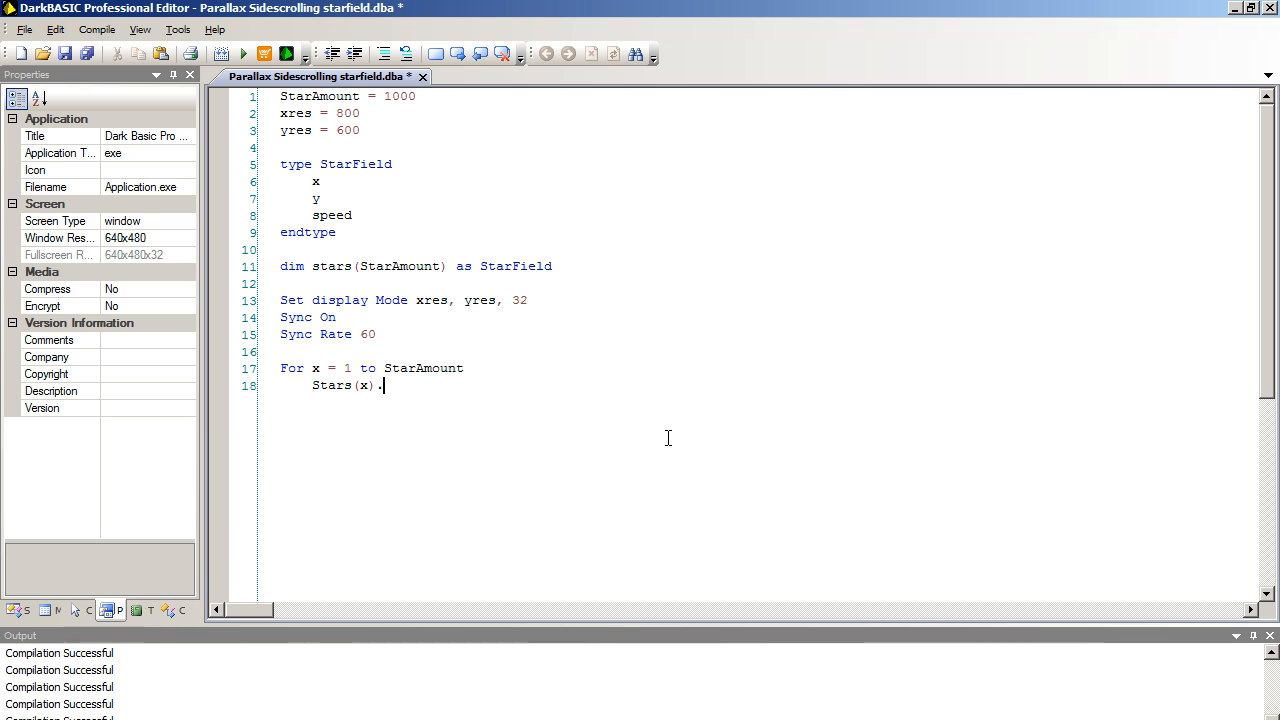
{"action": "type", "text": "x ="}
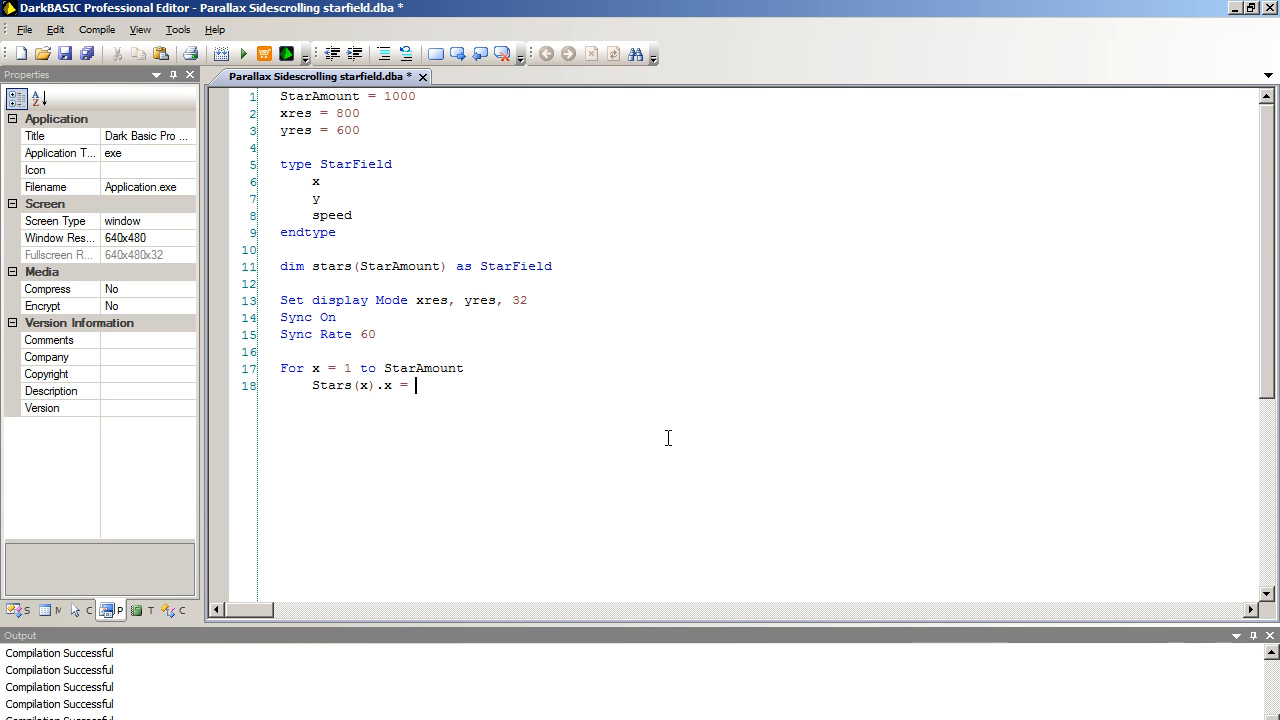
{"action": "type", "text": "rnd(x"}
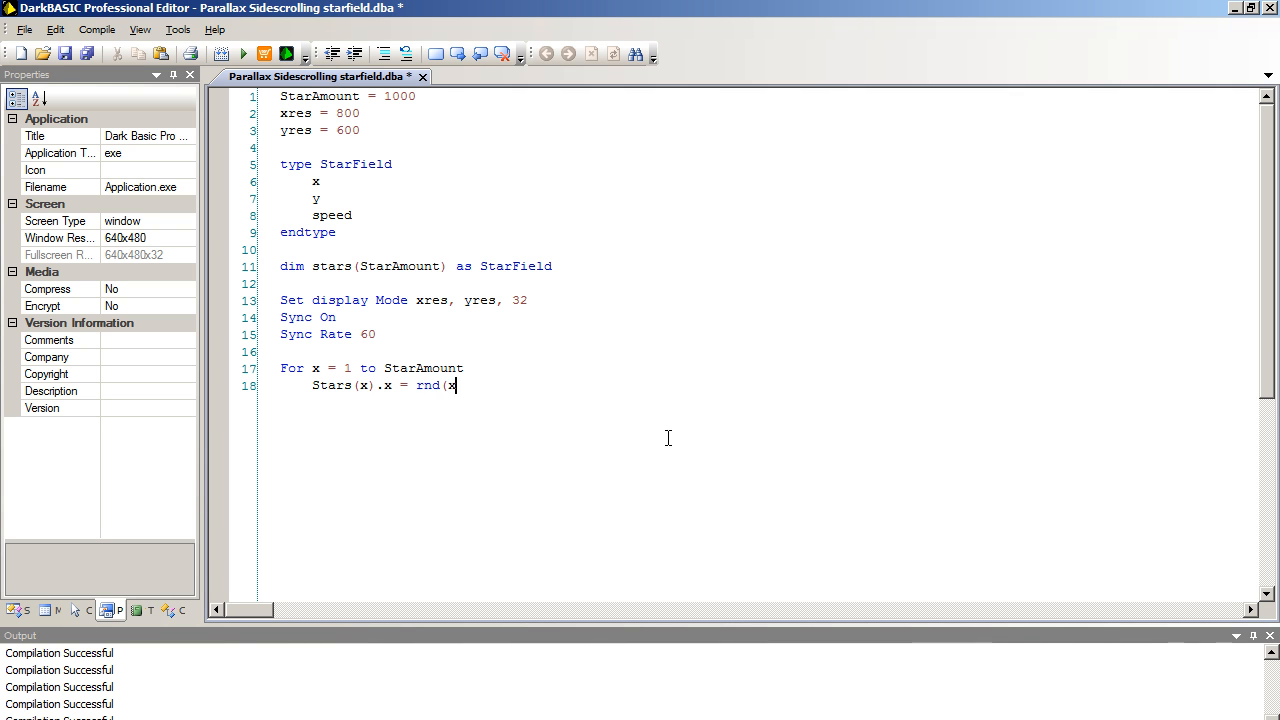
{"action": "type", "text": "res)"}
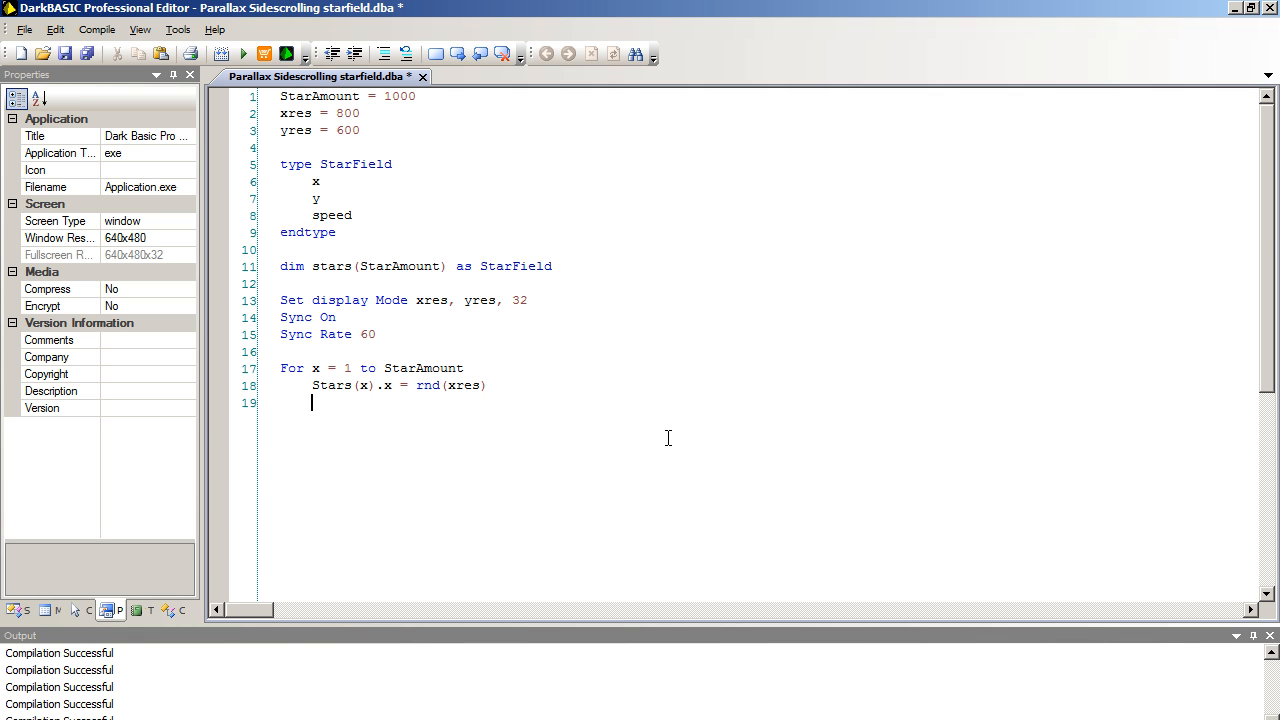
- Assign stars(x).y = rnd(yres) and stars(x).speed = rnd(5)+1 inside the loop
{"action": "type", "text": "Stars"}
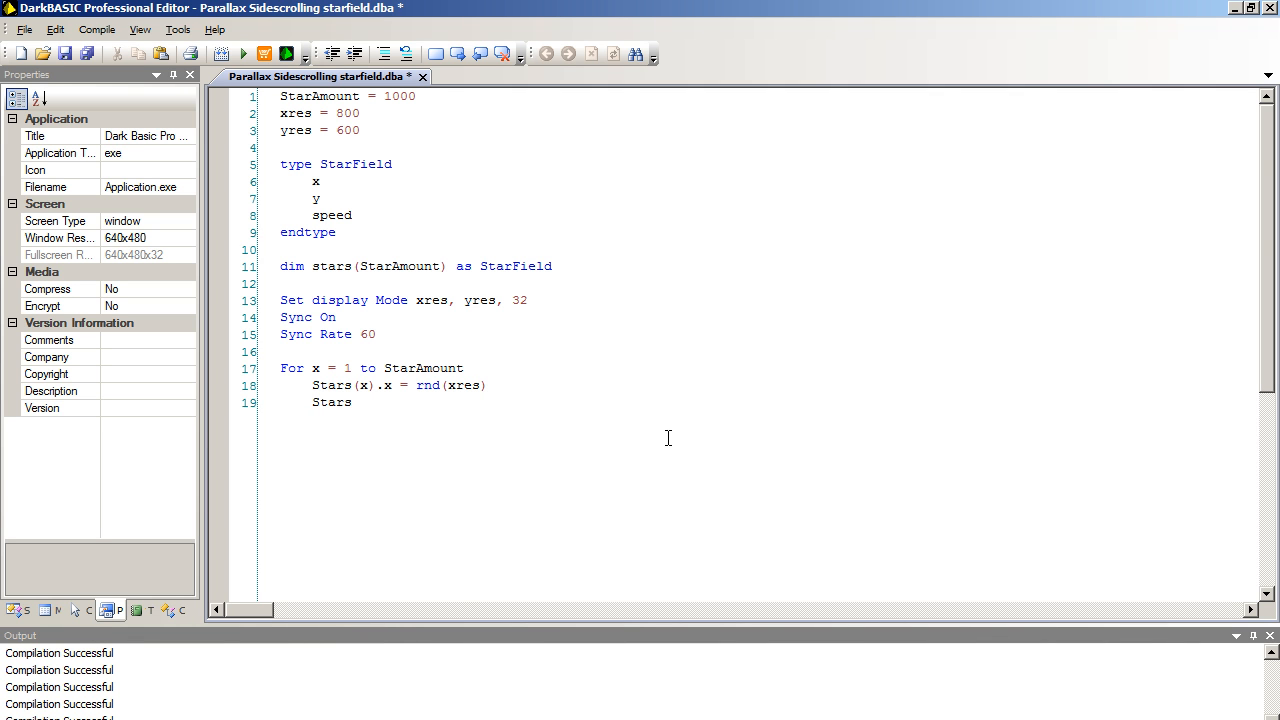
{"action": "type", "text": "(y)"}
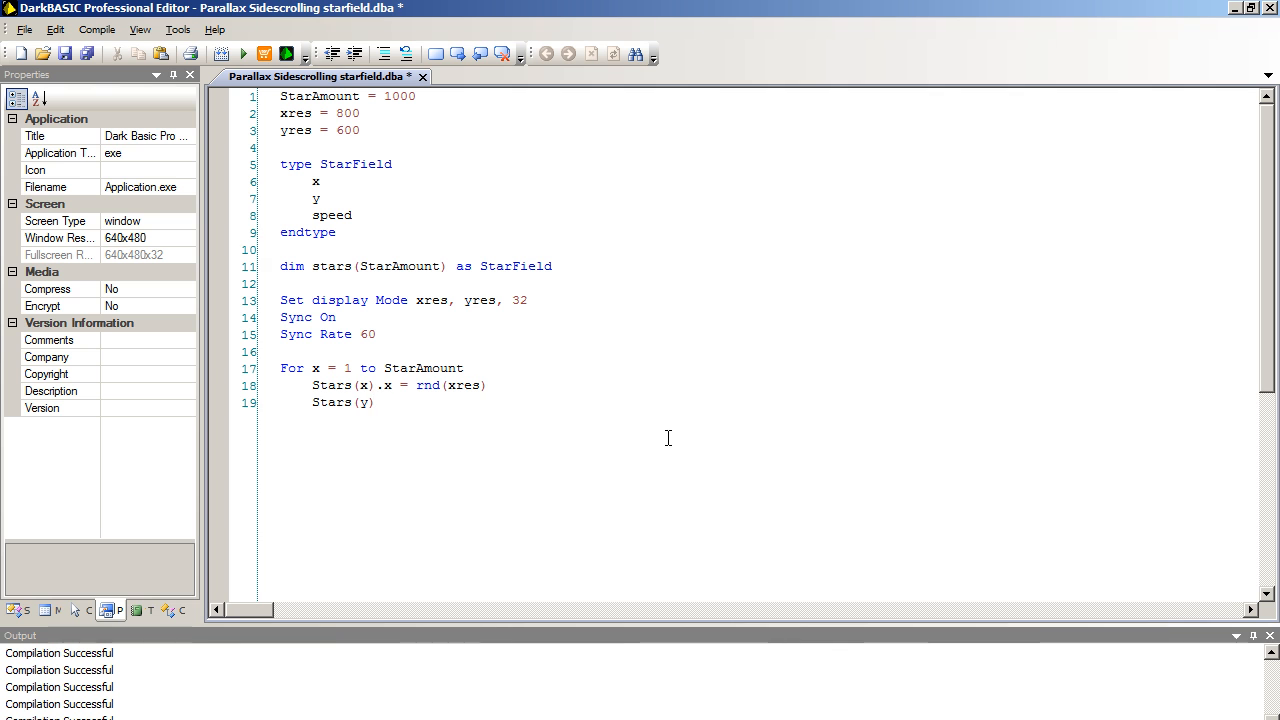
{"action": "type", "text": ".y"}
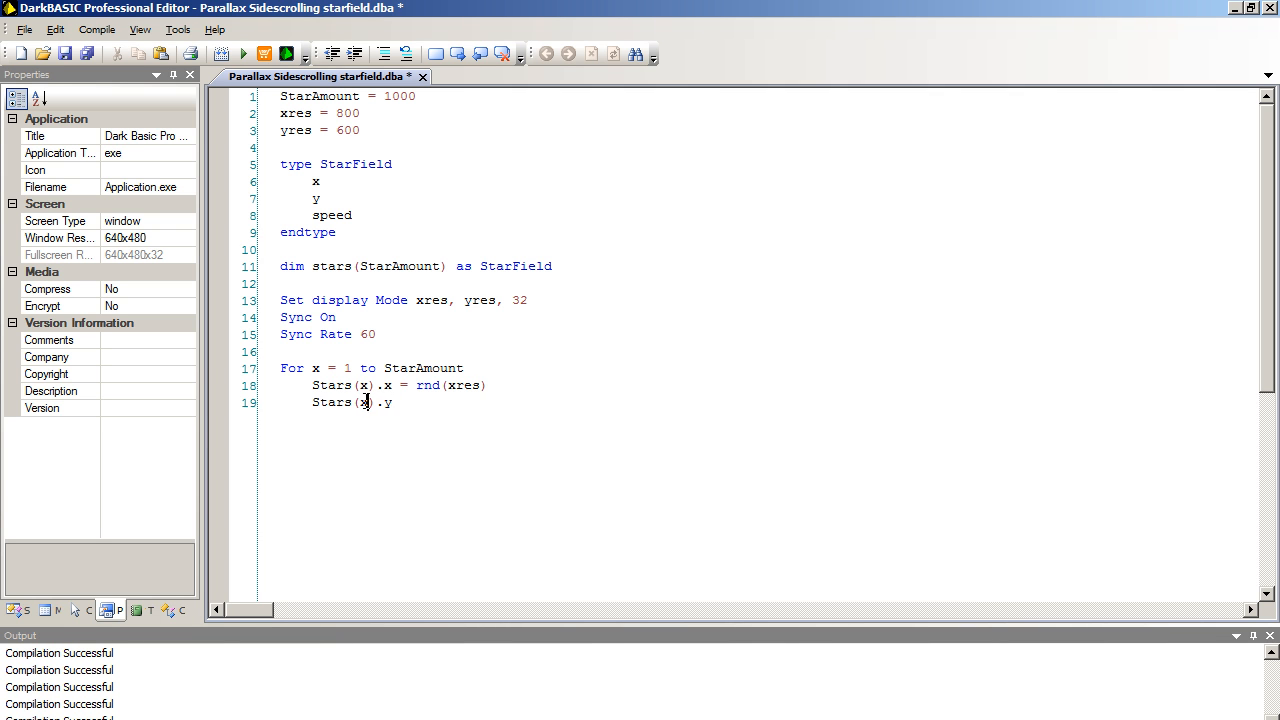
{"action": "mouse_move", "coordinate": [272, 388]}
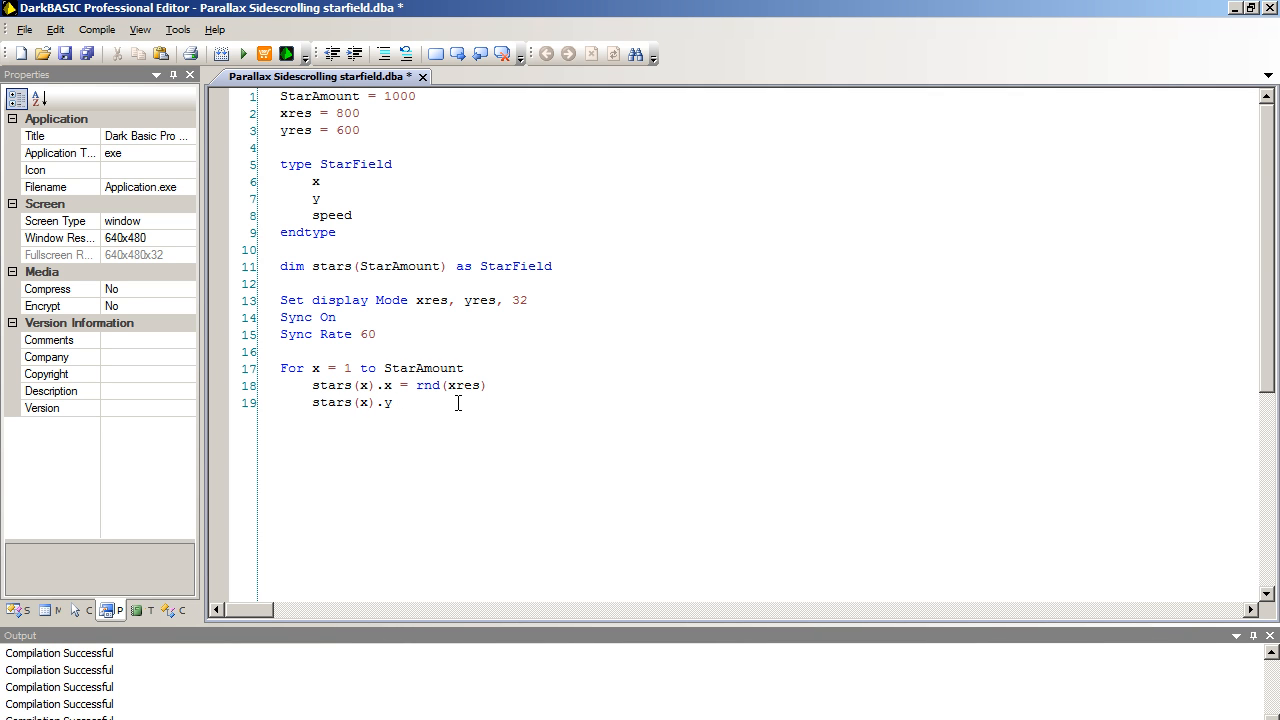
{"action": "type", "text": "="}
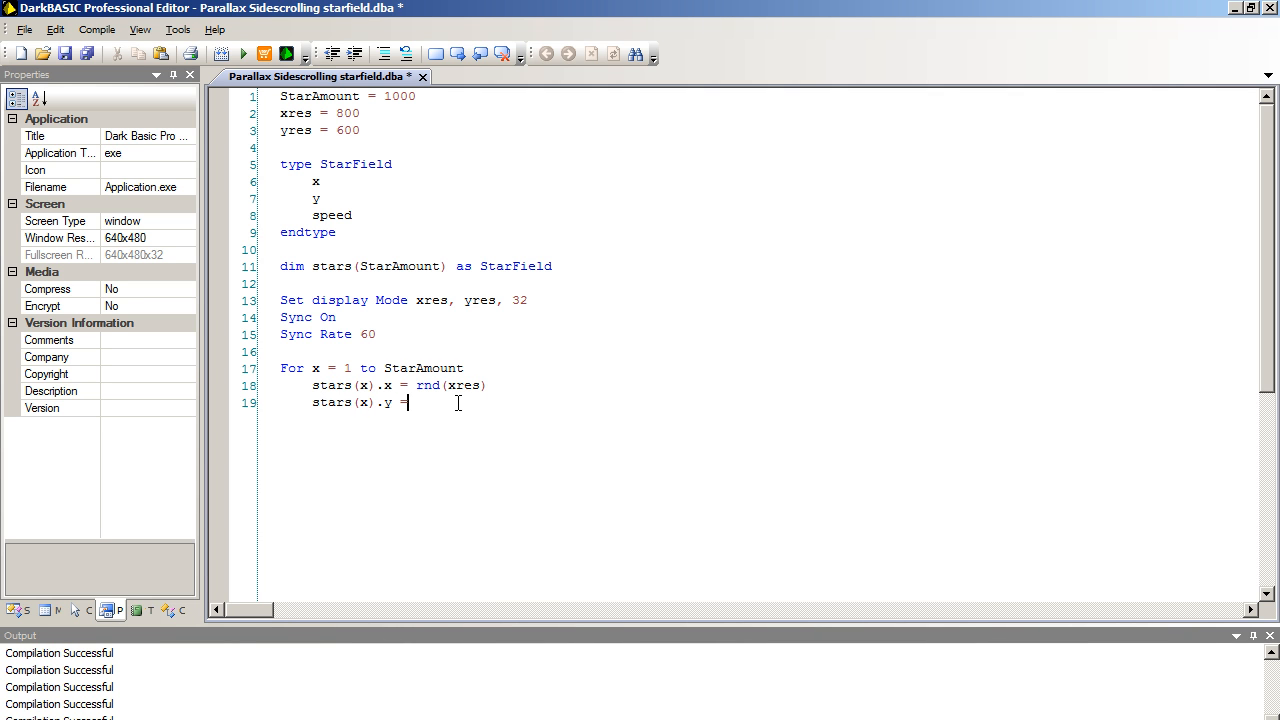
{"action": "type", "text": "rnd"}
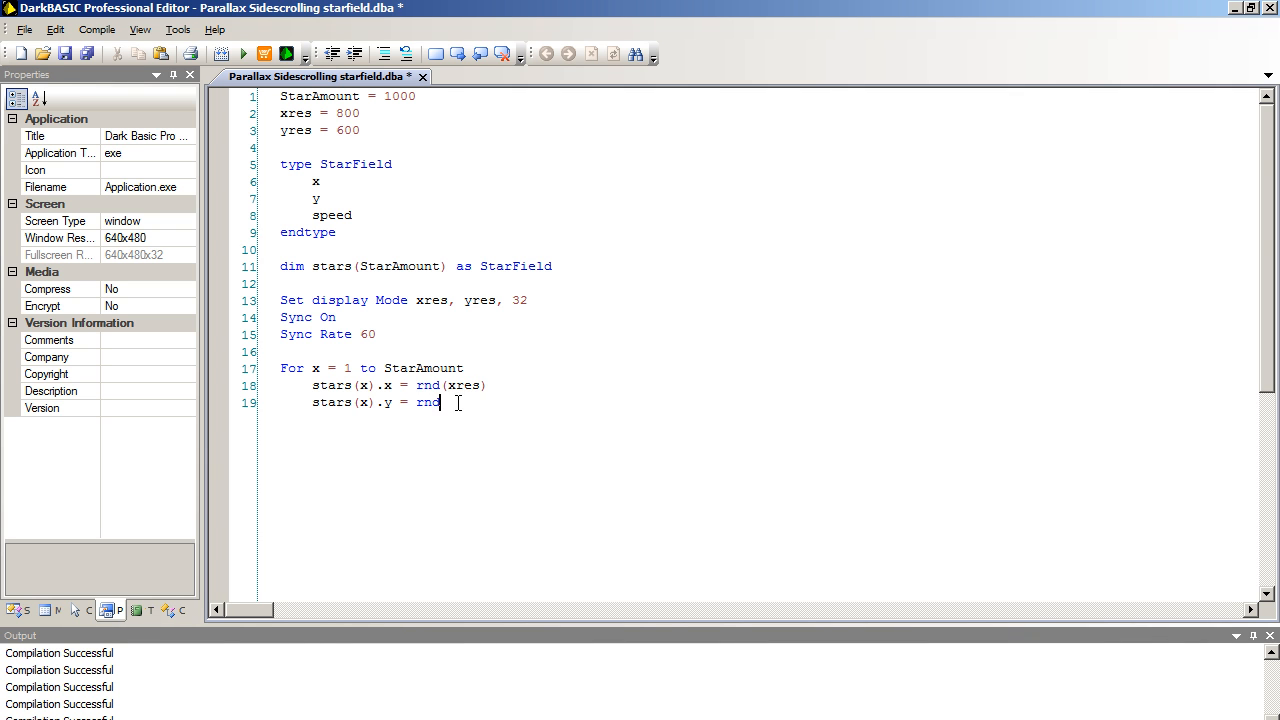
{"action": "type", "text": "(yres"}
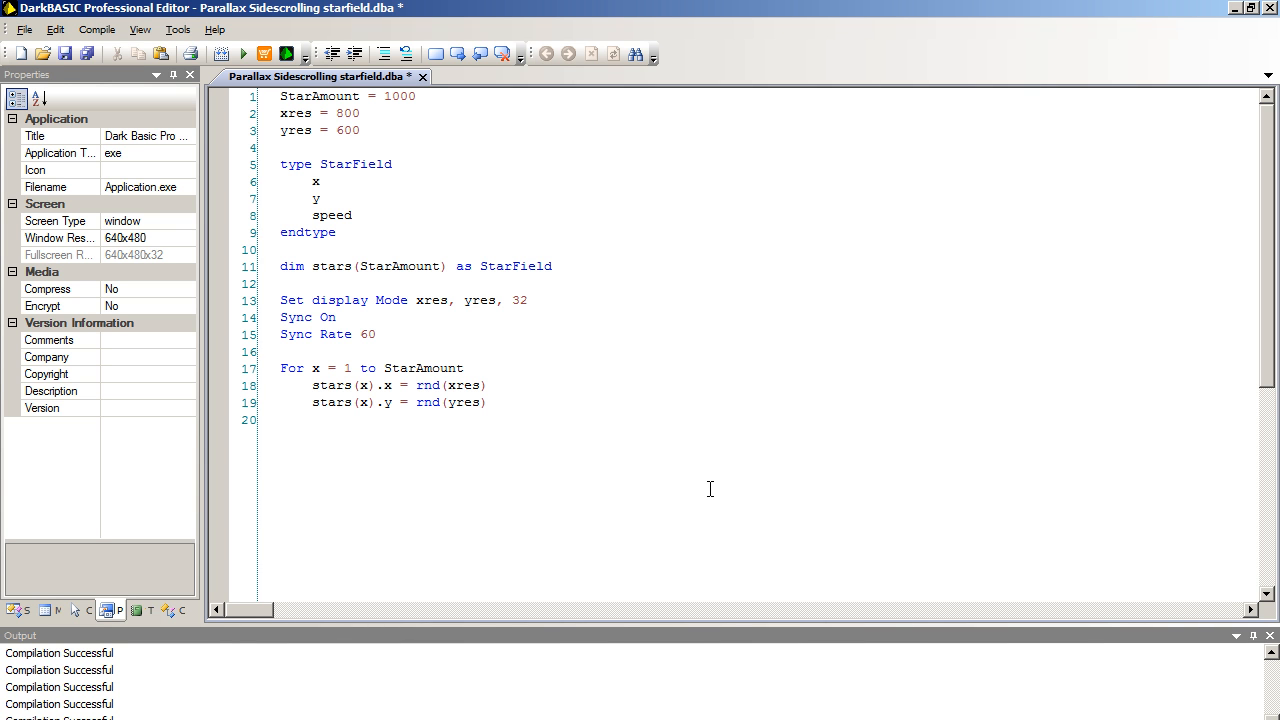
{"action": "type", "text": "stars"}
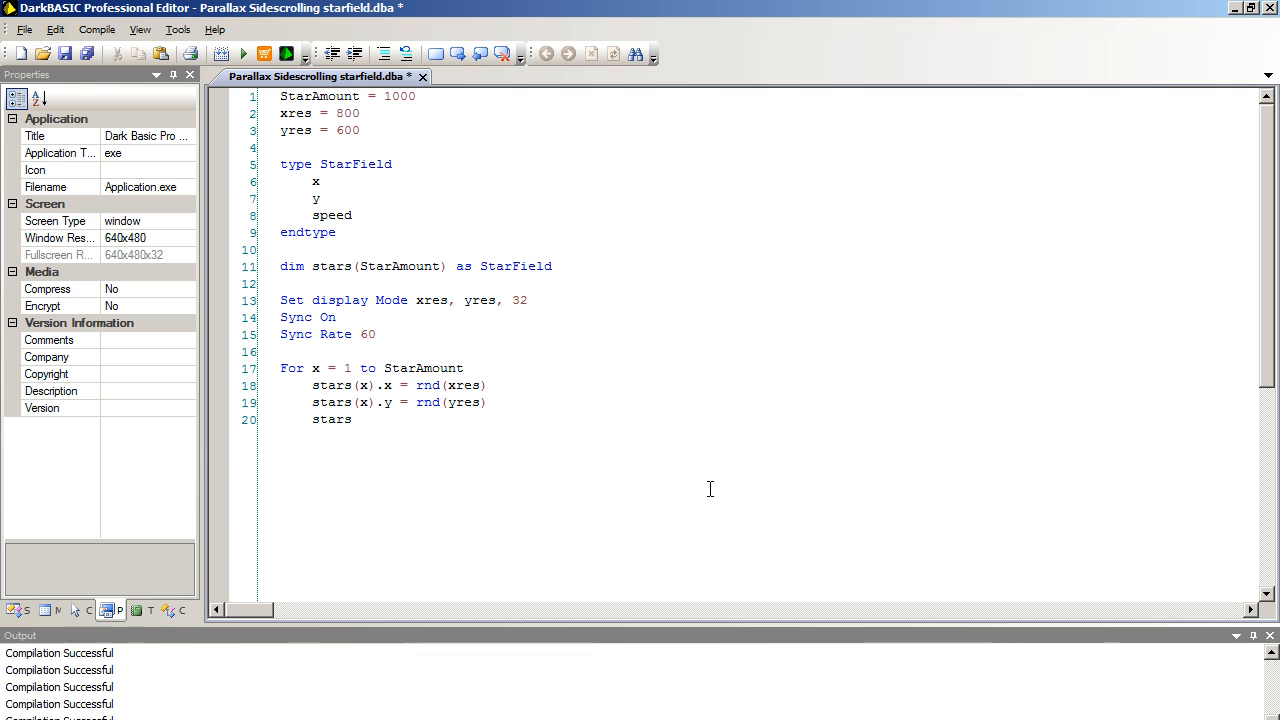
{"action": "type", "text": "(x)"}
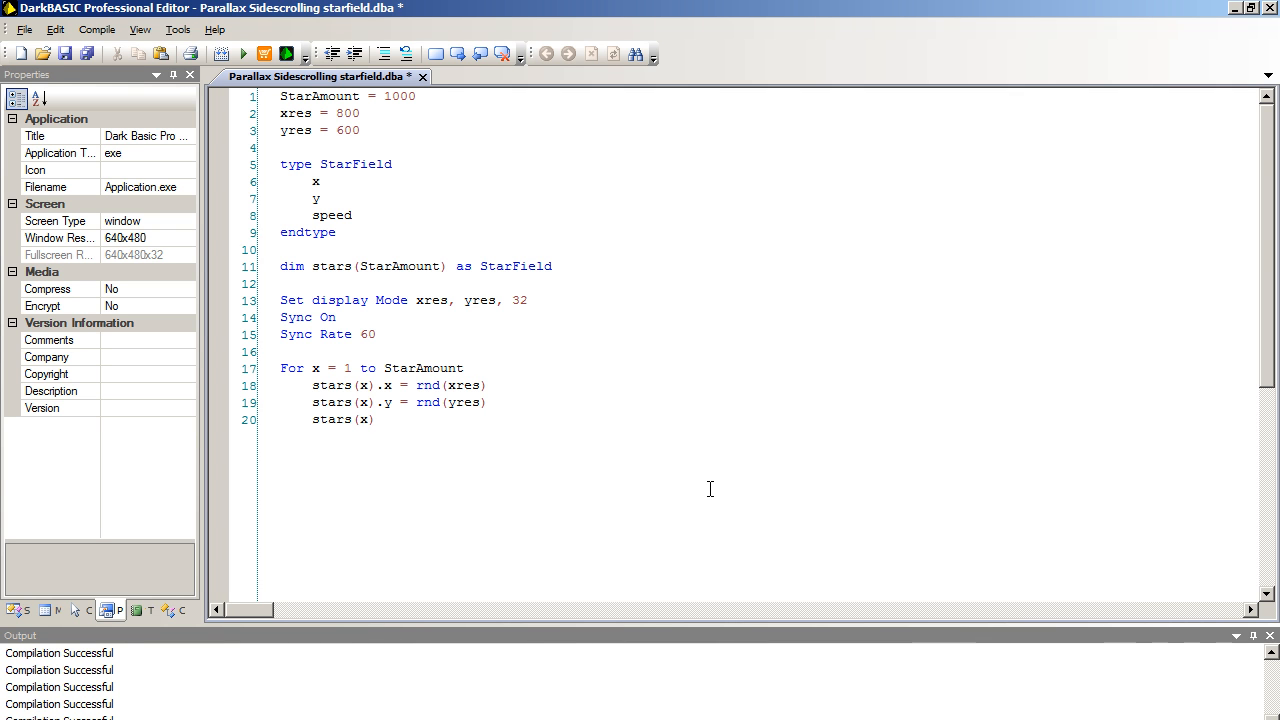
{"action": "type", "text": "."}
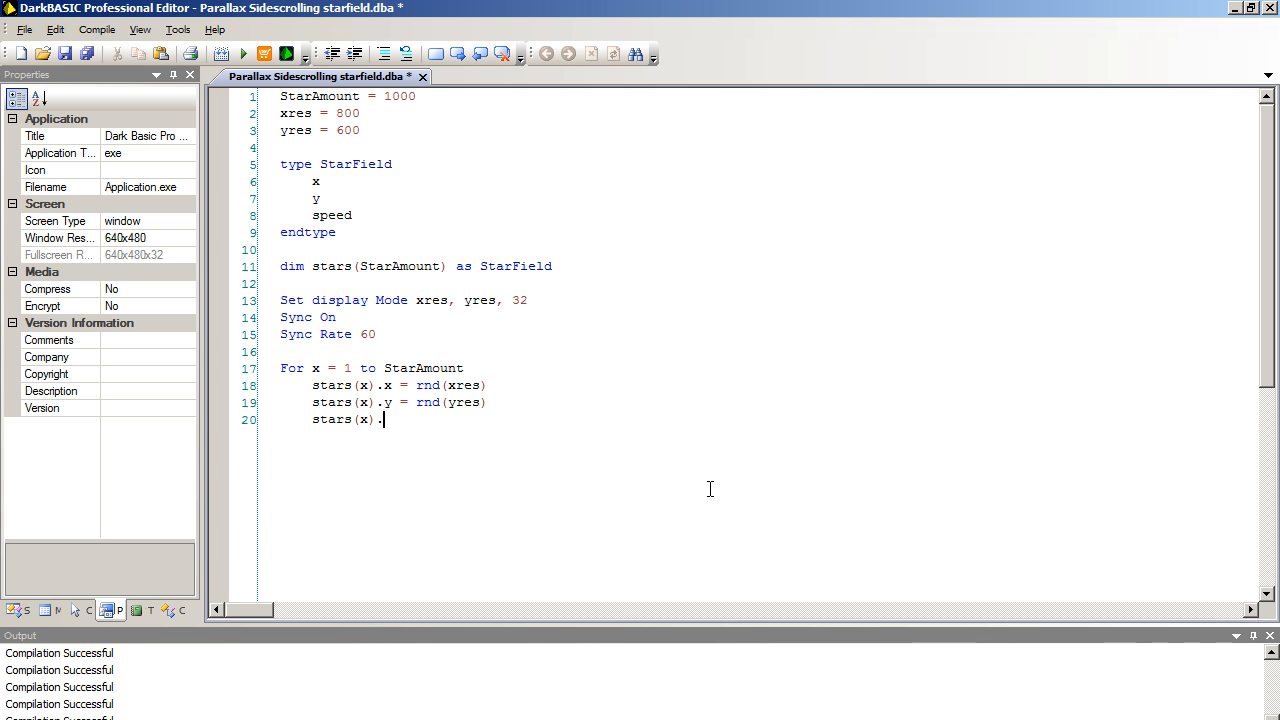
{"action": "type", "text": "speed = rn"}
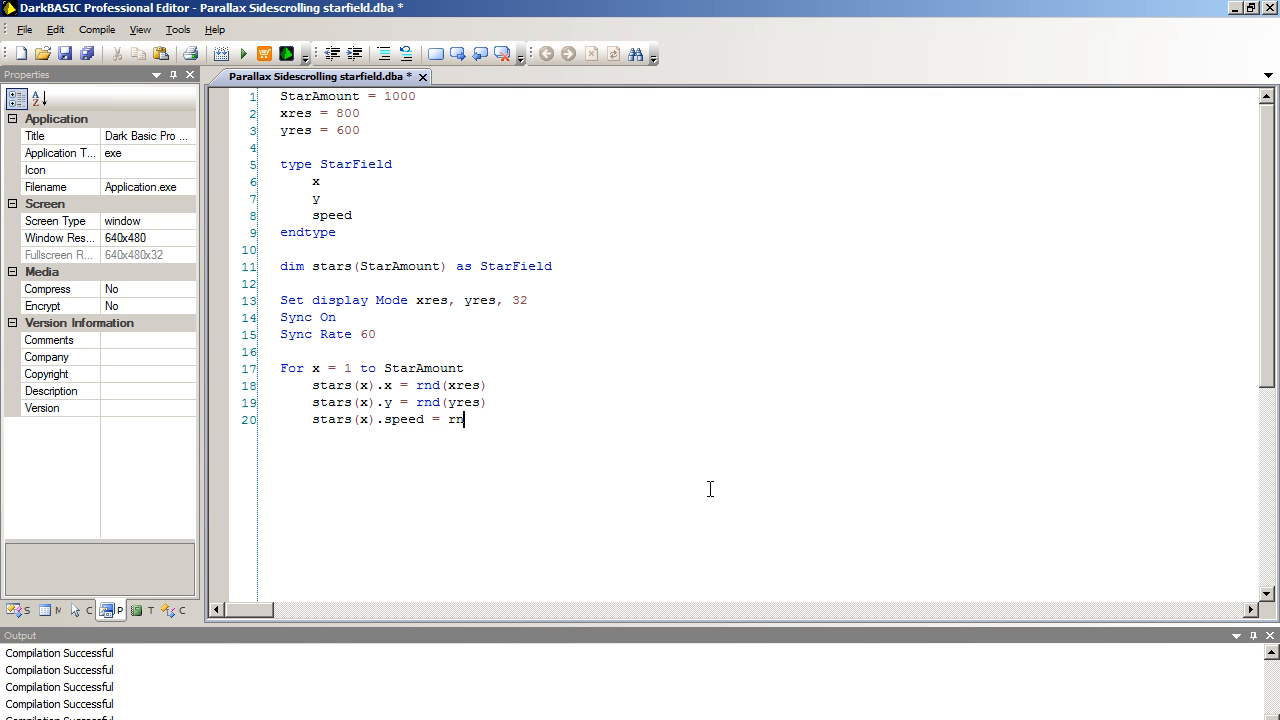
{"action": "type", "text": "d(5"}
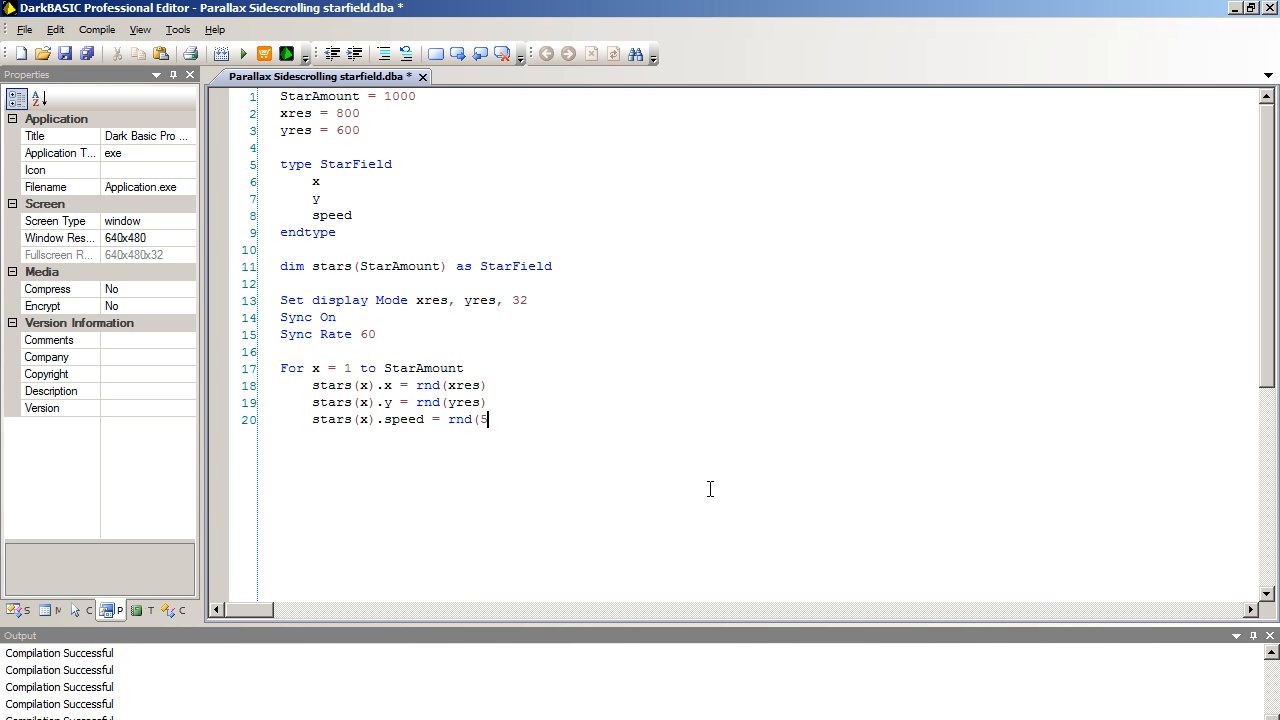
{"action": "type", "text": "5)"}
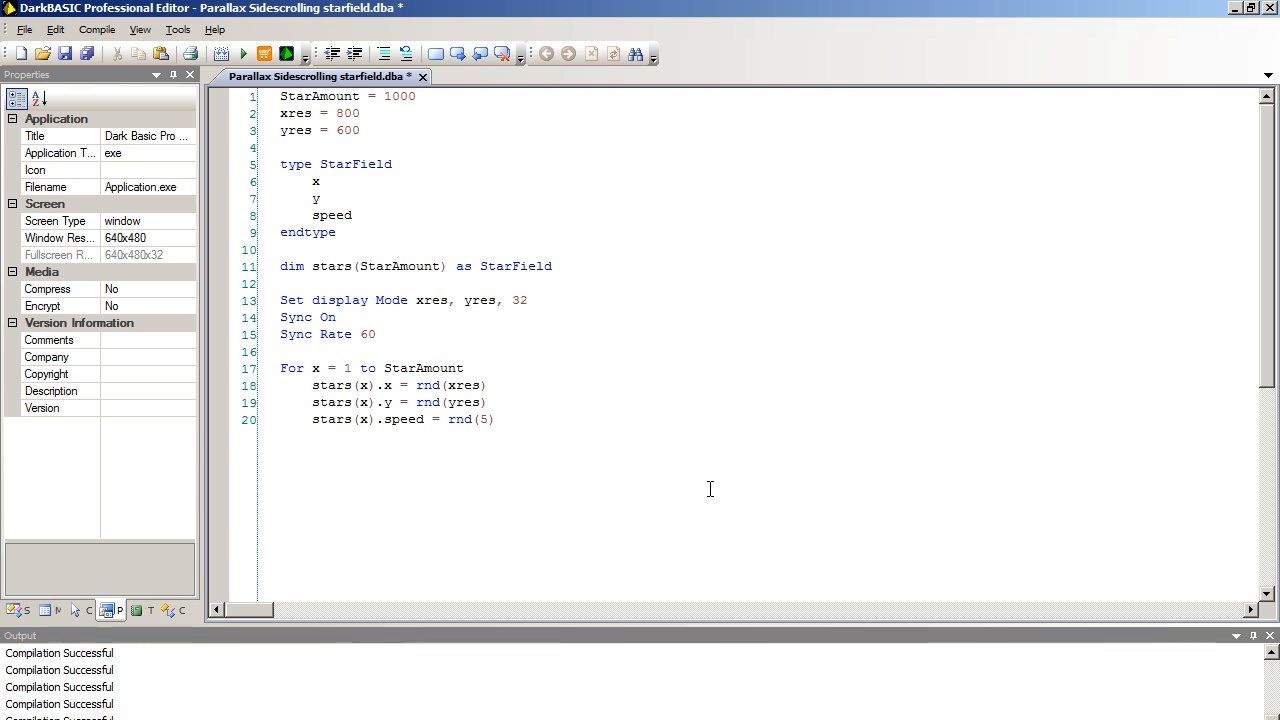
{"action": "type", "text": "+1"}
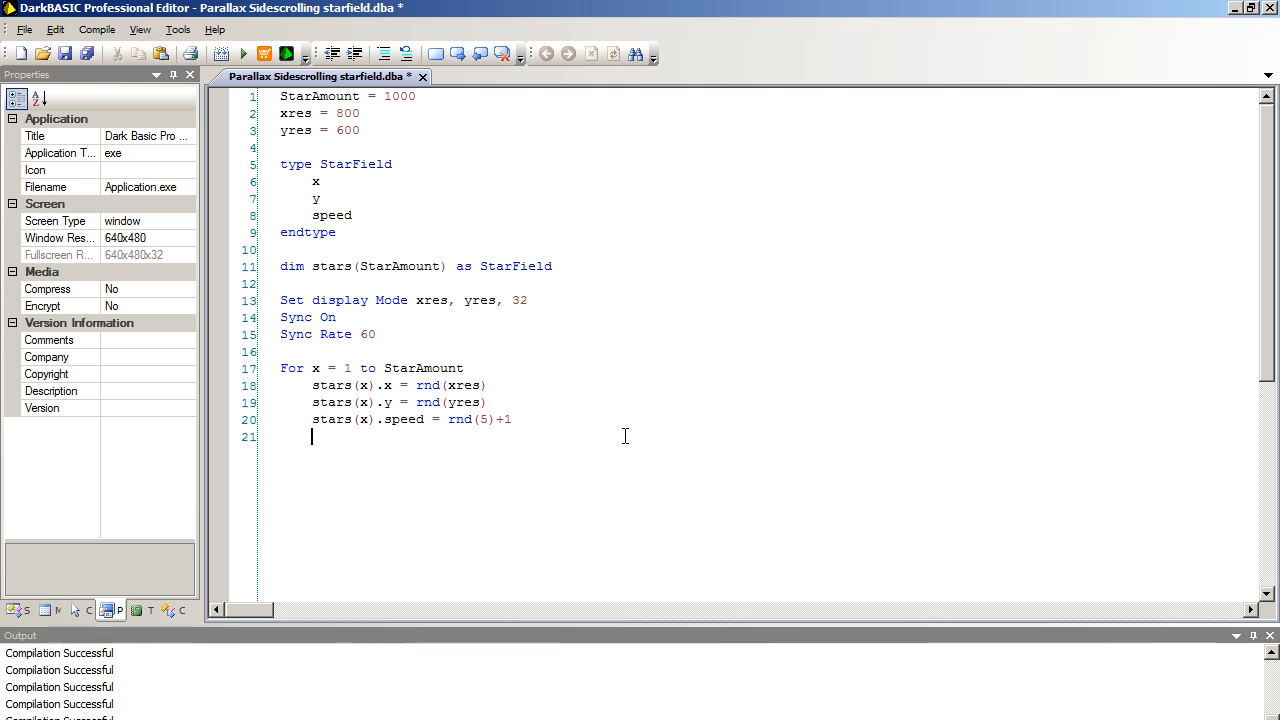
- Close the For loop with 'Next x' and start the main Do…Loop with Sync
{"action": "type", "text": "Next x"}
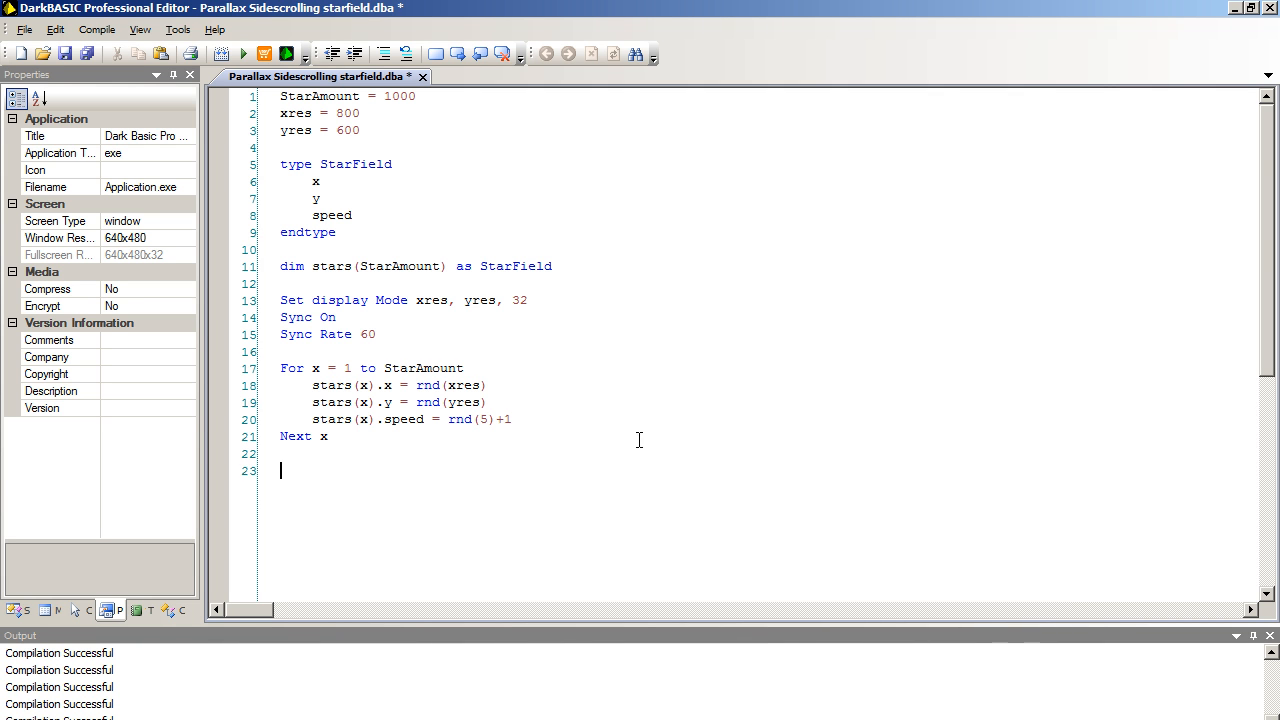
{"action": "type", "text": "Do"}
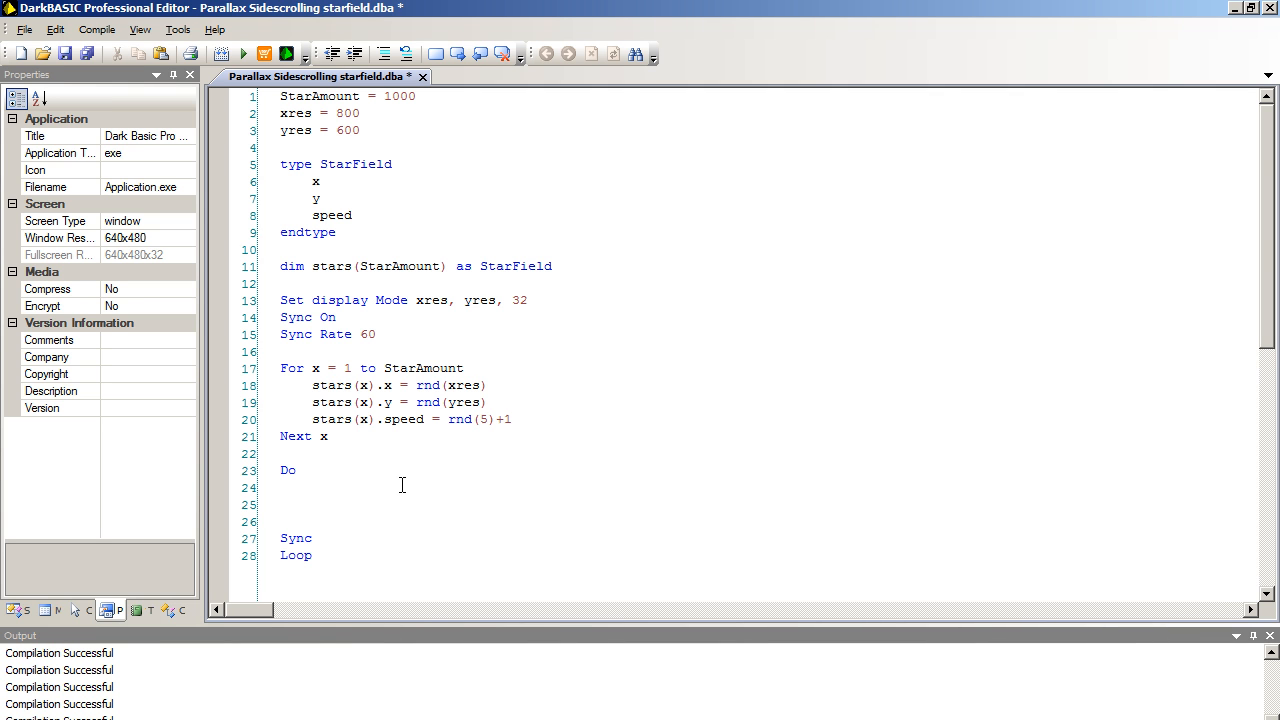
- Inside the main loop, begin a nested 'for x = 1 to StarAmount' loop
{"action": "left_click", "coordinate": [312, 504]}
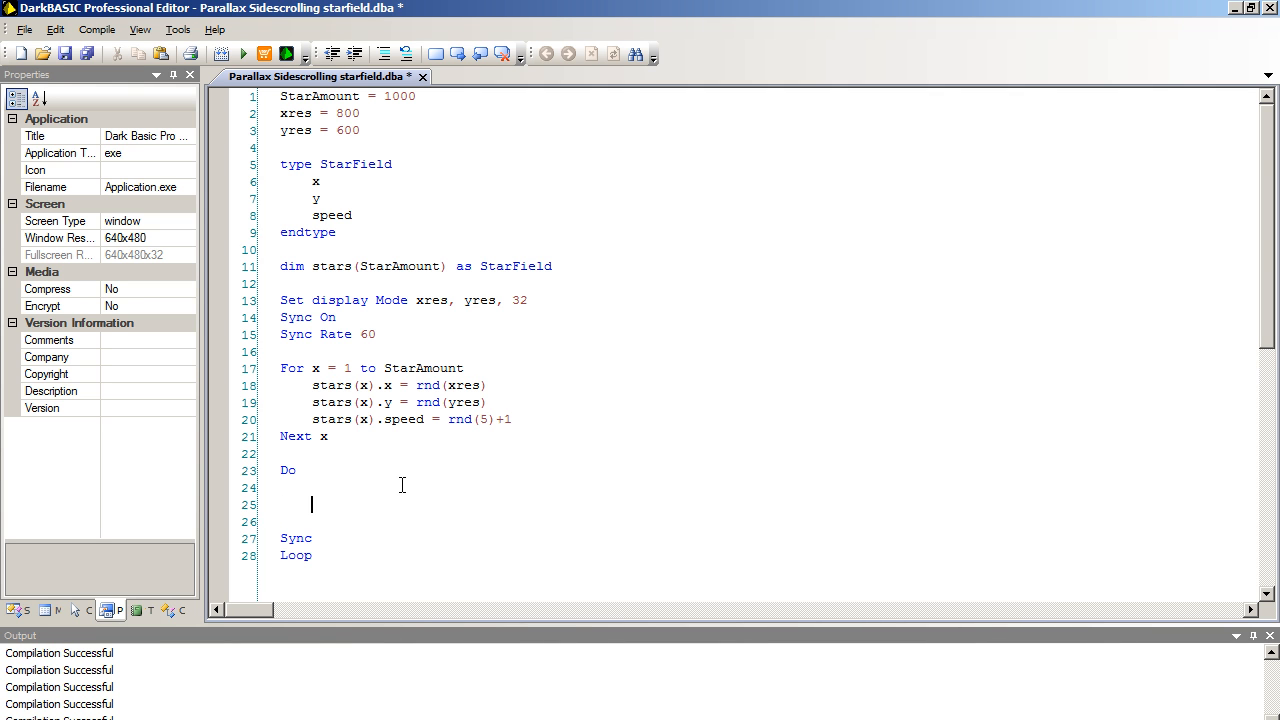
{"action": "type", "text": "for"}
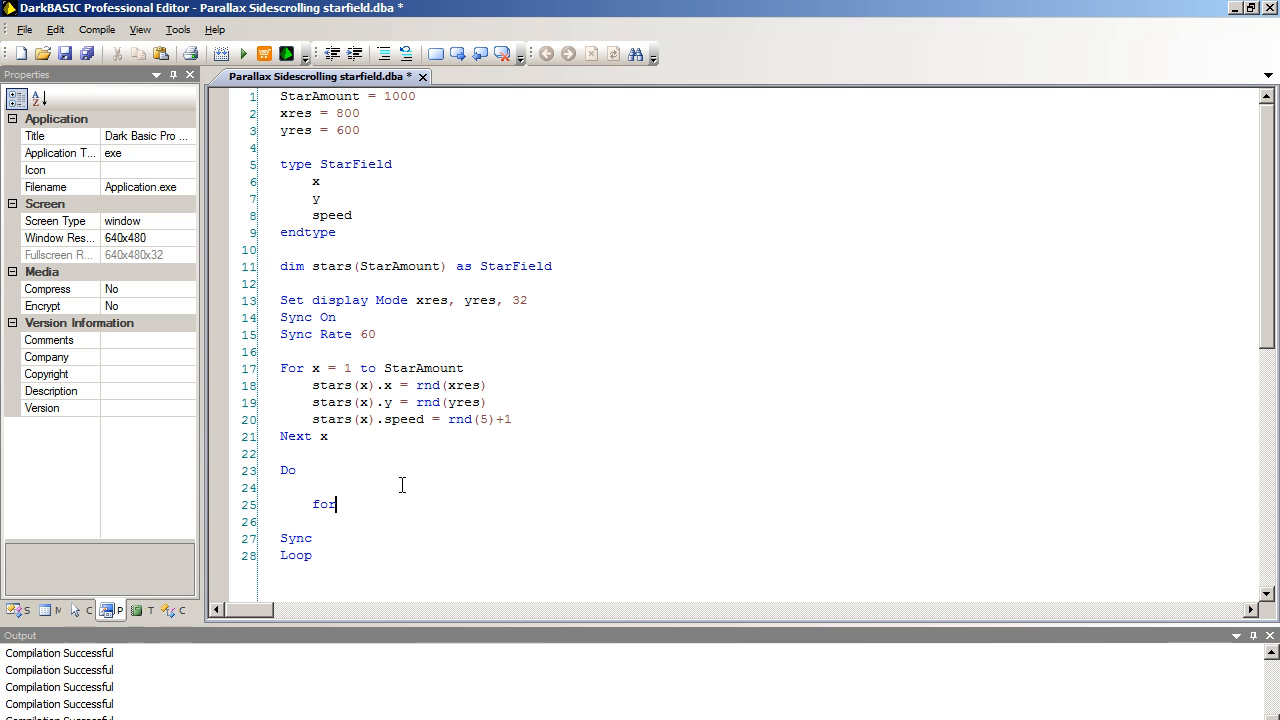
{"action": "type", "text": "x ="}
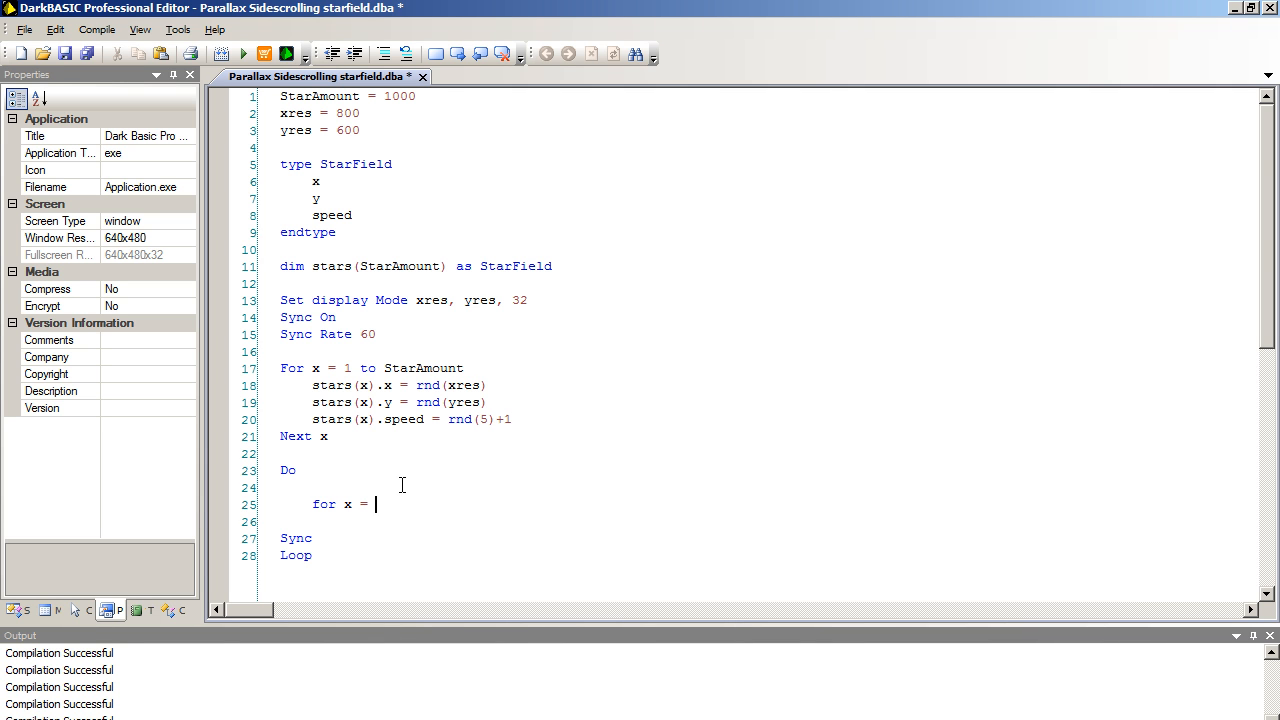
{"action": "type", "text": "1 to StarAmount"}
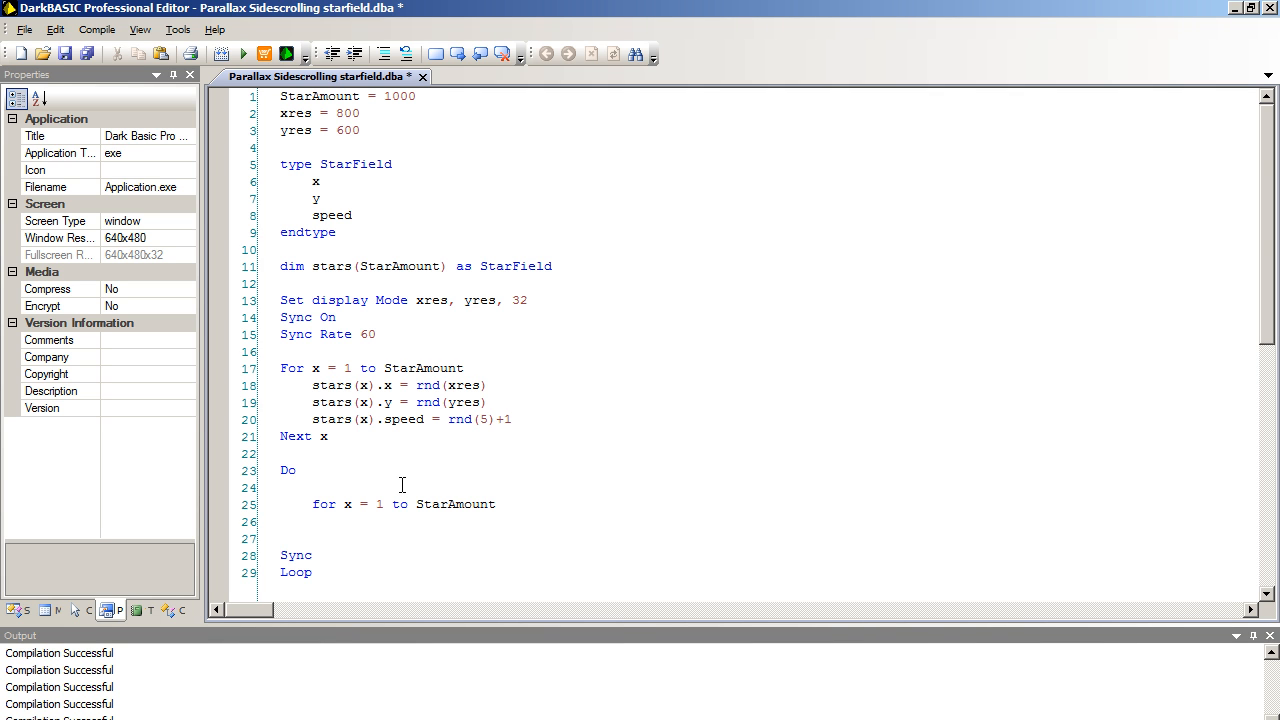
- Write 'Inc stars(x).x, stars(x).speed' to move each star by its speed
{"action": "type", "text": "Inc"}
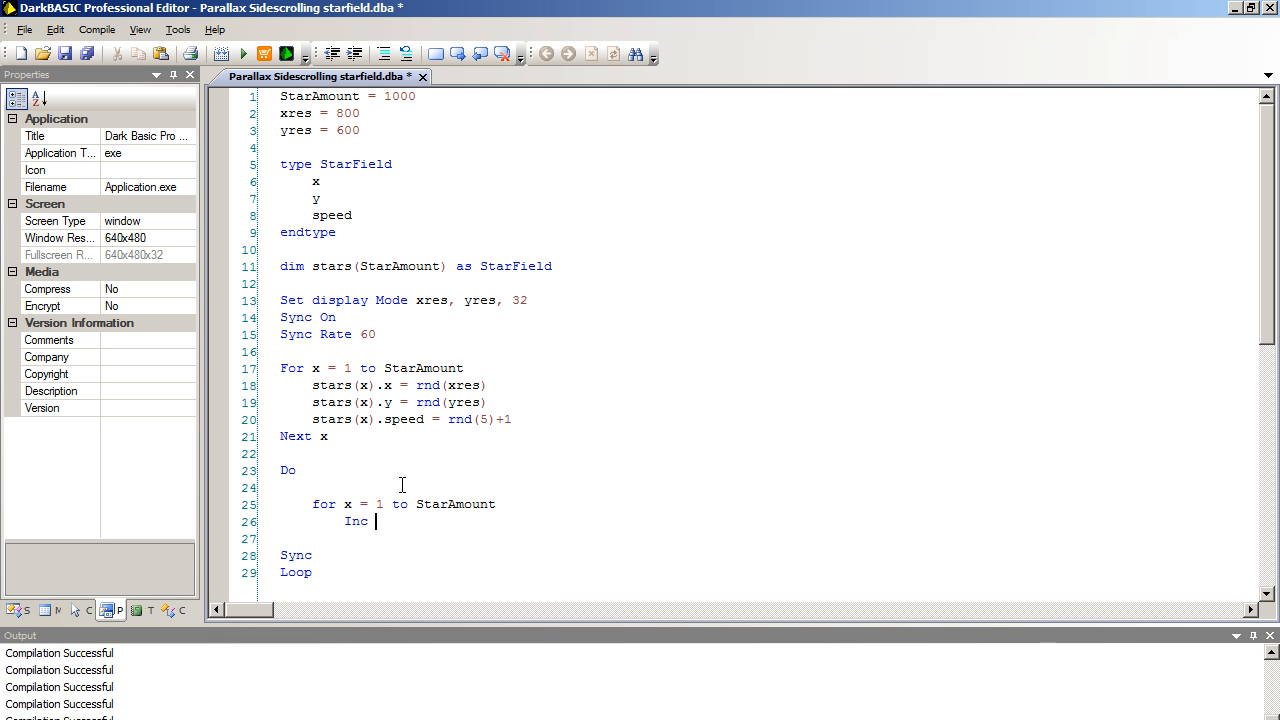
{"action": "type", "text": "stars("}
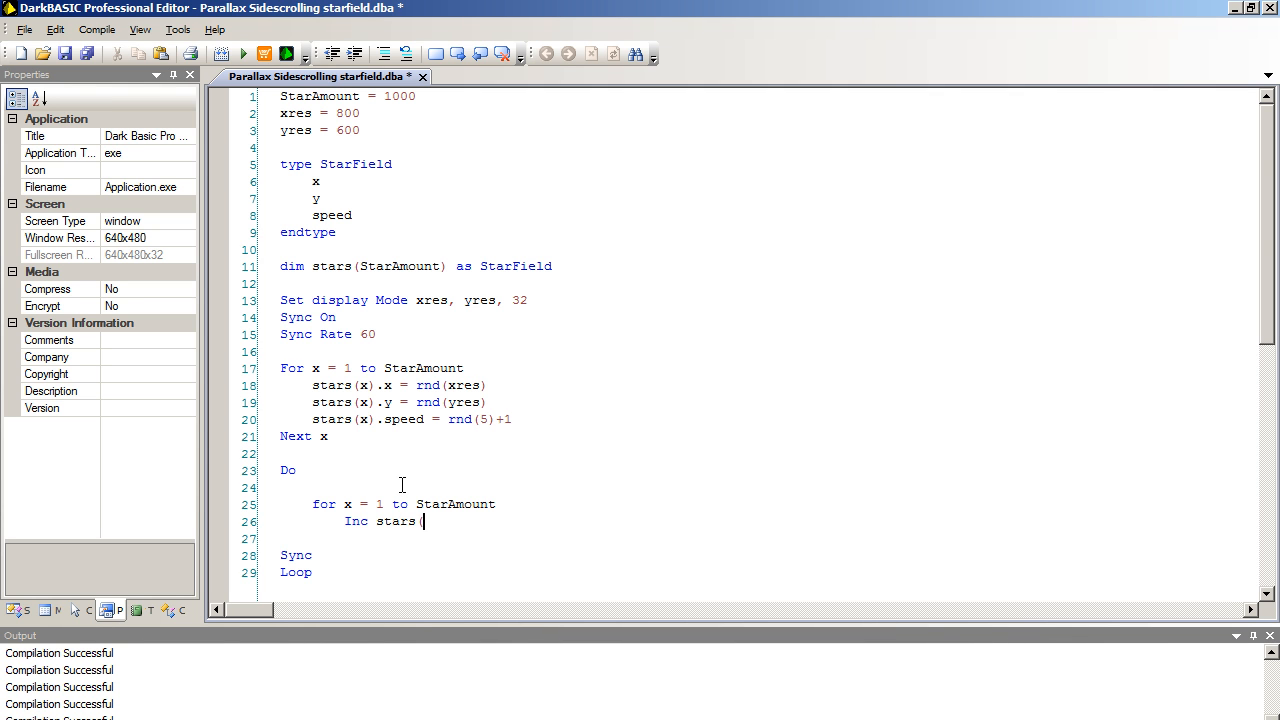
{"action": "type", "text": "x)"}
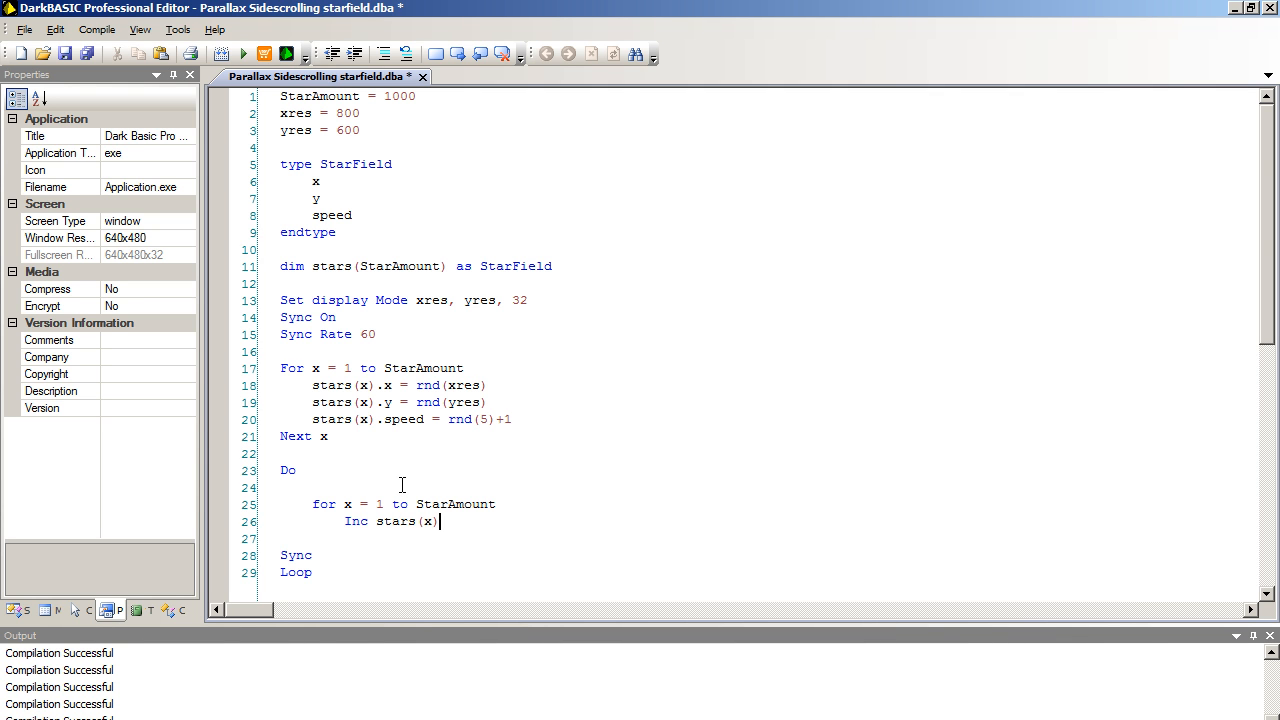
{"action": "type", "text": ".x"}
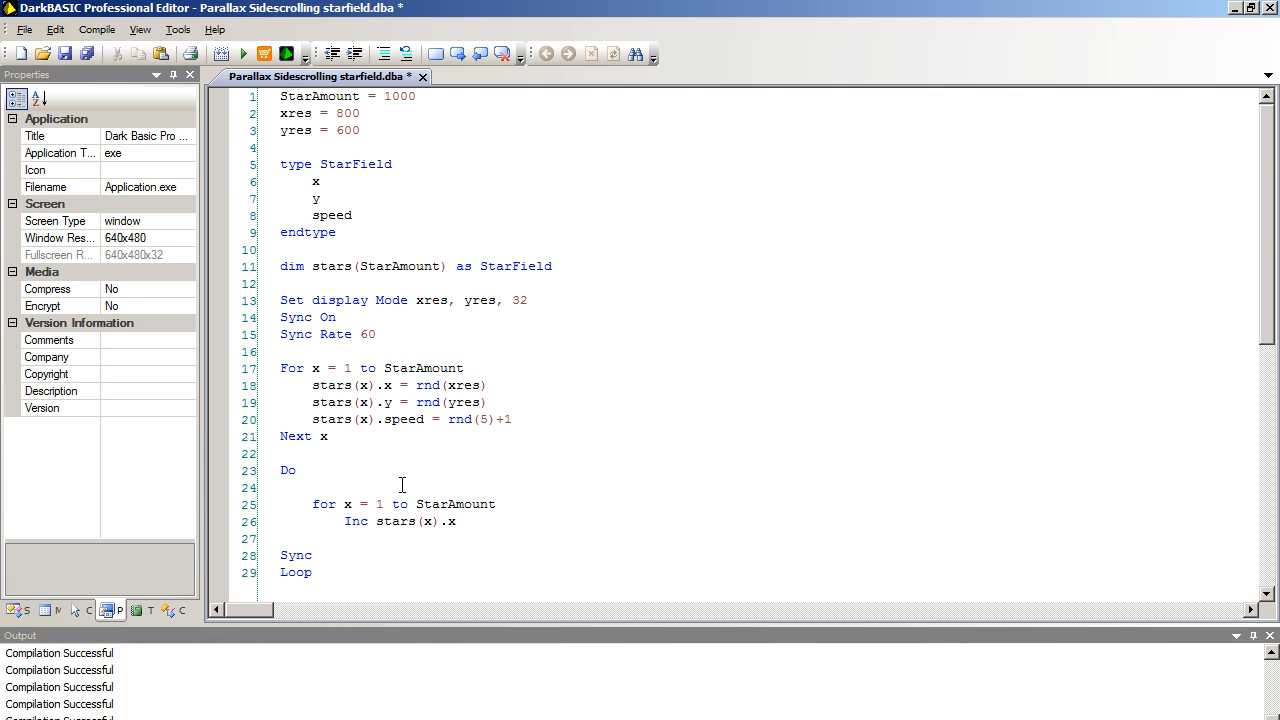
{"action": "type", "text": ", stars"}
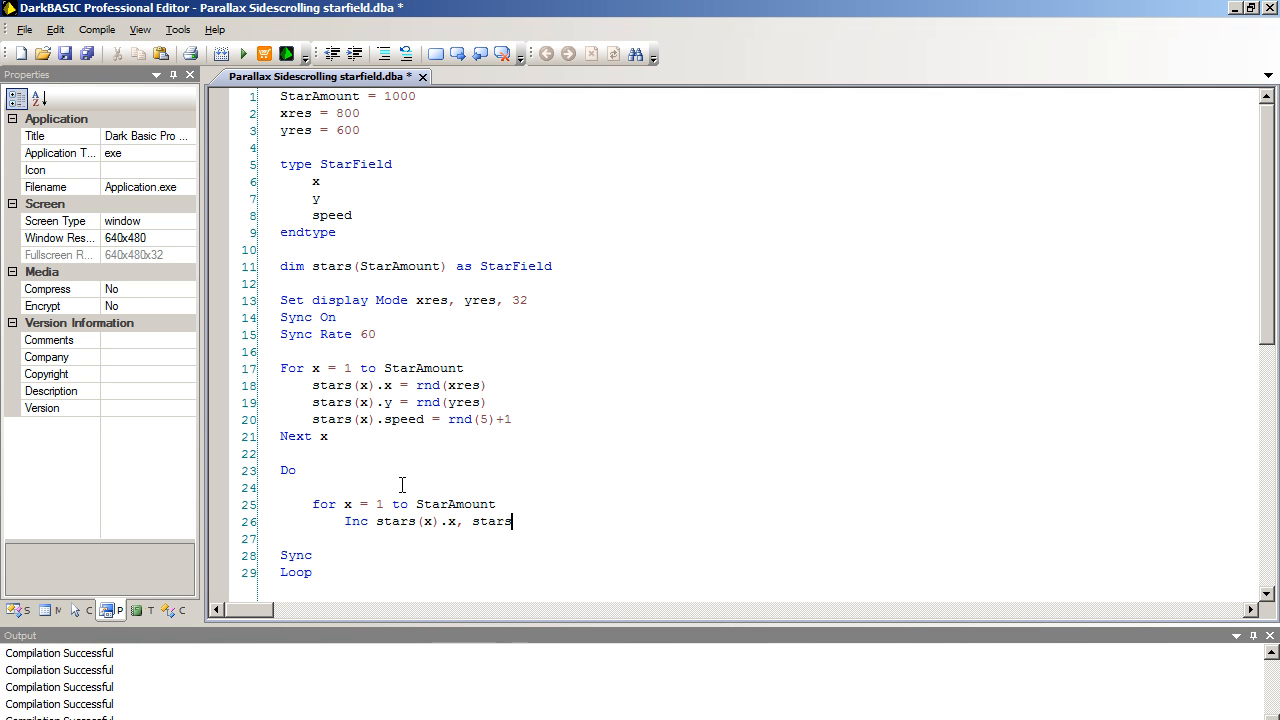
{"action": "type", "text": "(x)"}
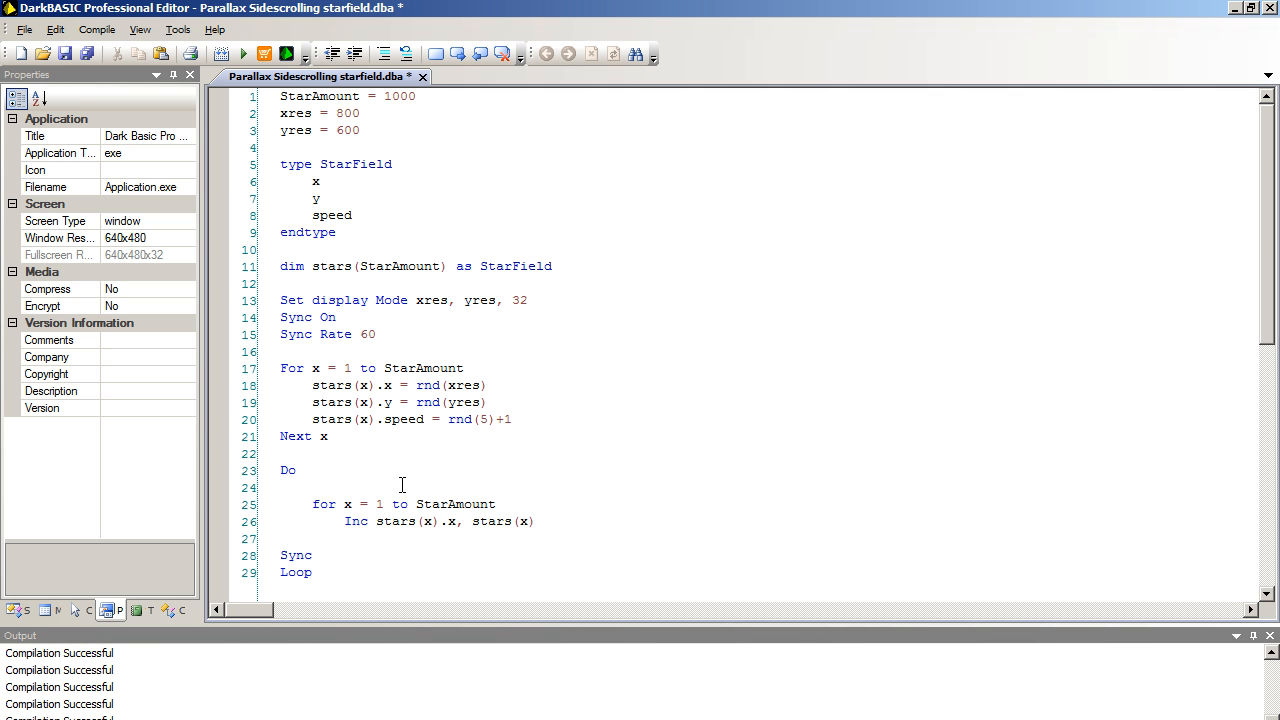
{"action": "type", "text": ".speed"}
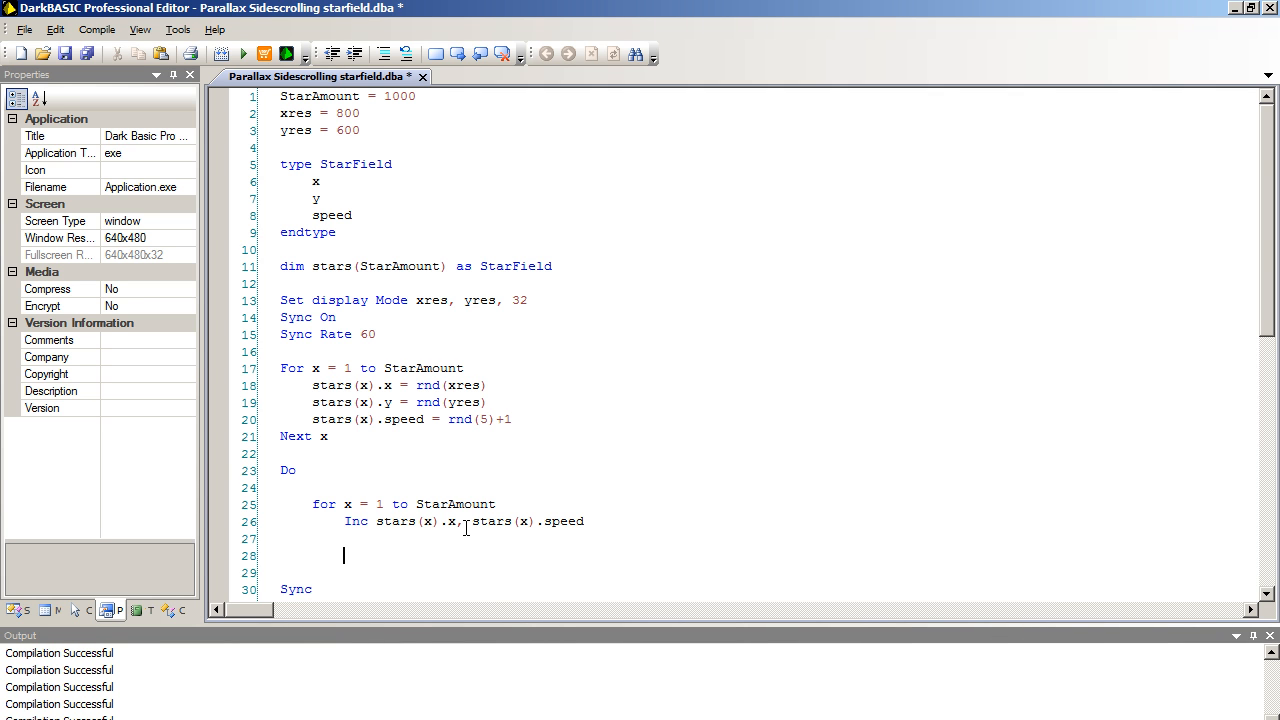
- Begin 'If stars(x).x > xres' and reset stars(x).x = 0 inside it
{"action": "type", "text": "If"}
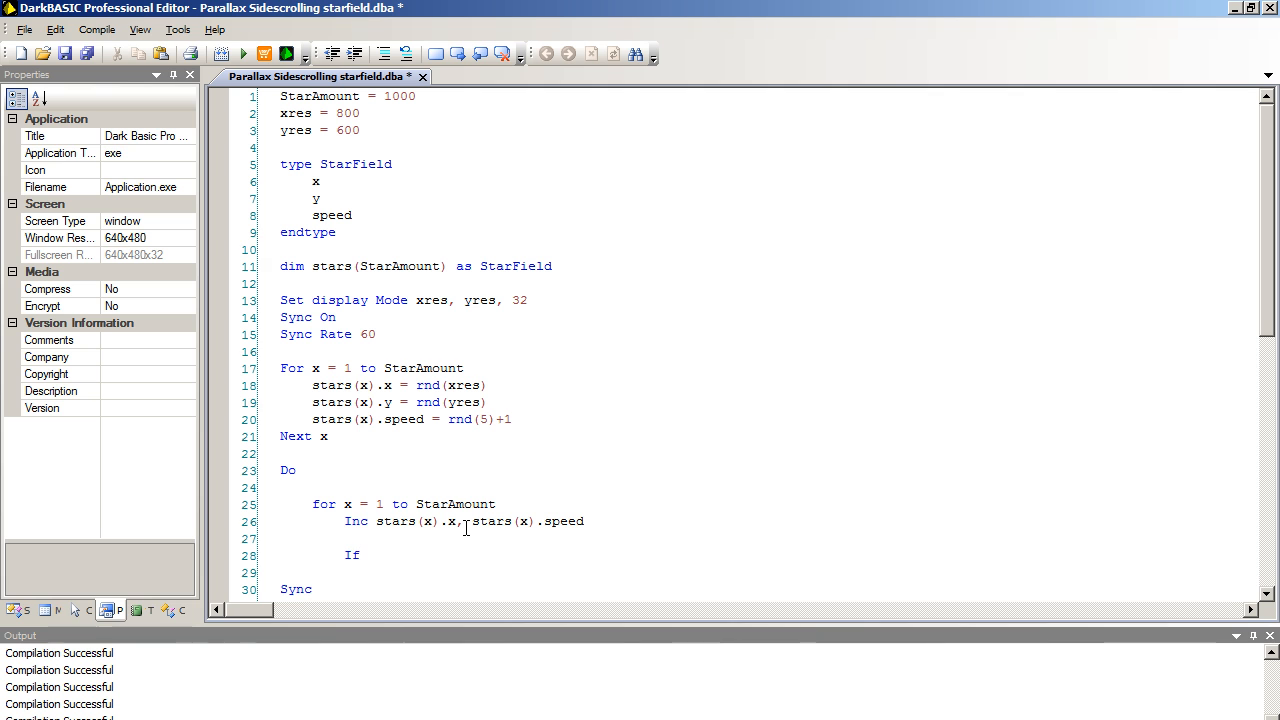
{"action": "type", "text": "stars"}
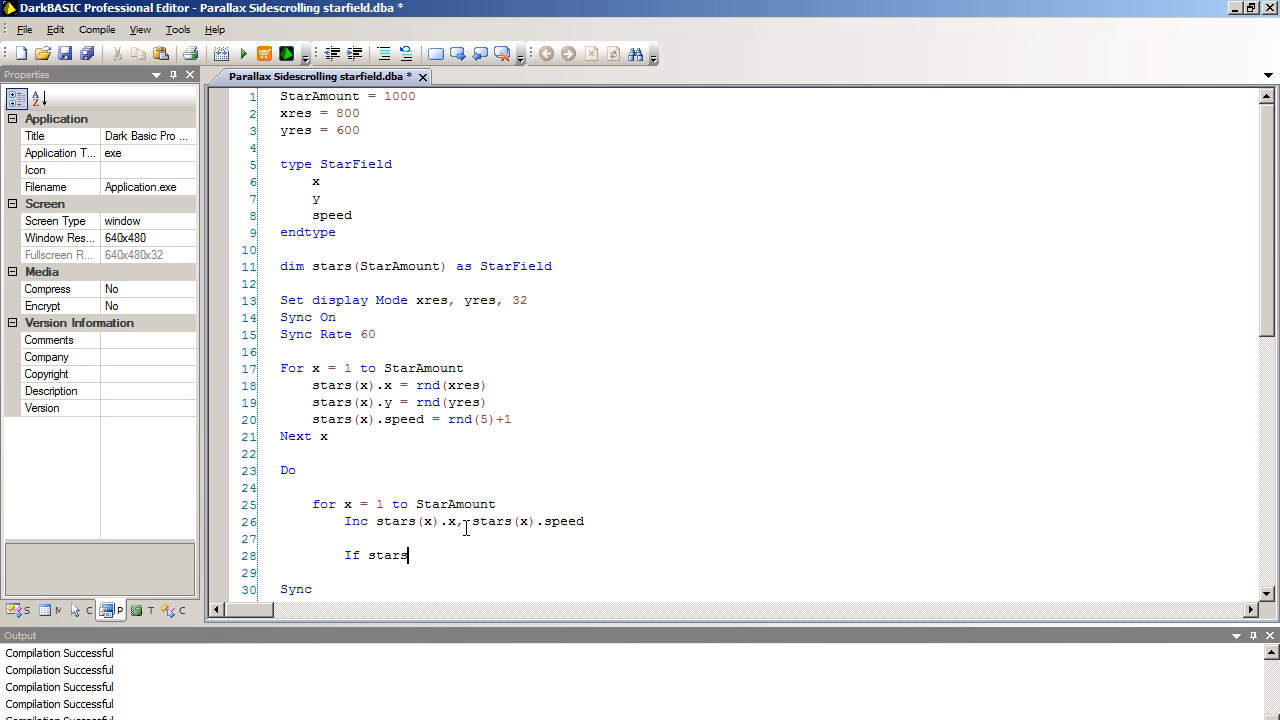
{"action": "type", "text": "(x) ."}
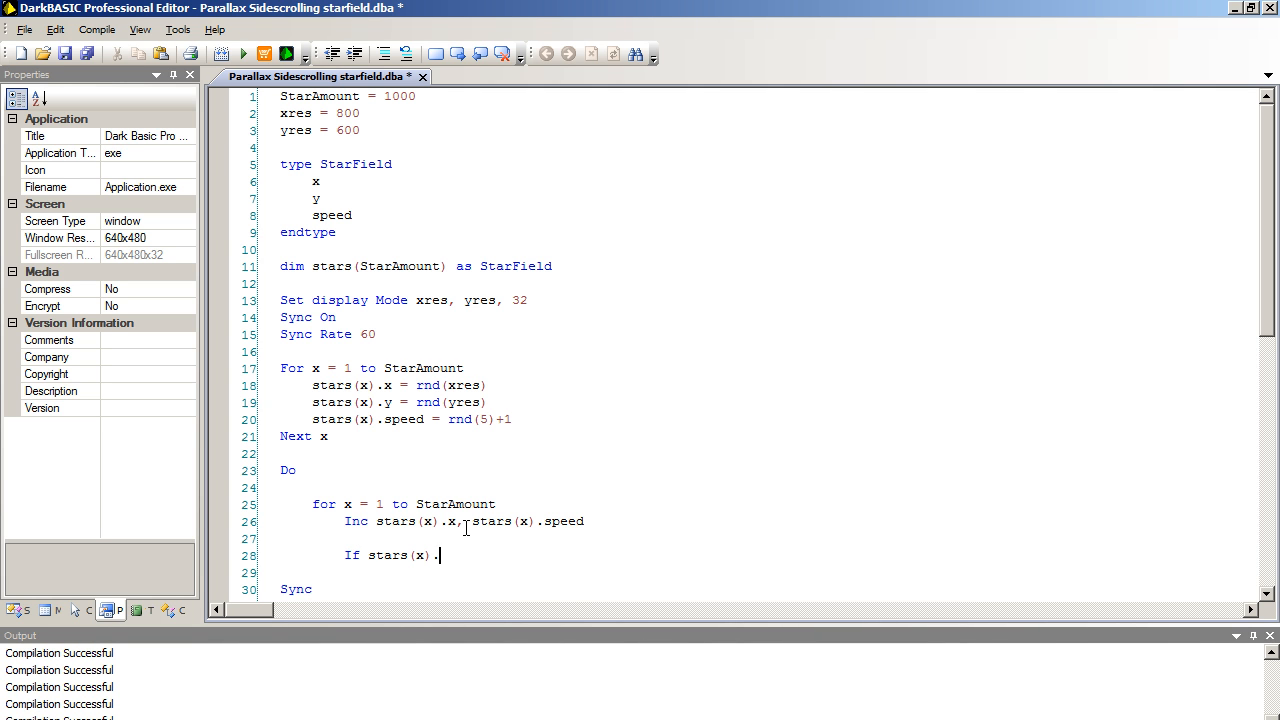
{"action": "type", "text": "x >"}
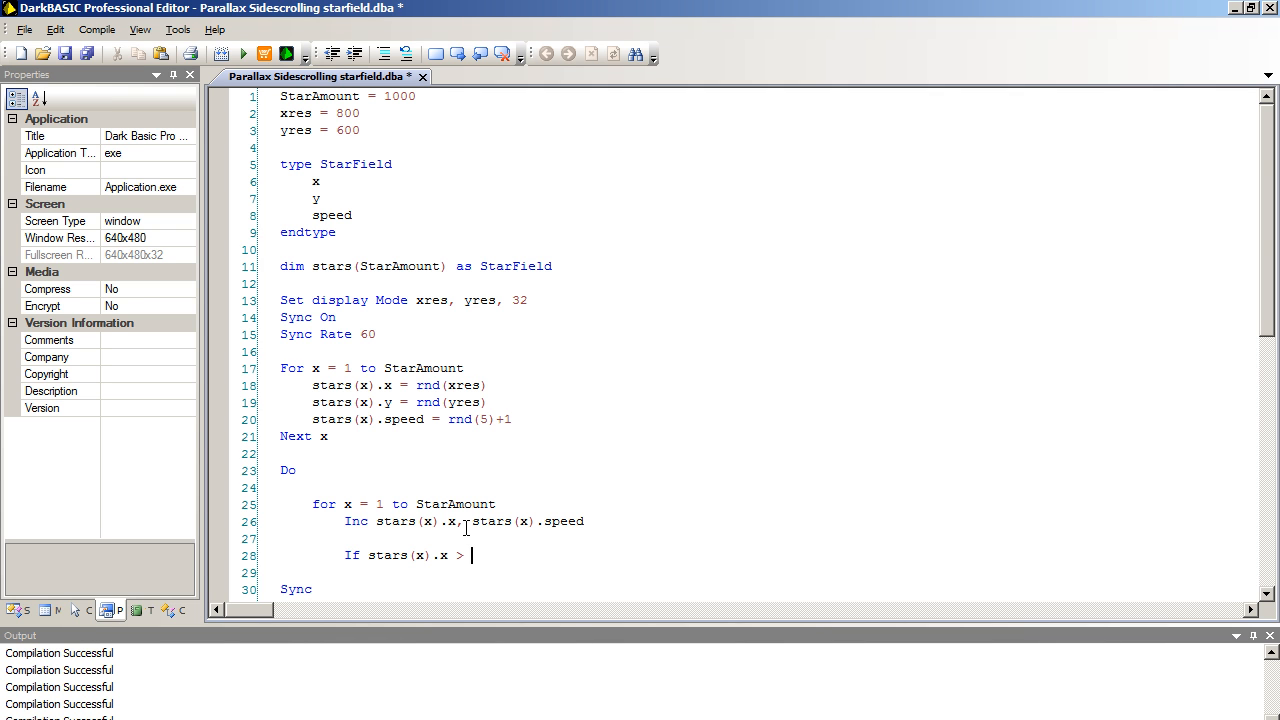
{"action": "type", "text": "xres"}
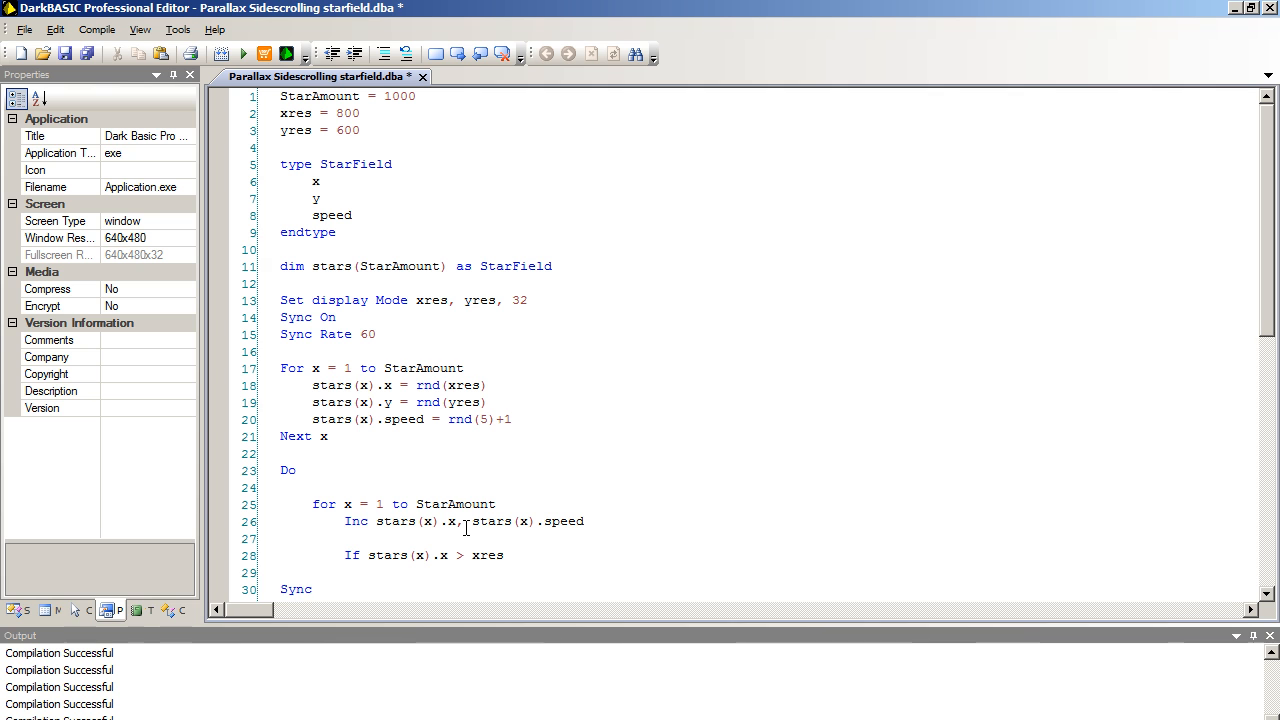
{"action": "type", "text": "stars(x).x"}
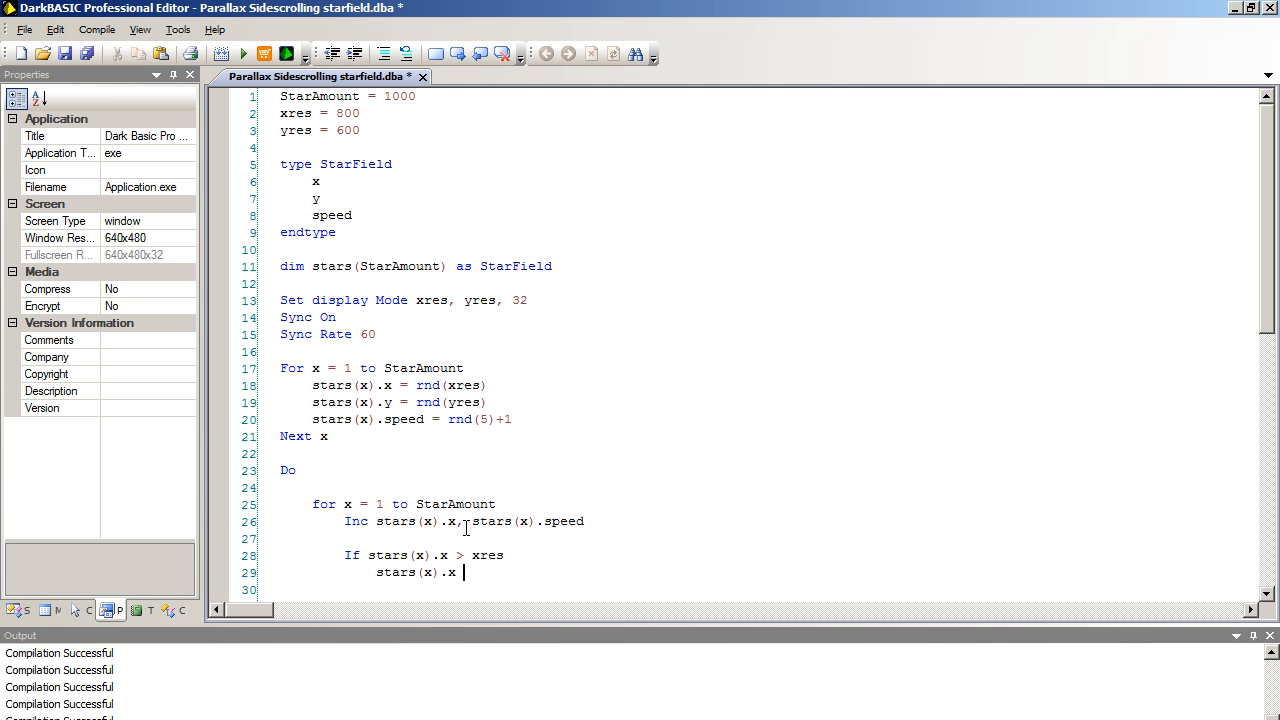
{"action": "type", "text": "= 0"}
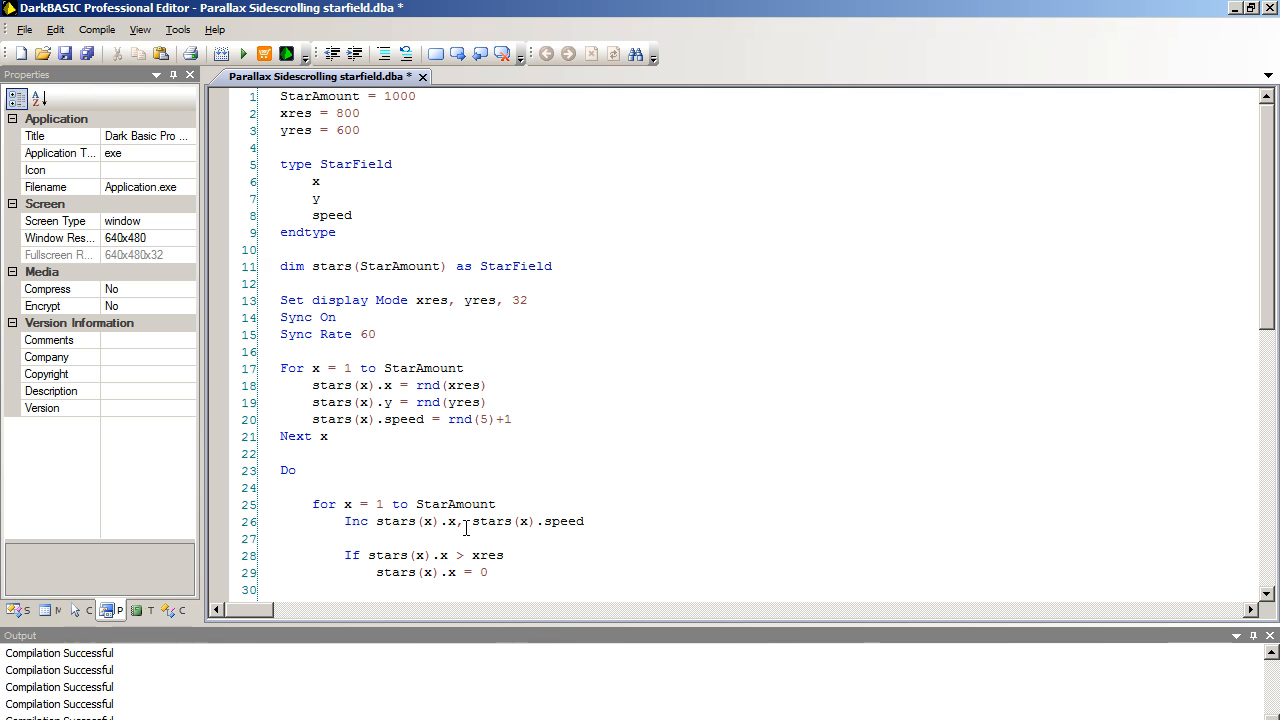
- Assign stars(x).y = rnd(yres) and close the block with endIf
{"action": "type", "text": "stars"}
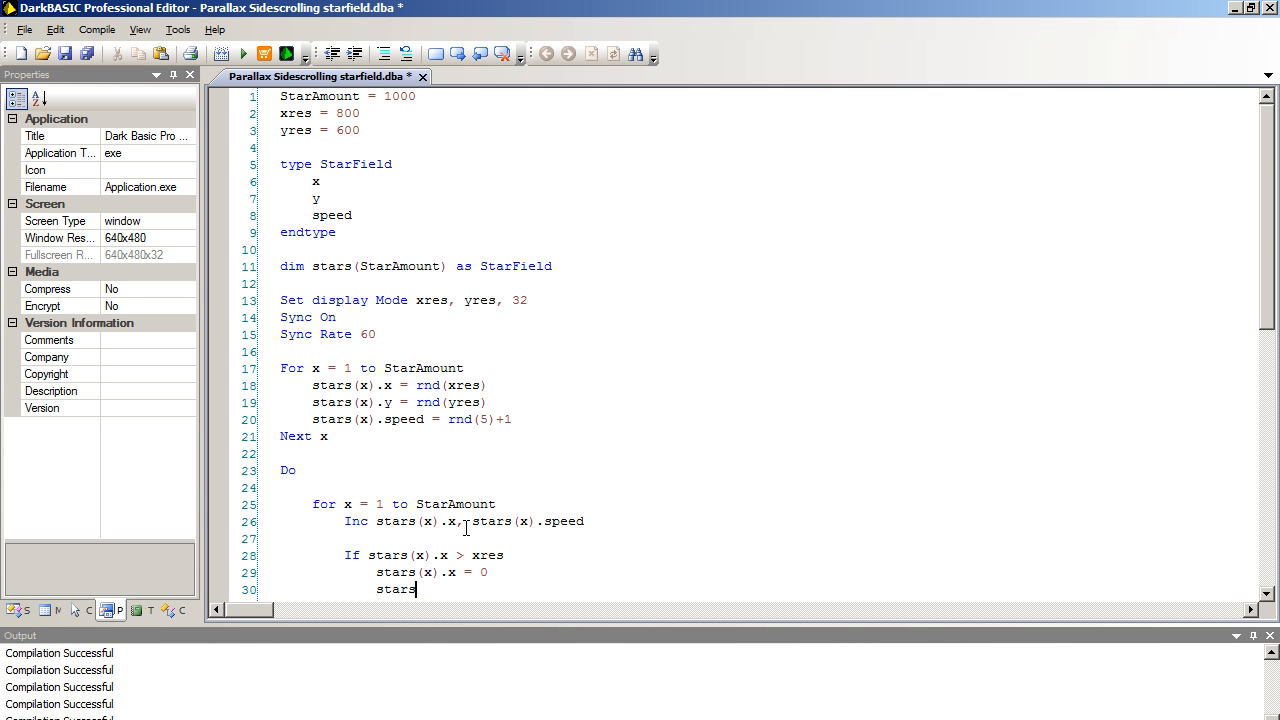
{"action": "type", "text": "(x"}
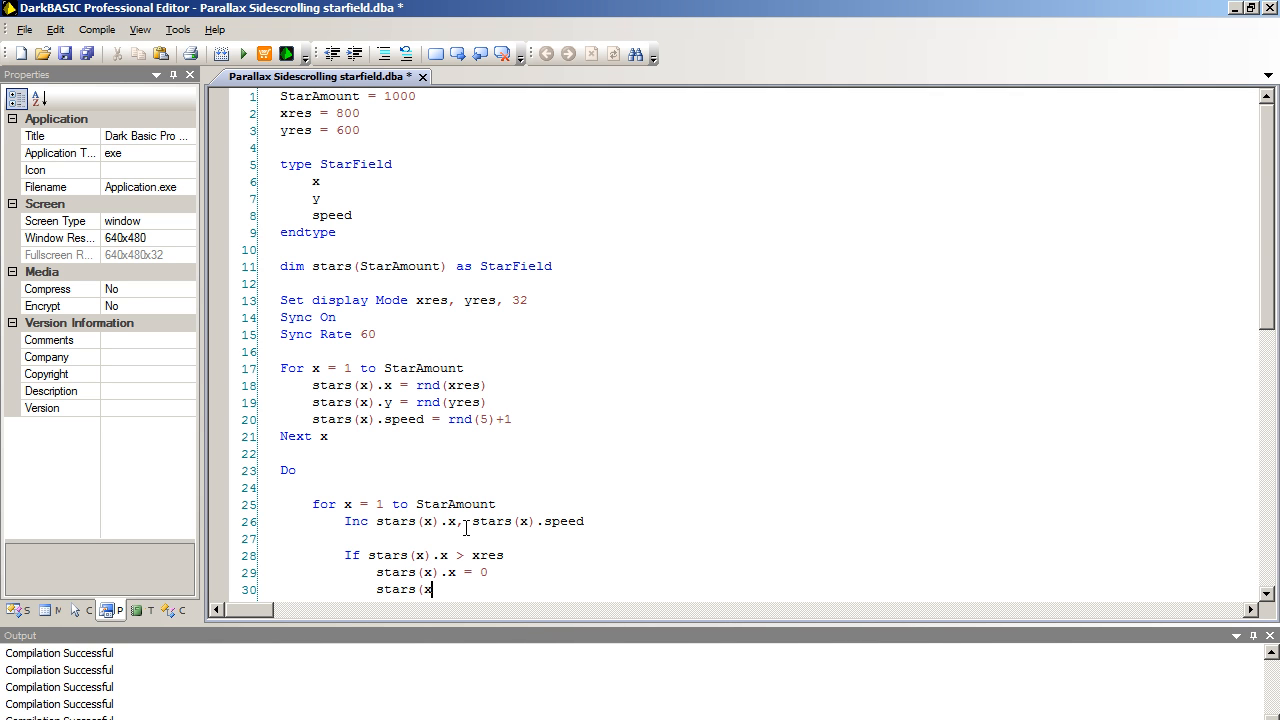
{"action": "type", "text": ").y = rnd"}
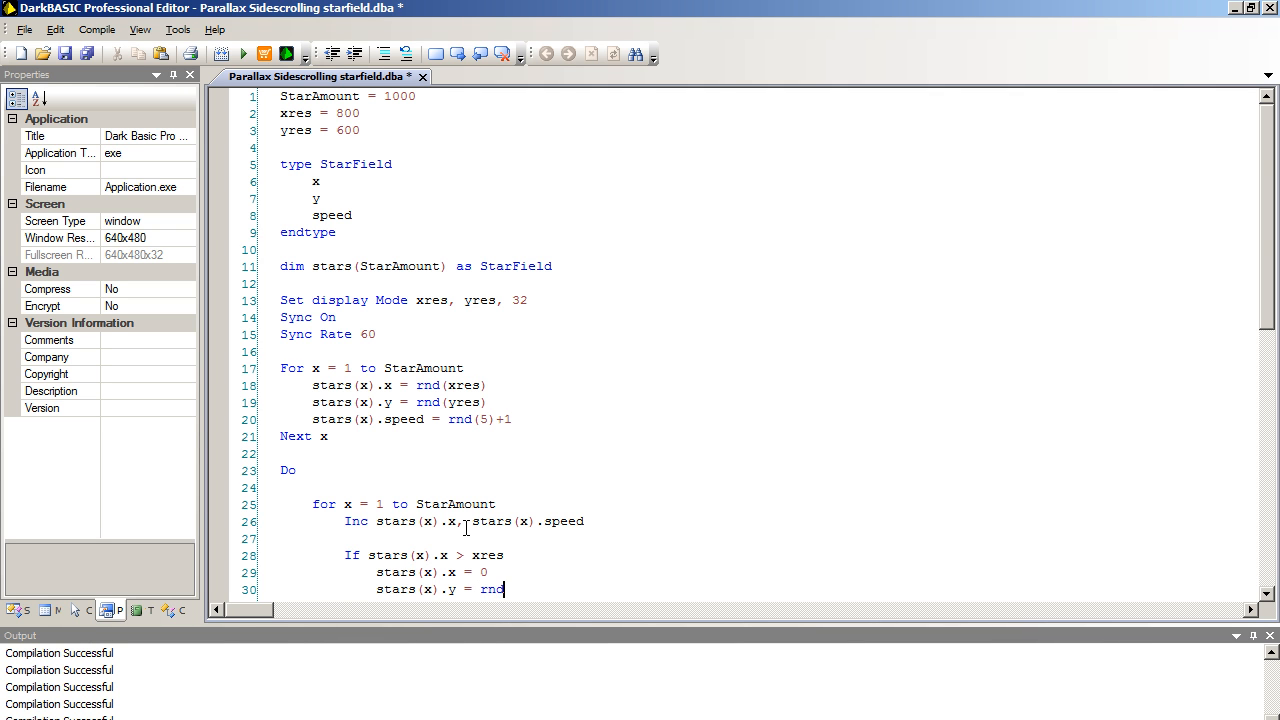
{"action": "type", "text": "(yres)"}
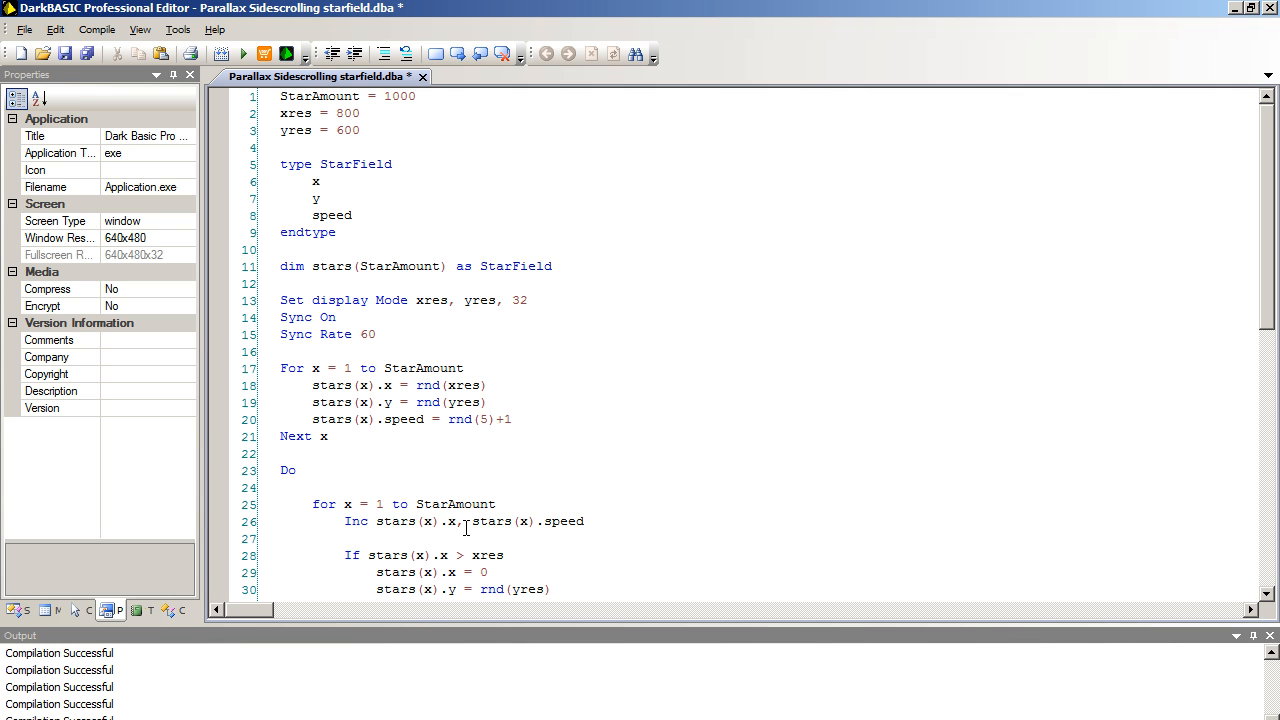
{"action": "scroll", "scroll_direction": "down", "scroll_amount": 3}
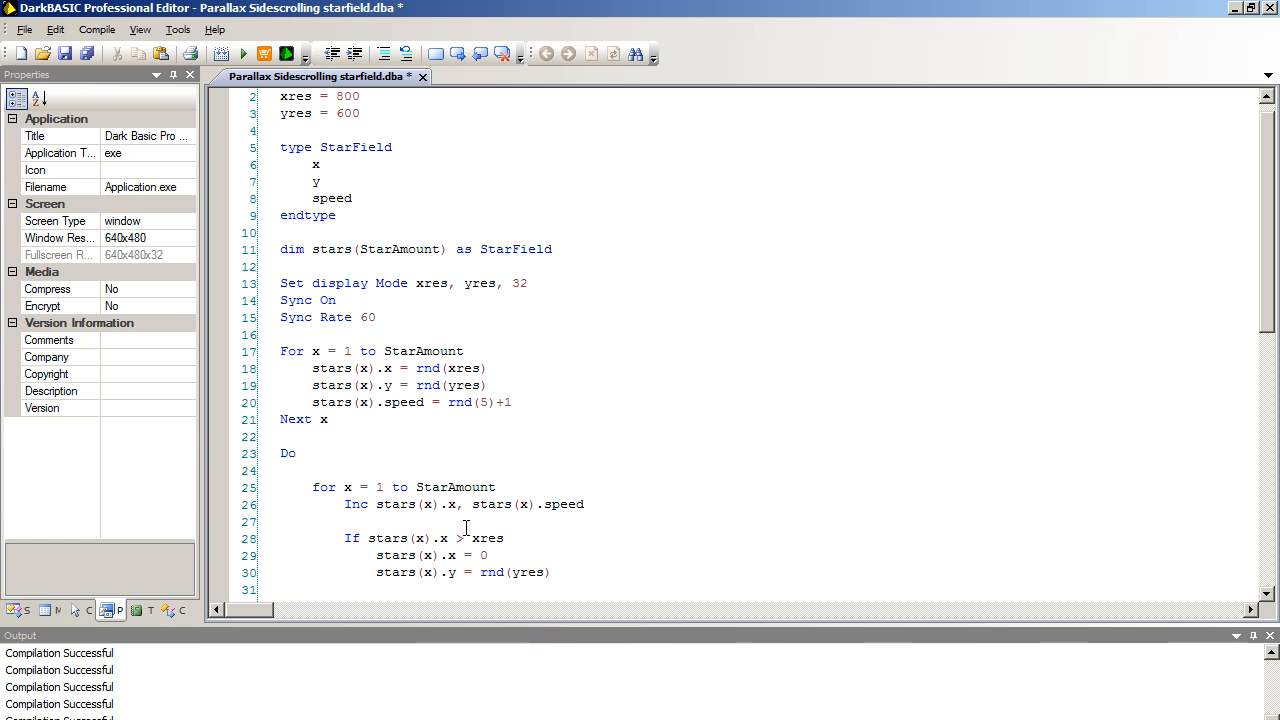
{"action": "type", "text": "endIf"}
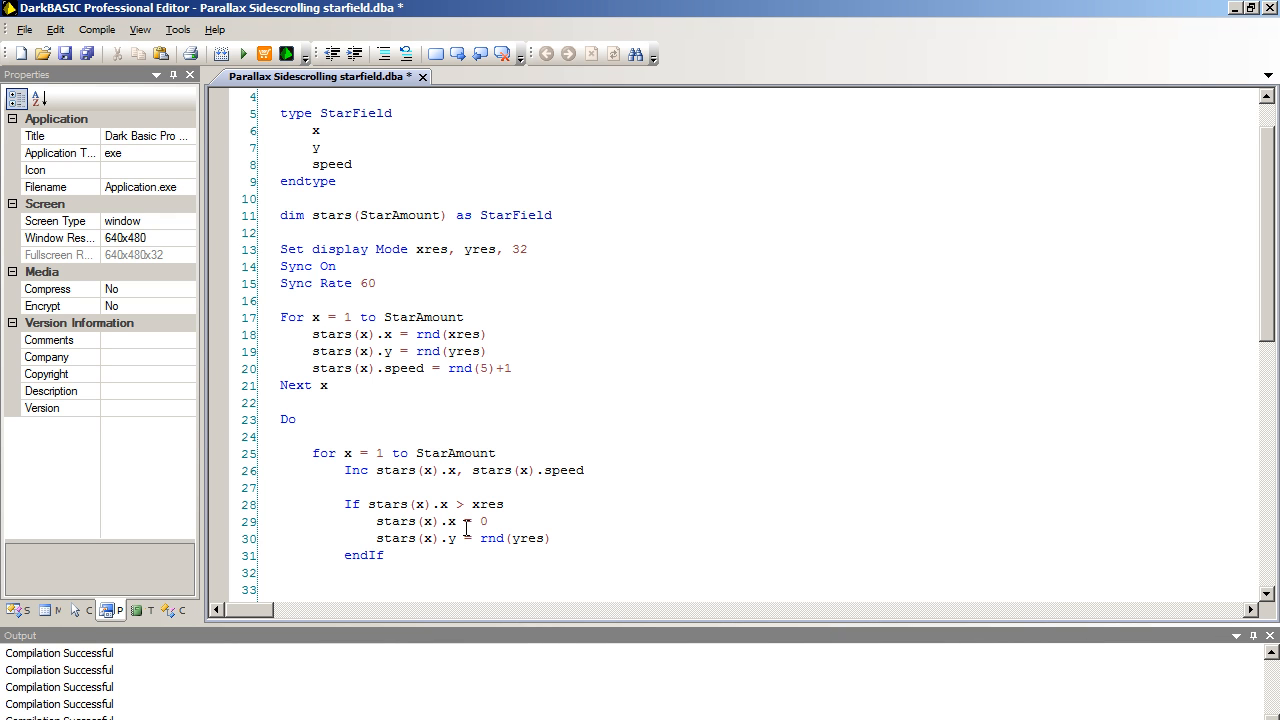
- Write 'ink rgb(50*stars(x).speed, 50*stars(x).speed, 50*stars(x).speed), 0' on line 33
{"action": "type", "text": "ink"}
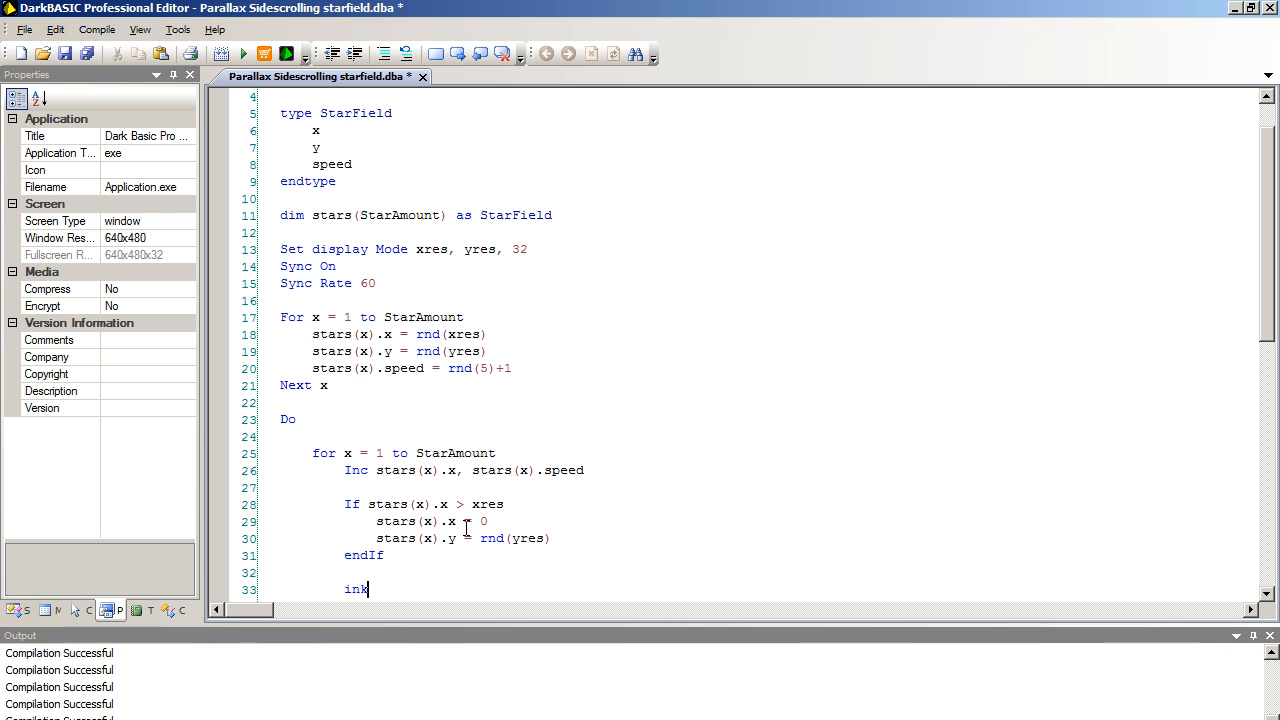
{"action": "type", "text": "rg"}
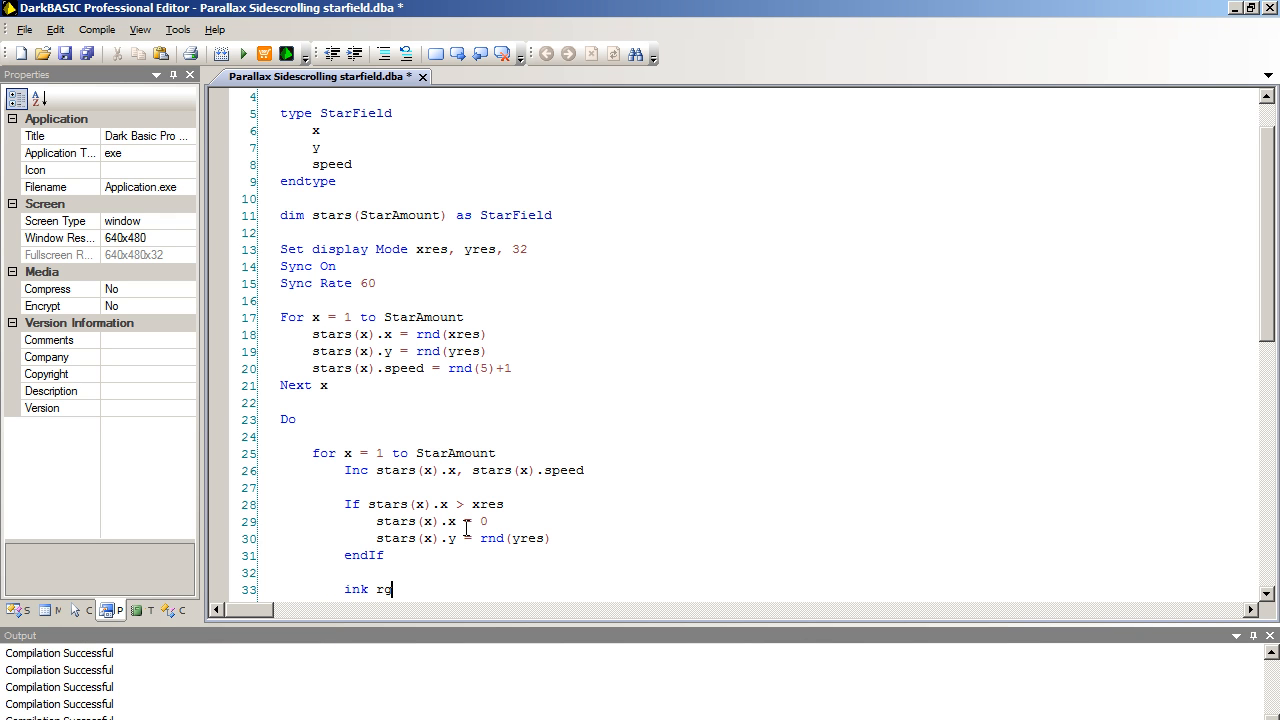
{"action": "type", "text": "b("}
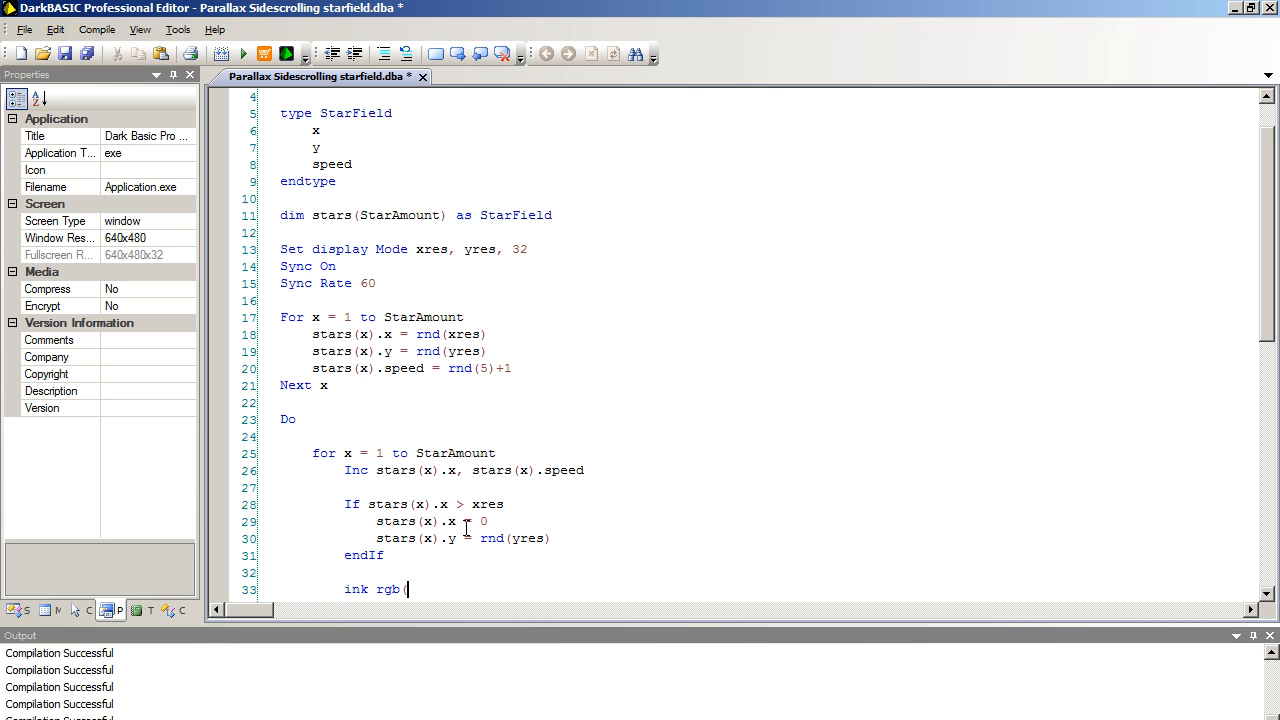
{"action": "type", "text": "50"}
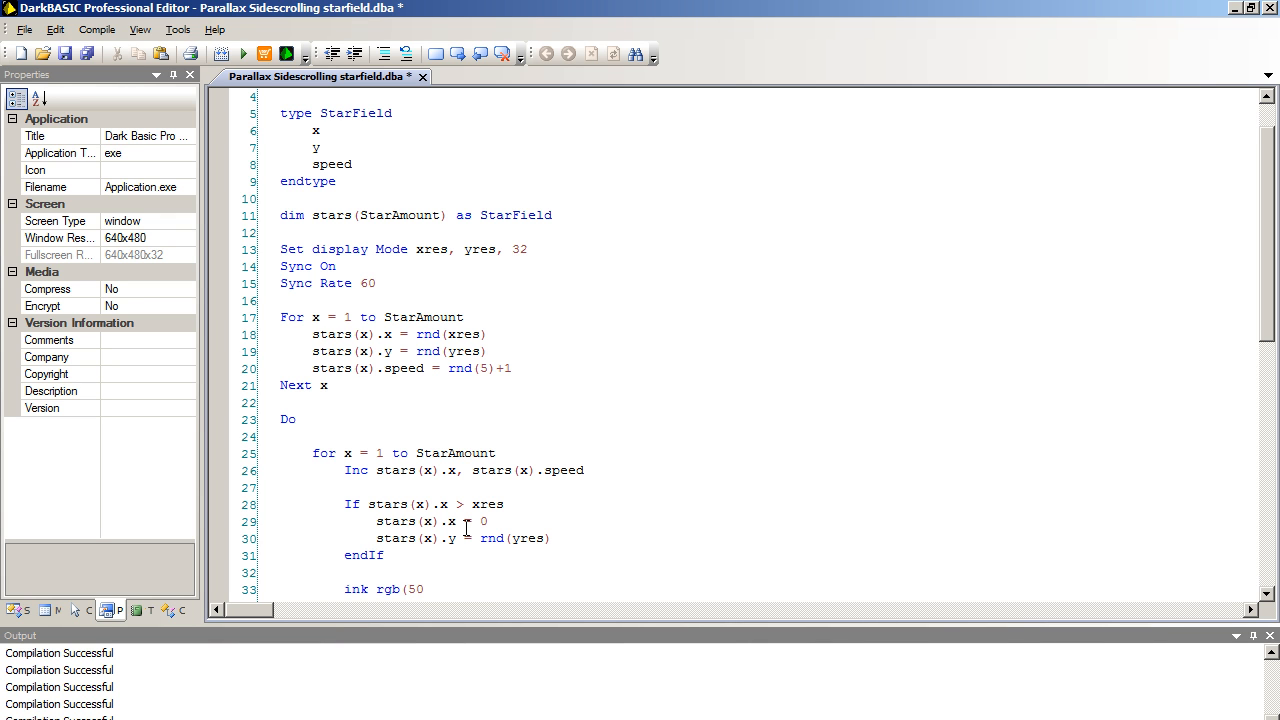
{"action": "type", "text": "*stars"}
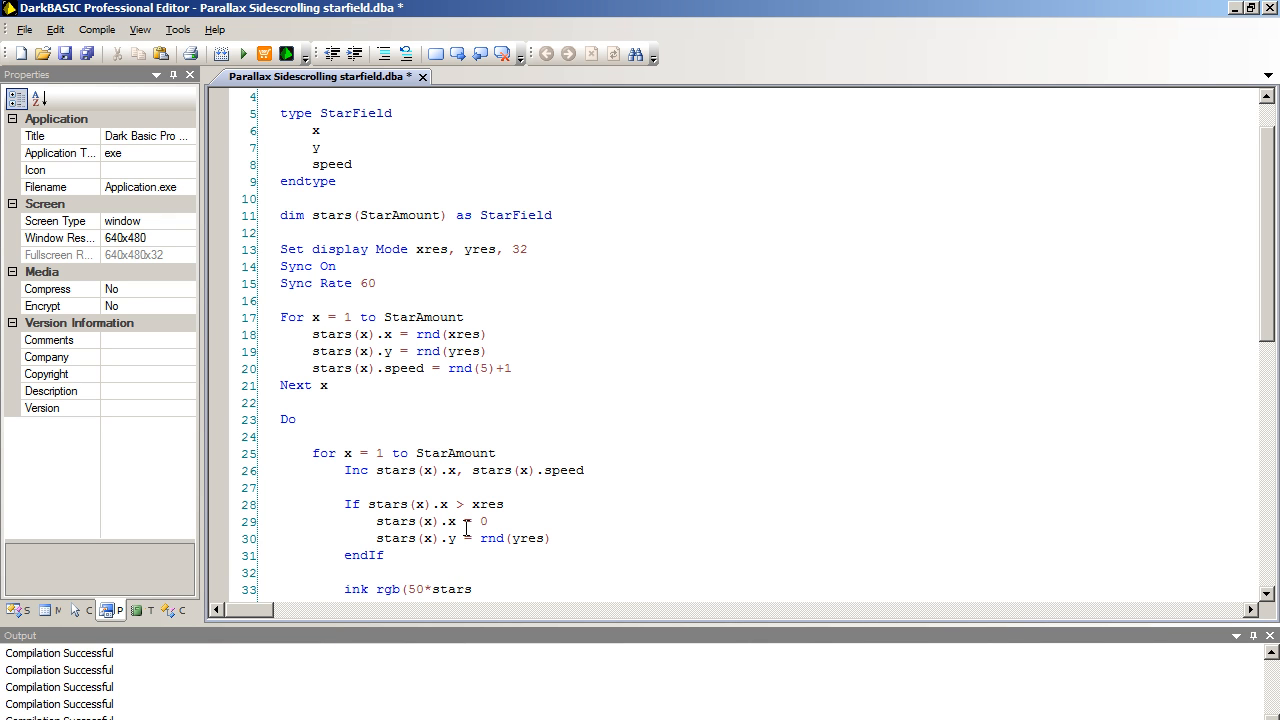
{"action": "type", "text": "(x"}
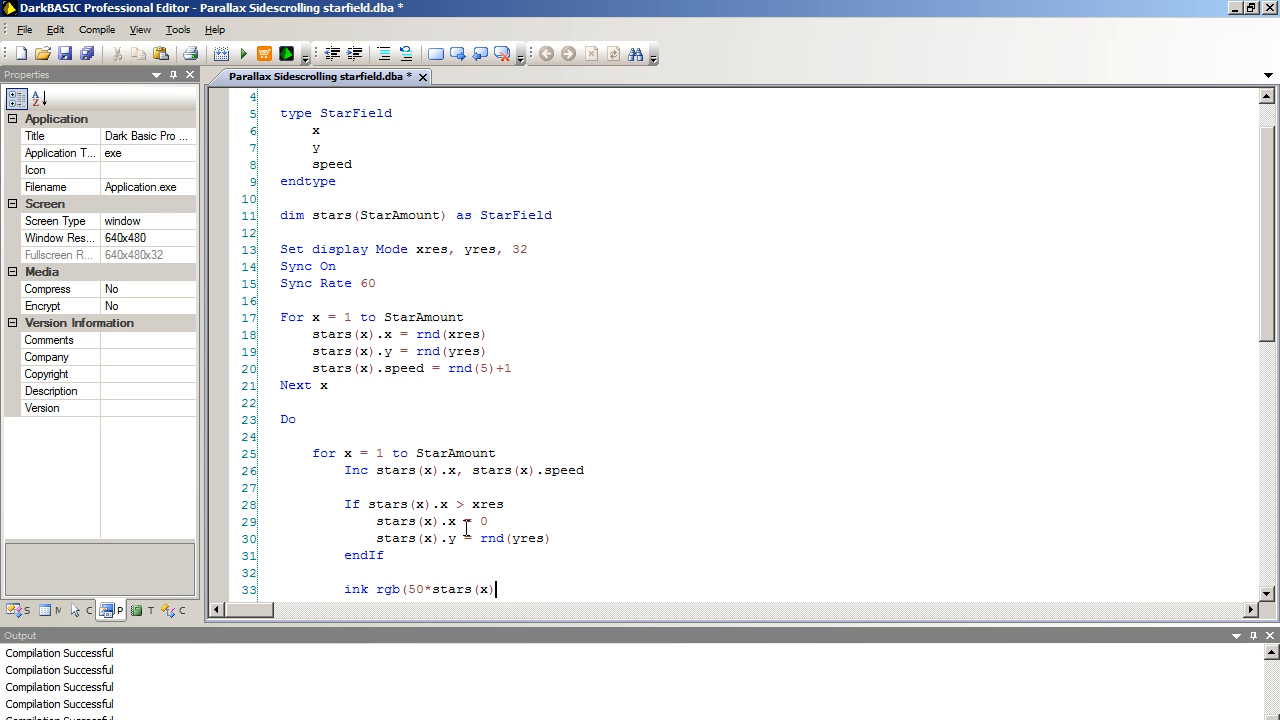
{"action": "type", "text": ".speed"}
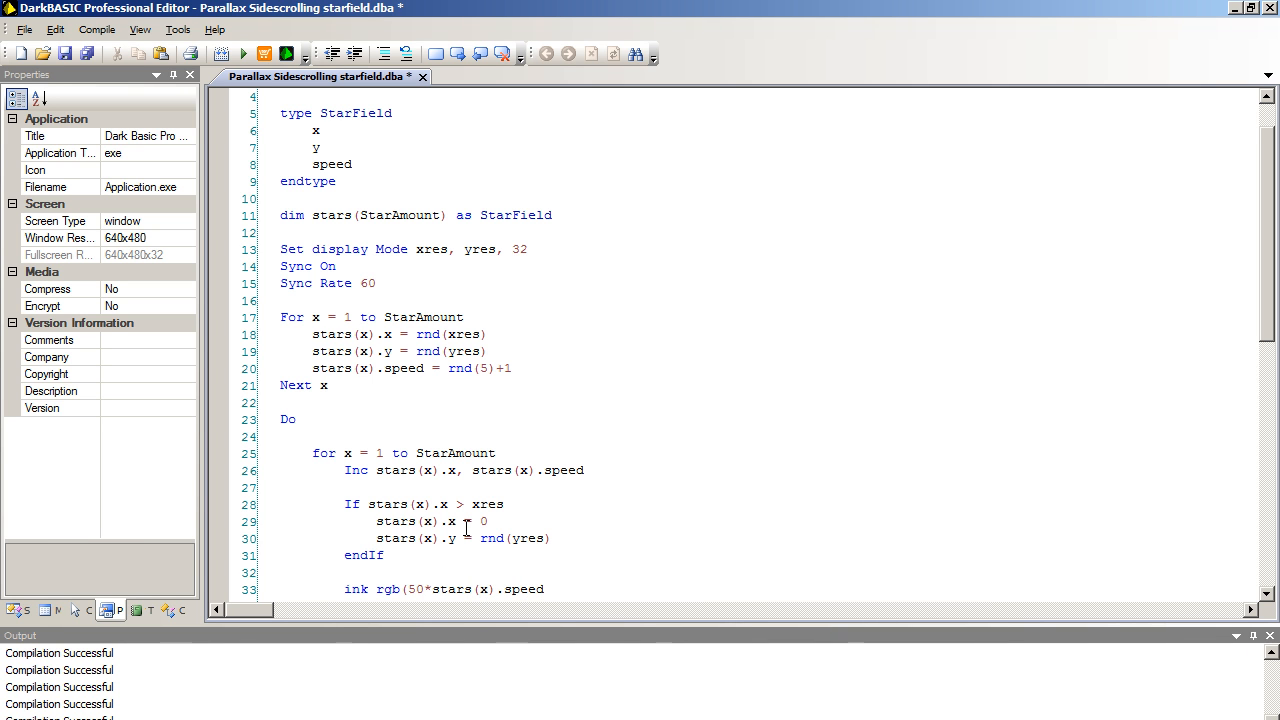
{"action": "type", "text": ","}
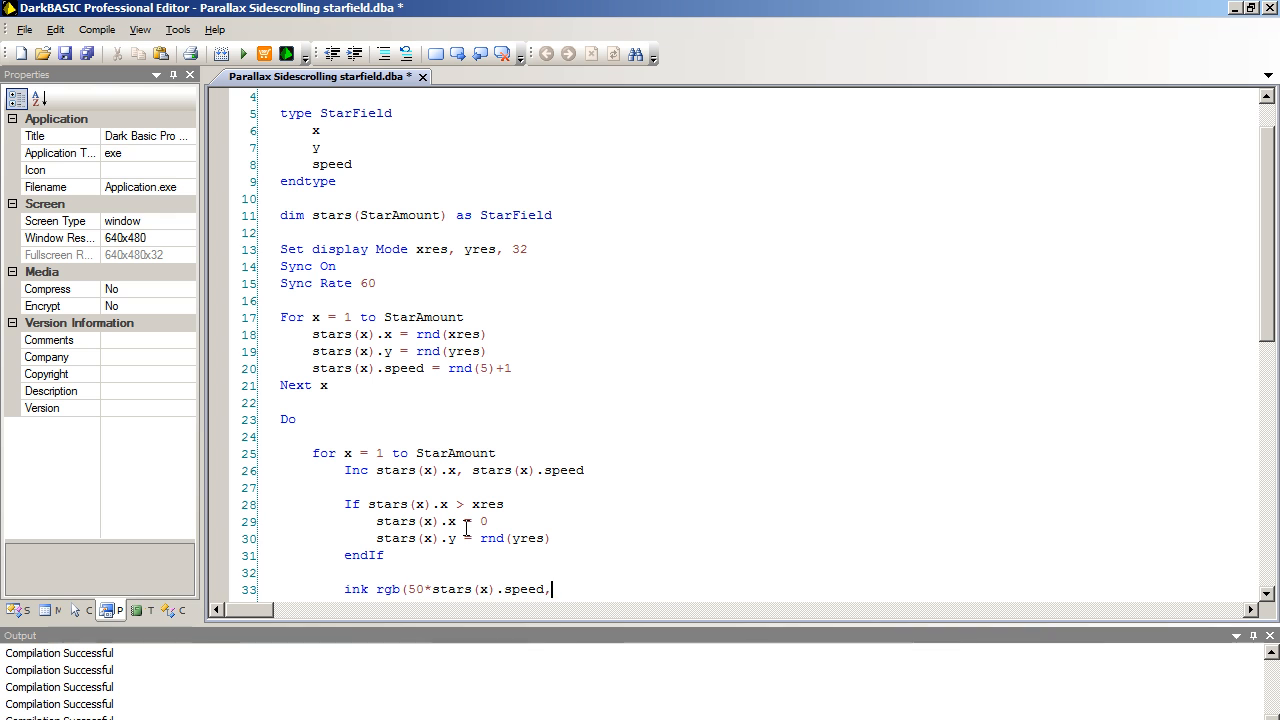
{"action": "type", "text": "50*stars(x).speed,50*stars(x).speed), 0"}
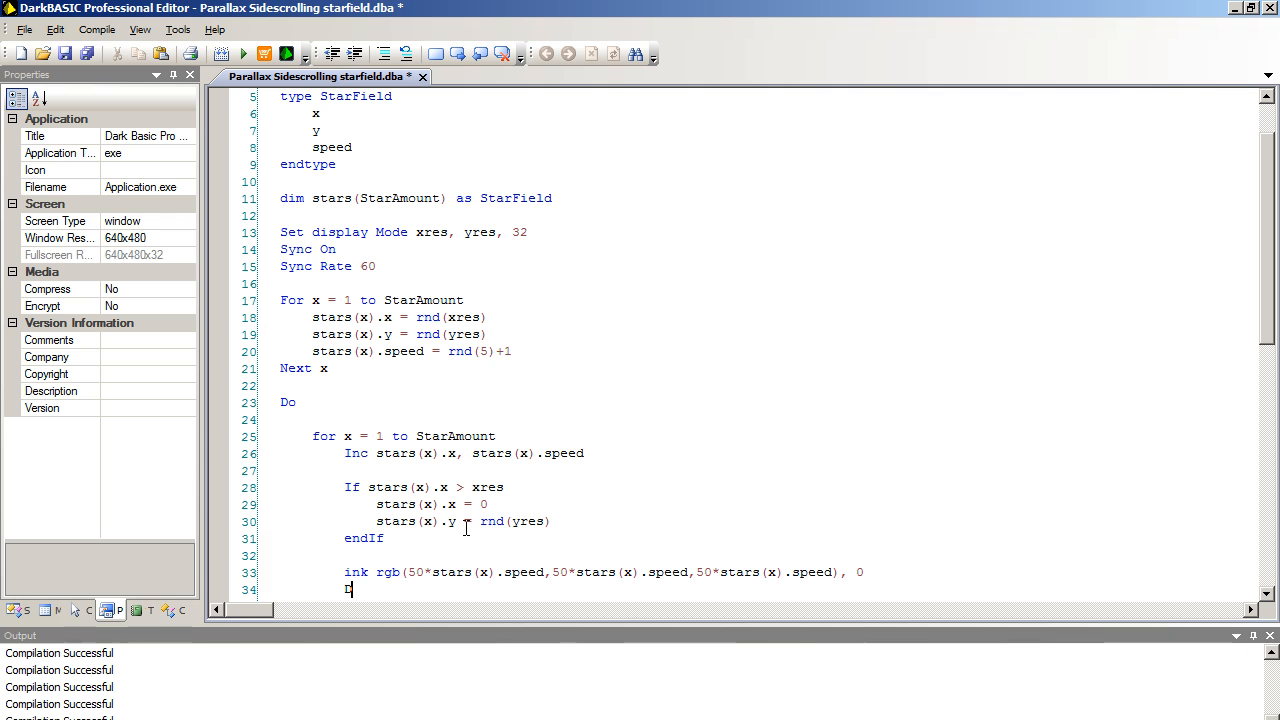
- Write 'Dot stars(x).x, stars(x).y' and close the inner loop with 'Next x'
{"action": "type", "text": "ot"}
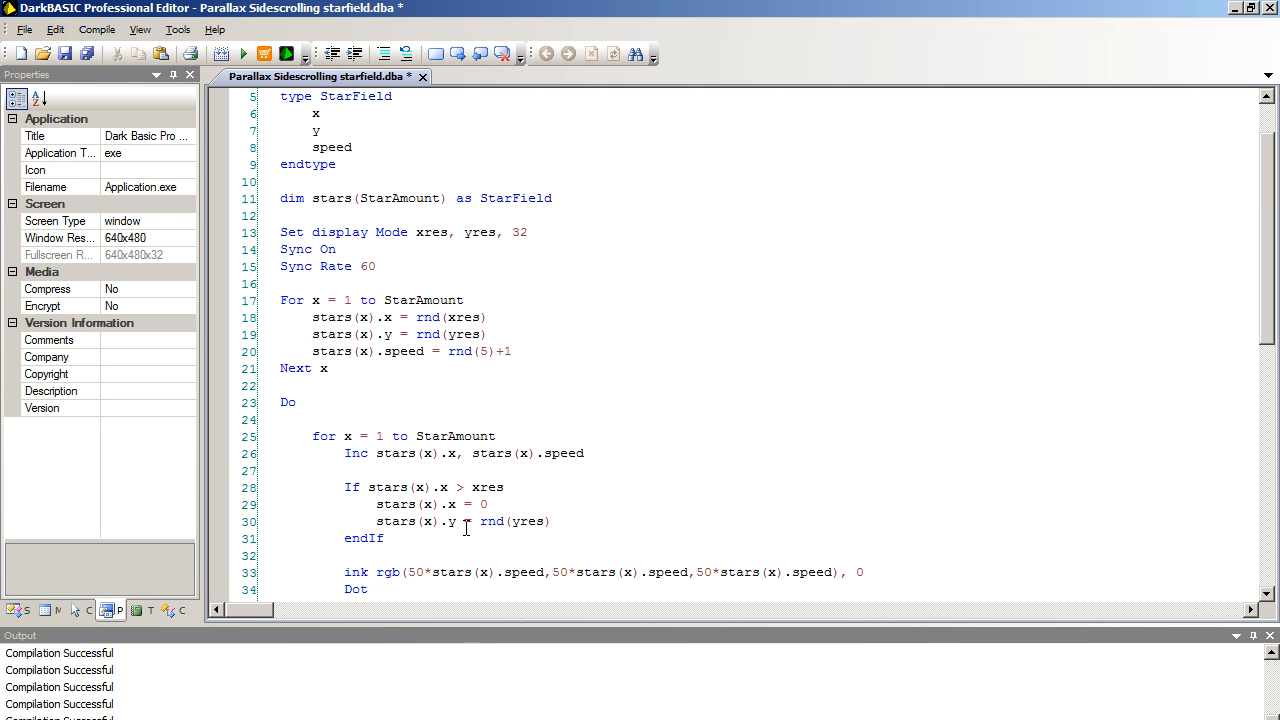
{"action": "type", "text": "stars ("}
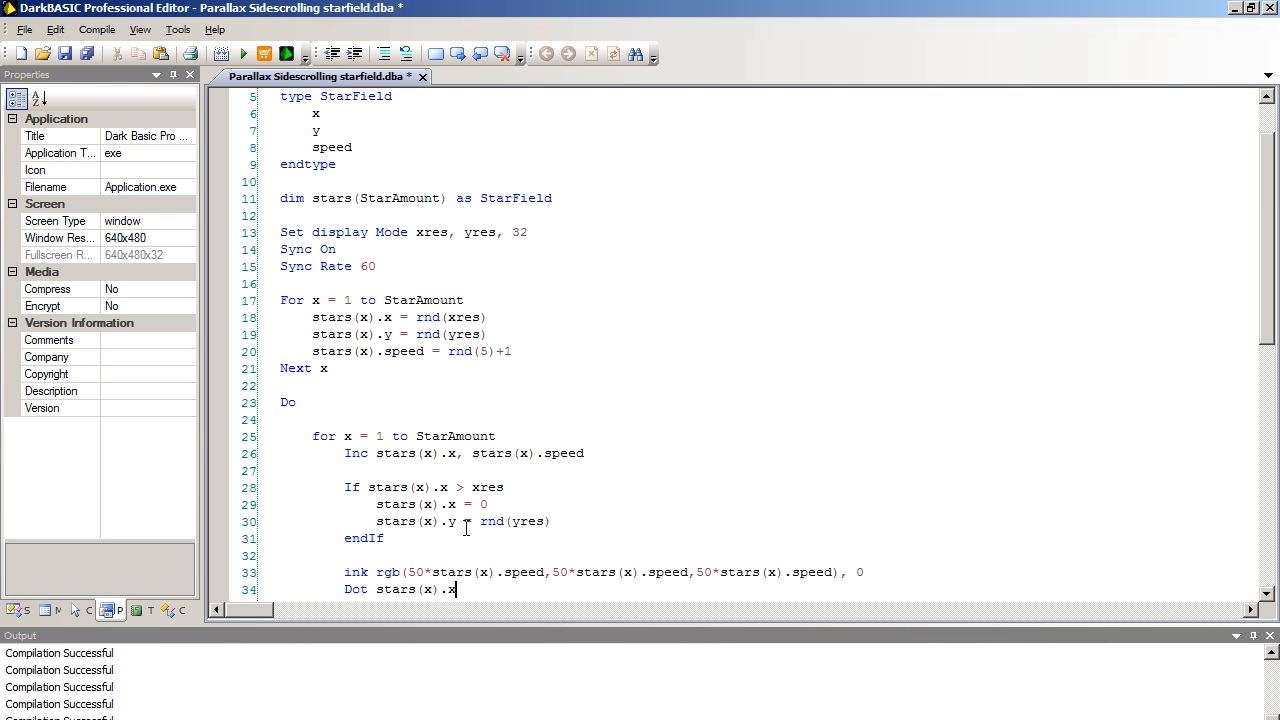
{"action": "type", "text": ", stars"}
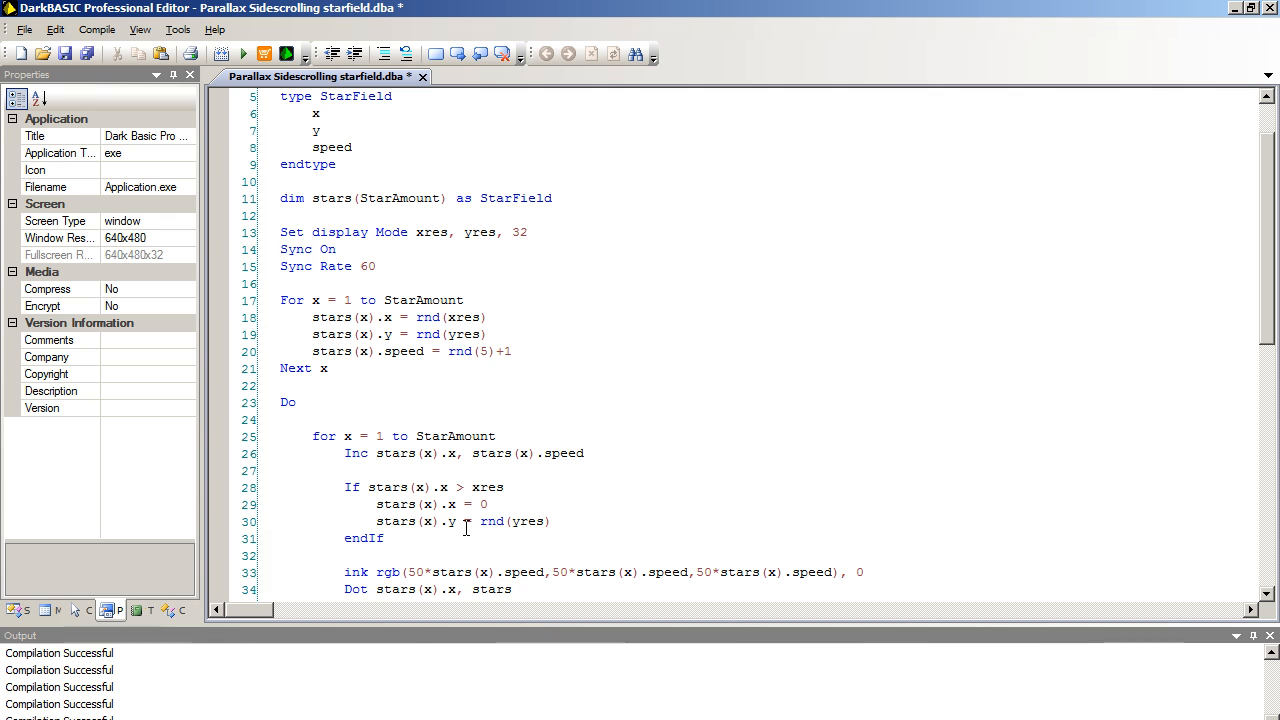
{"action": "type", "text": "(y)"}
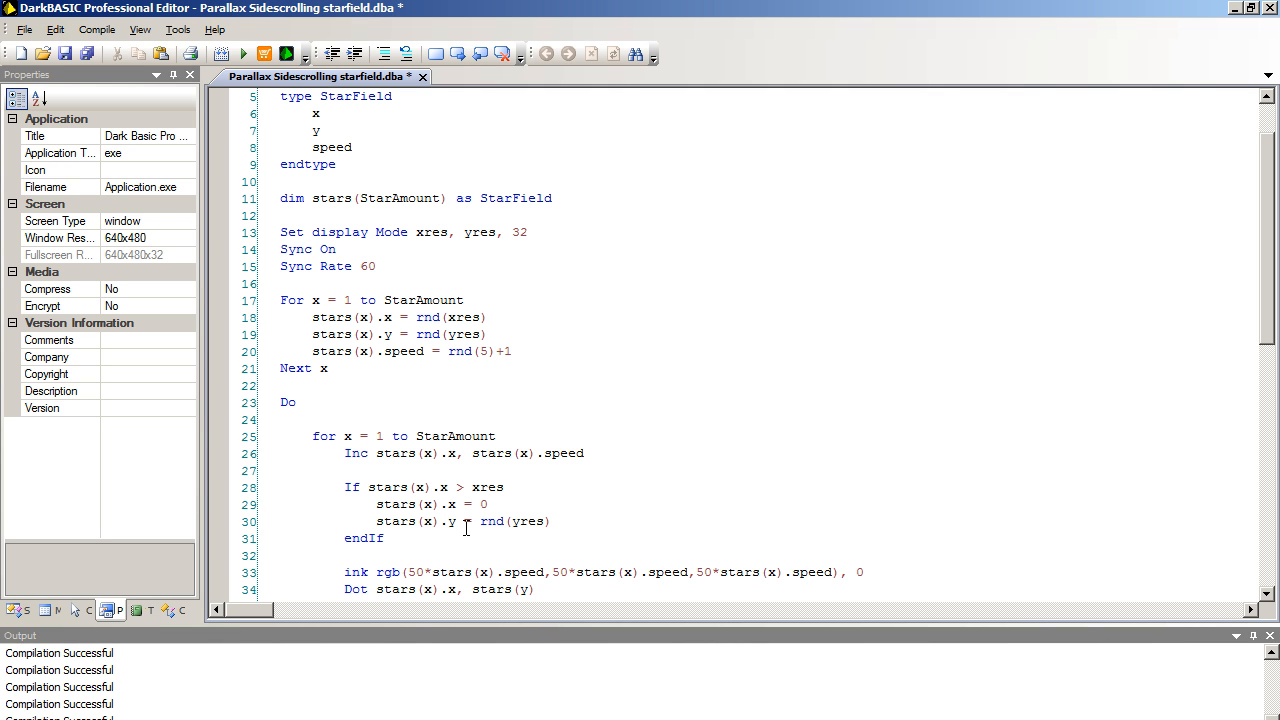
{"action": "type", "text": ".y"}
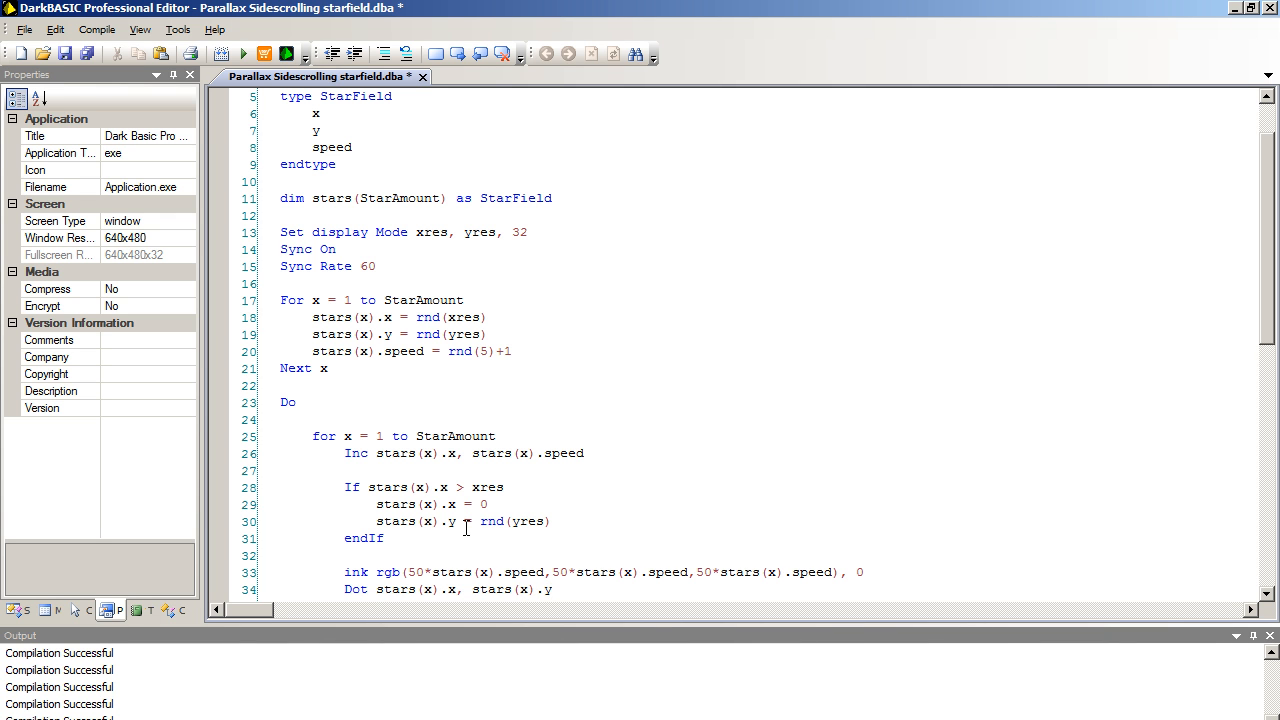
{"action": "scroll", "scroll_direction": "down", "scroll_amount": 3}
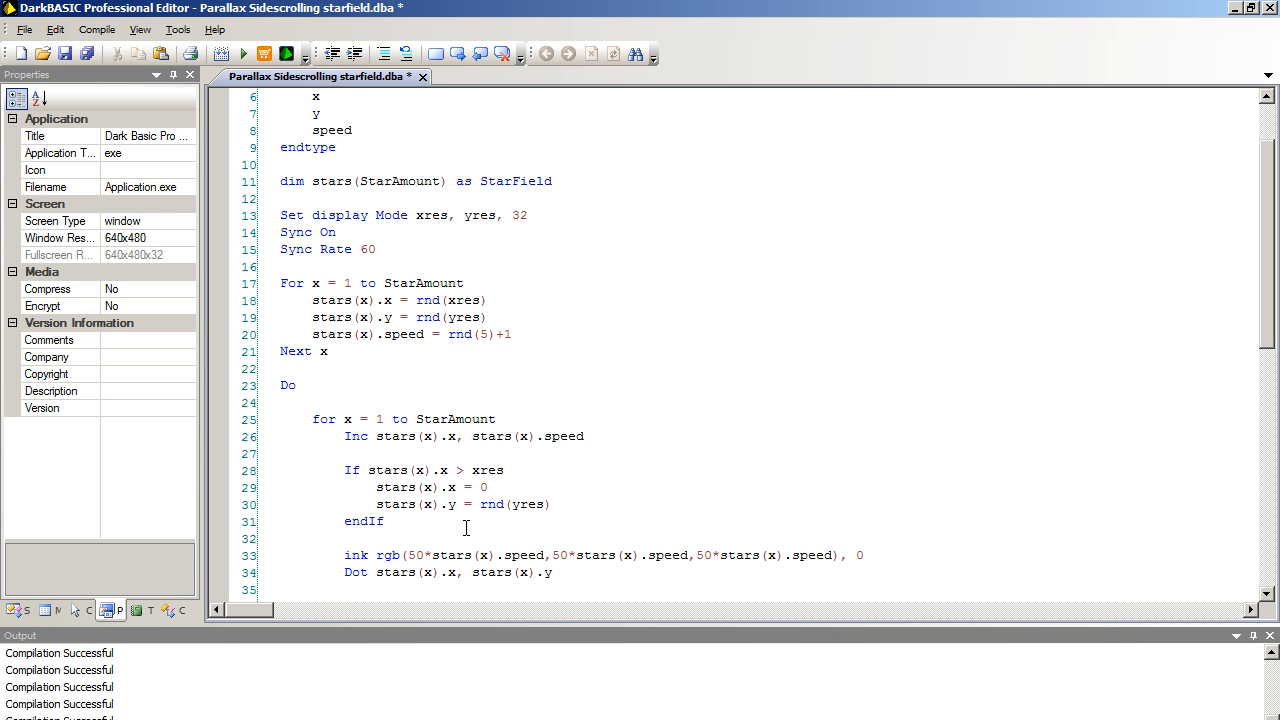
{"action": "type", "text": "Next x"}
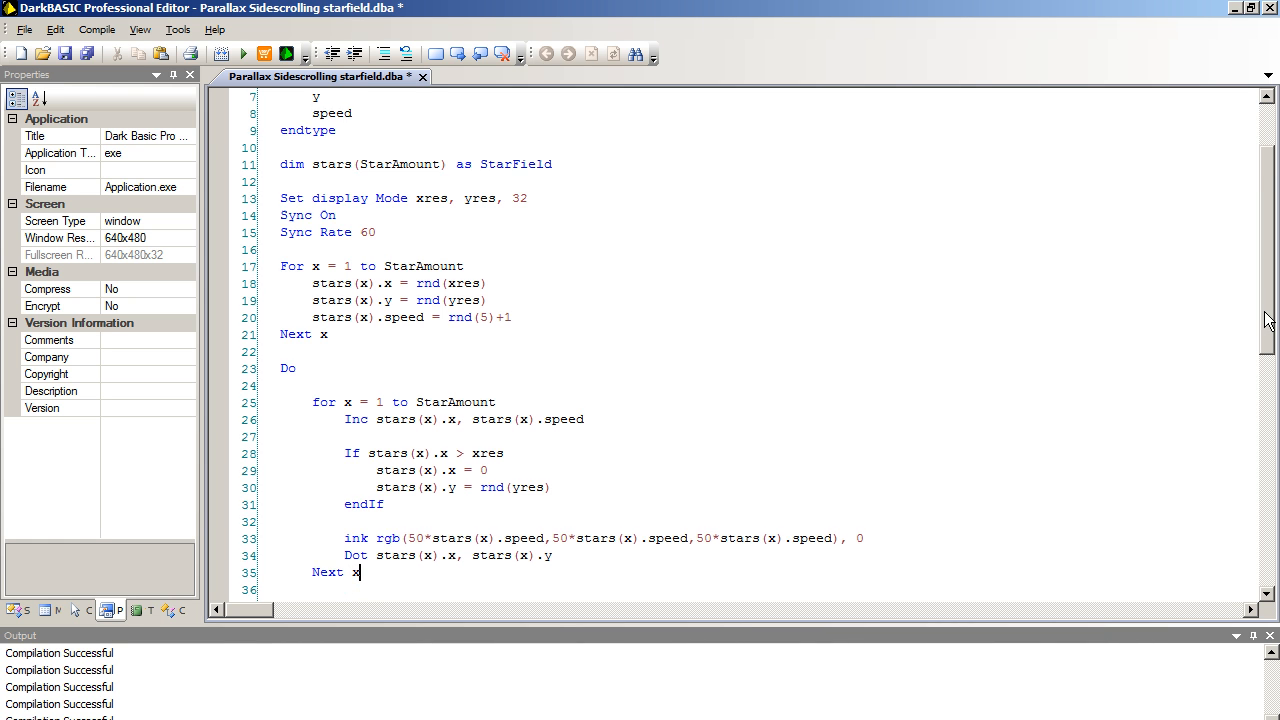
{"action": "scroll", "scroll_direction": "down", "scroll_amount": 3}
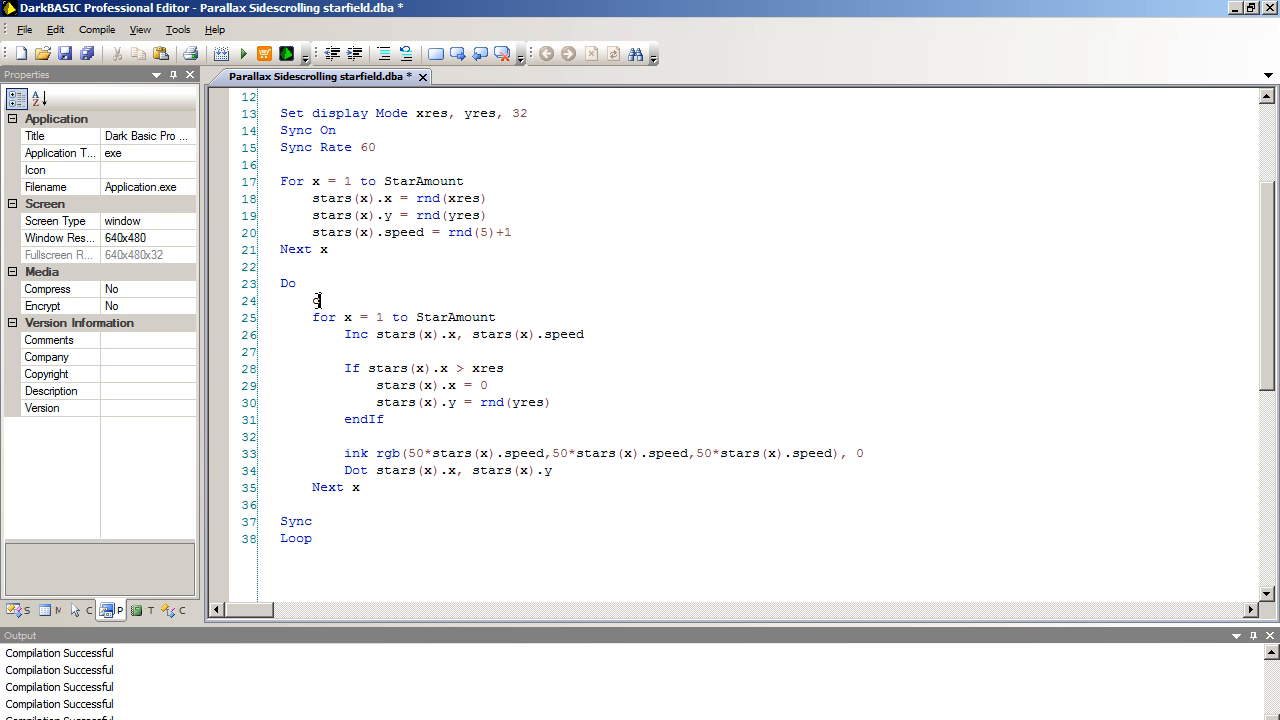
- Add a cls line at the top of the Do loop and compile-run the starfield
{"action": "type", "text": "cls"}
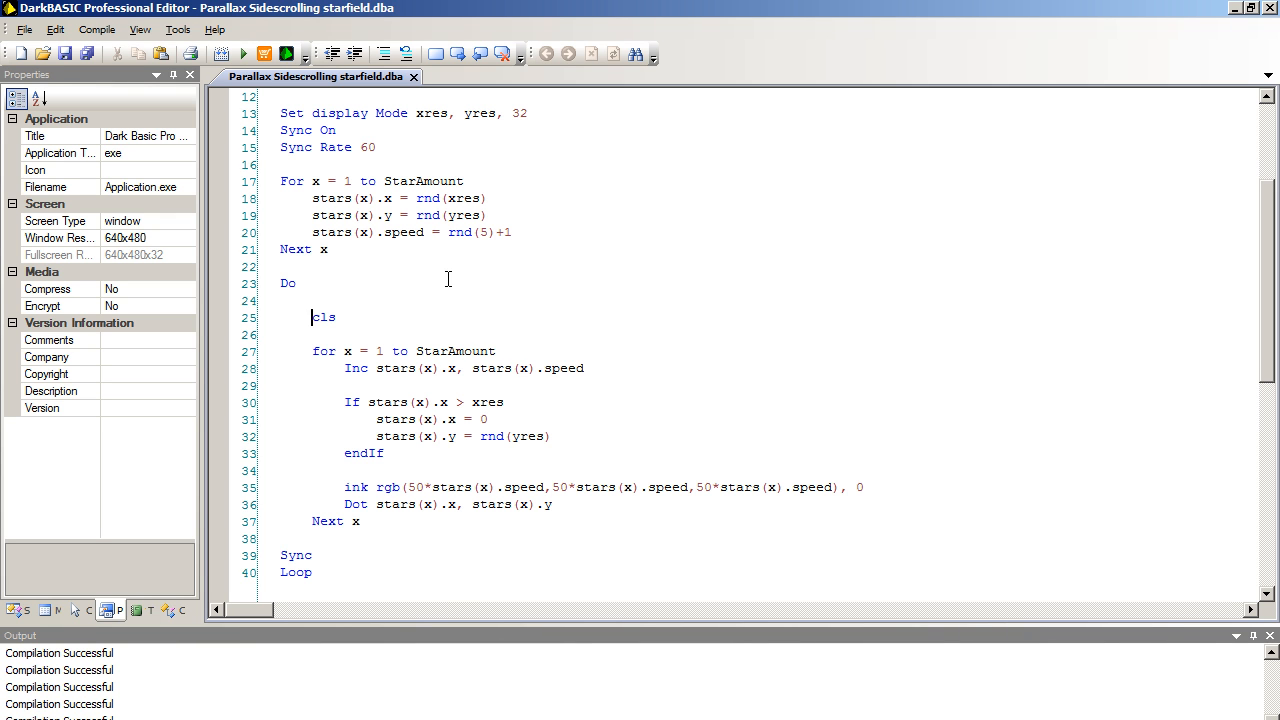
{"action": "left_click", "coordinate": [244, 54]}
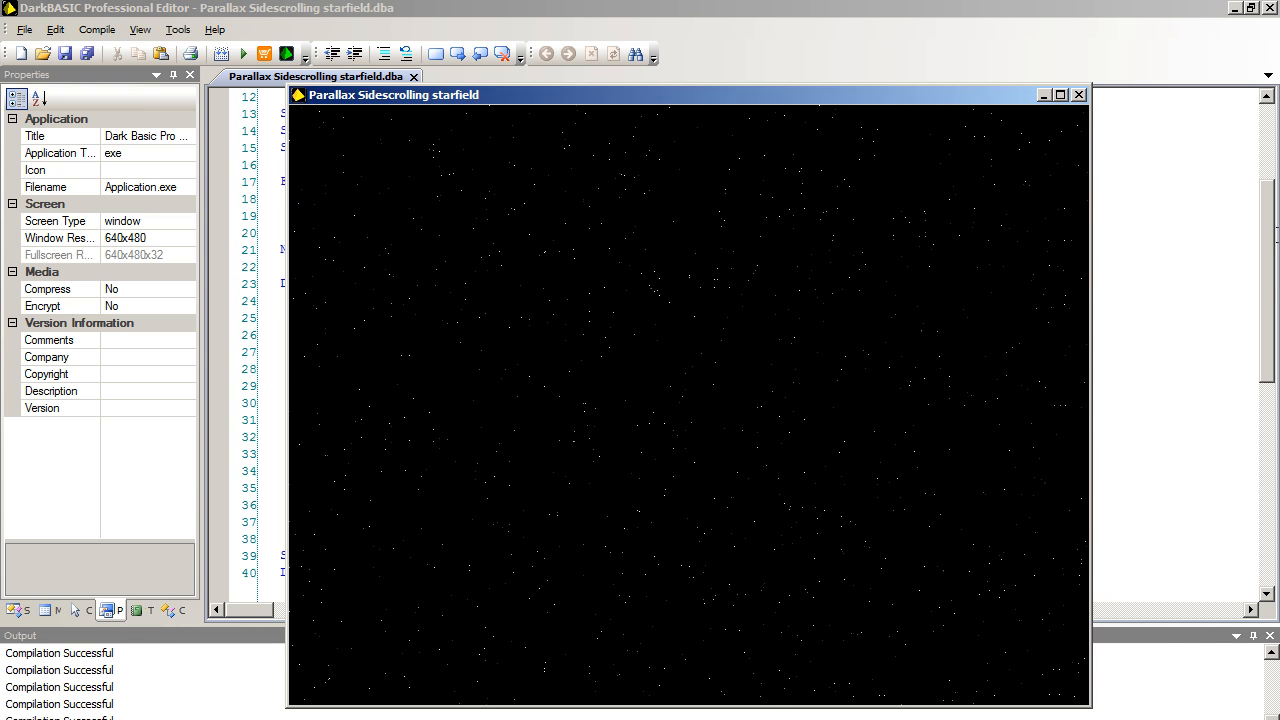
- Close the running window, then set StarAmount to 2000, xres to 1024 and yres to 768
{"action": "left_click", "coordinate": [1078, 96]}
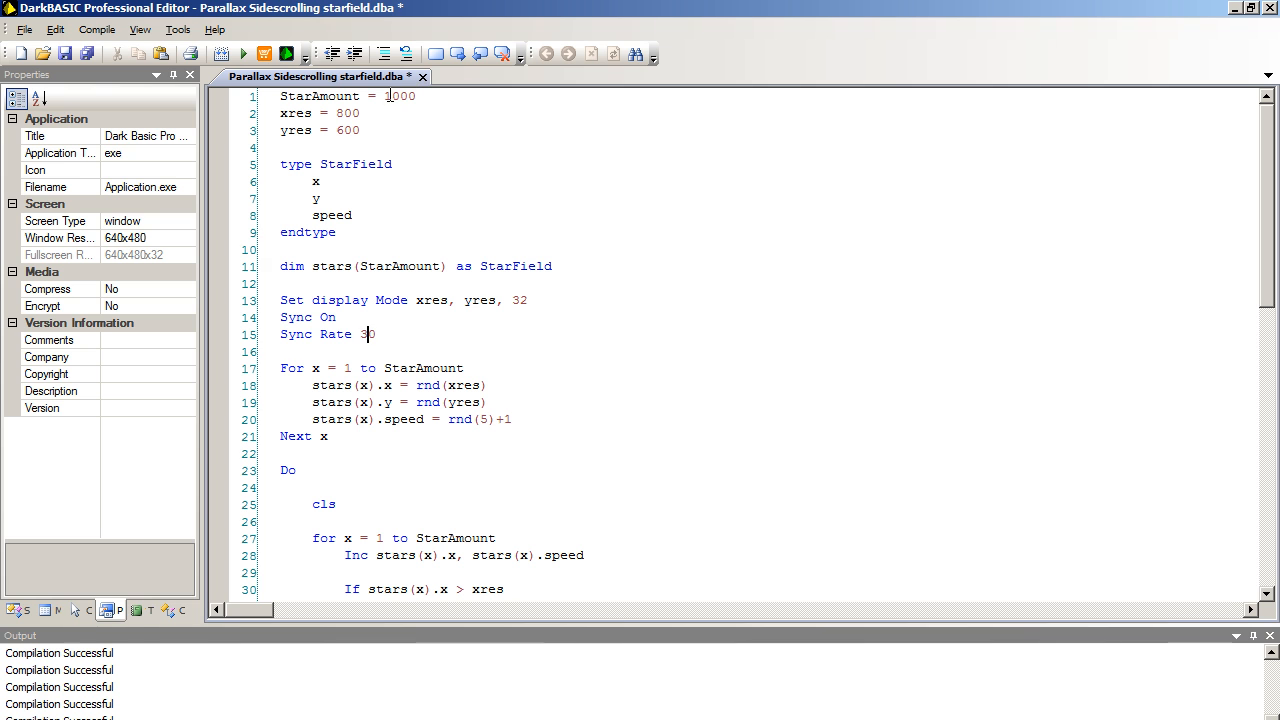
{"action": "type", "text": "2000"}
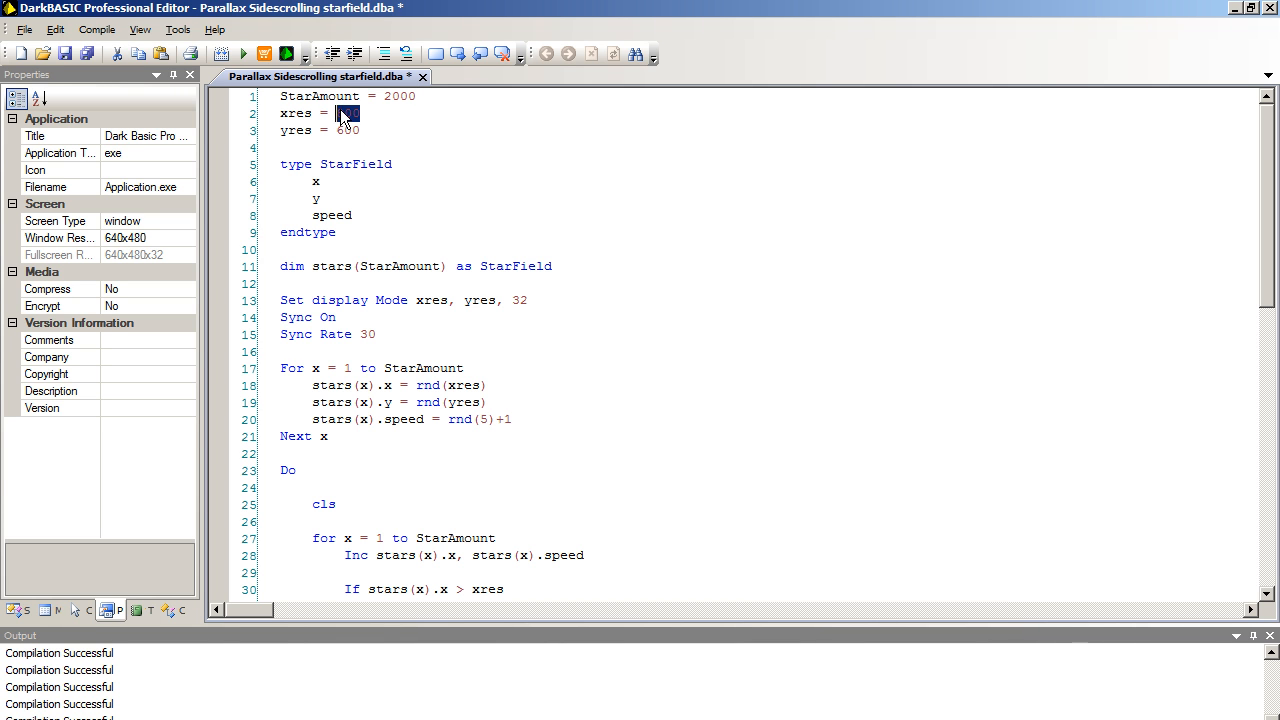
{"action": "type", "text": "1024"}
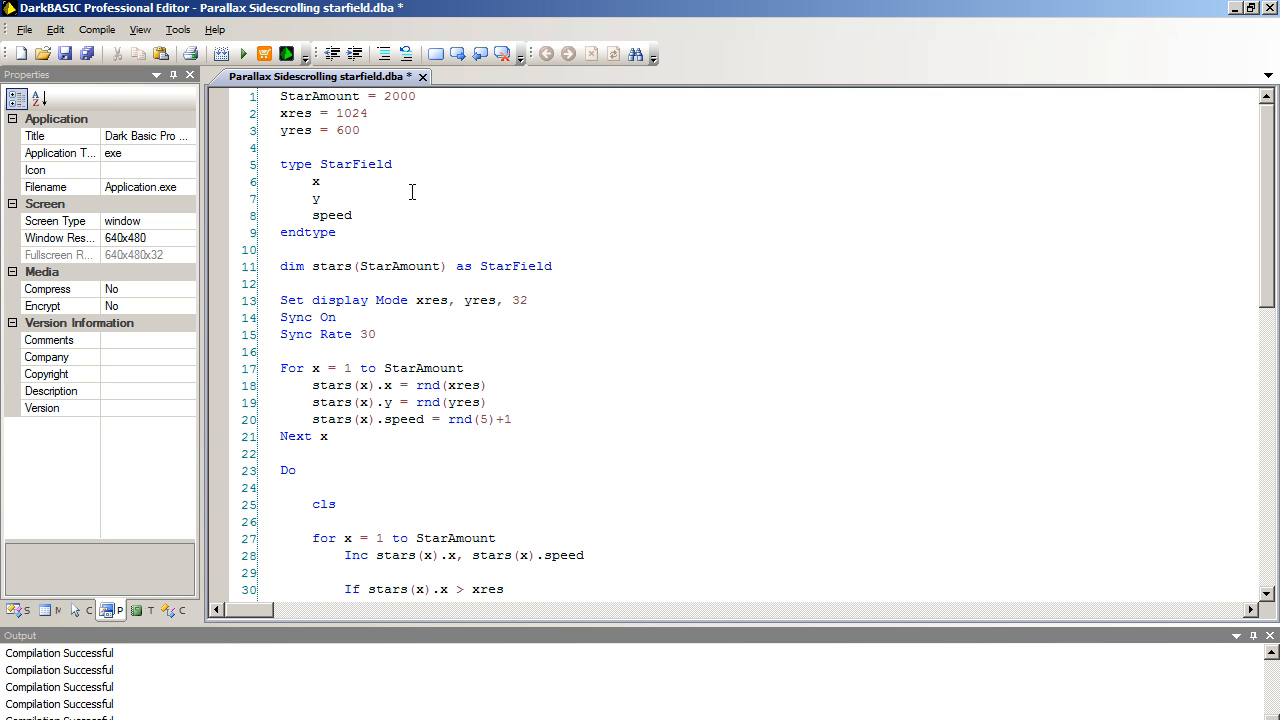
{"action": "key", "text": "BackSpace"}
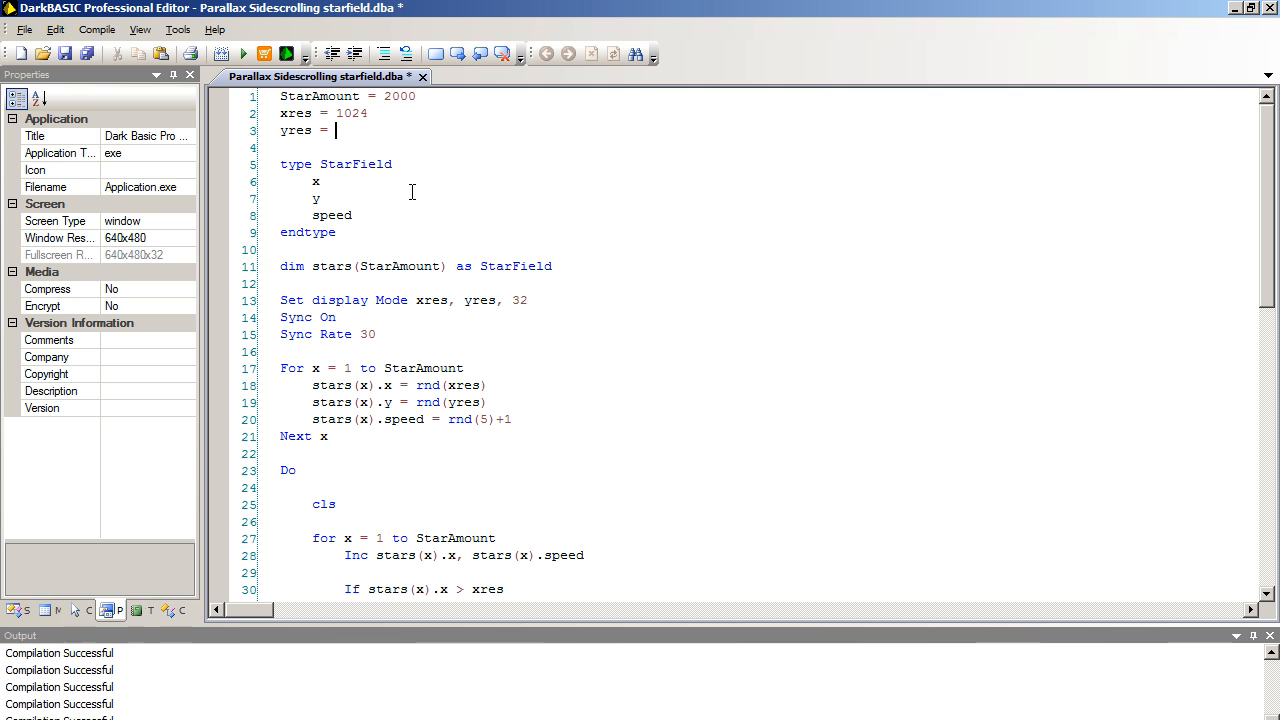
{"action": "type", "text": "768"}
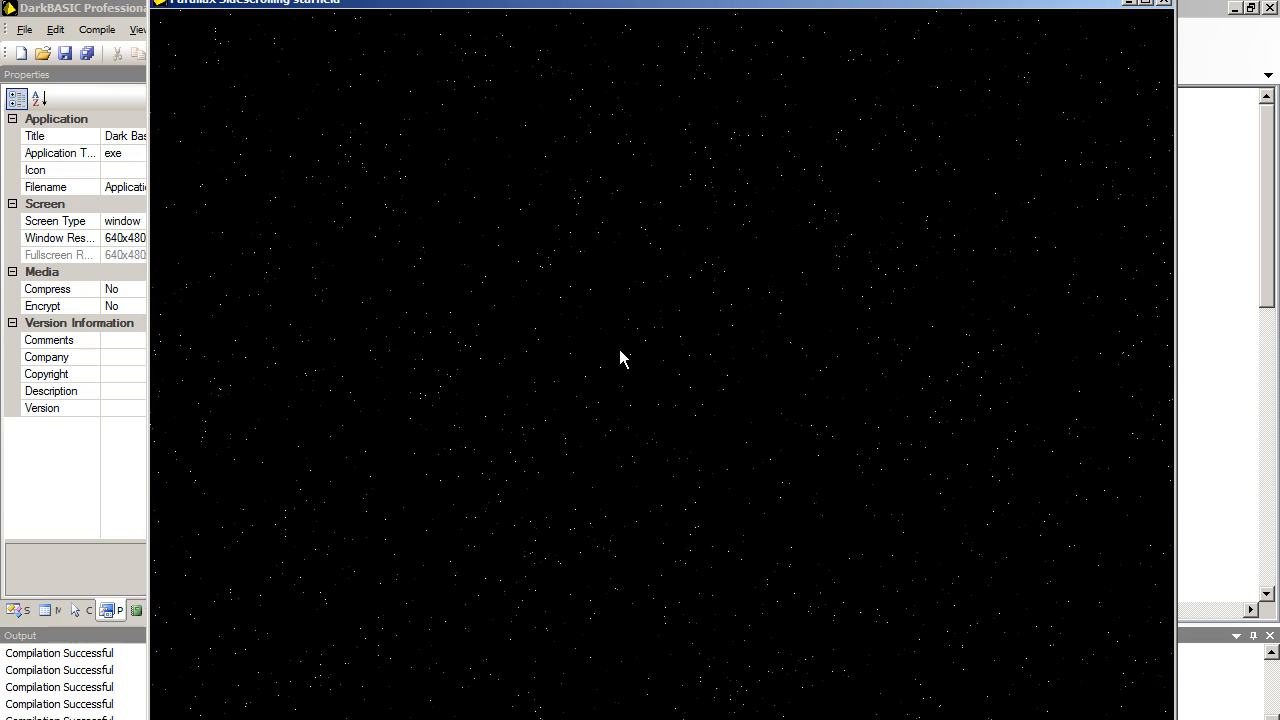
{"action": "mouse_move", "coordinate": [580, 418]}
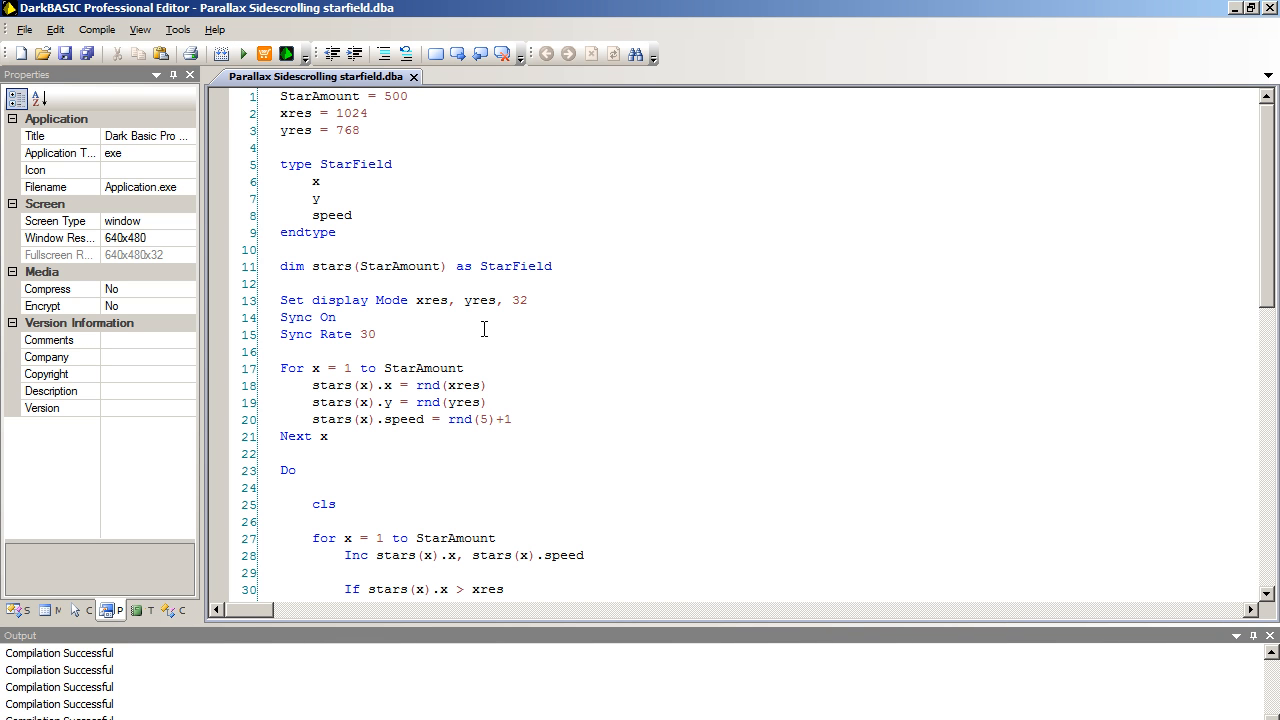
- Compile-run the 500-star 1024x768 starfield, then close its window
{"action": "left_click", "coordinate": [230, 52]}
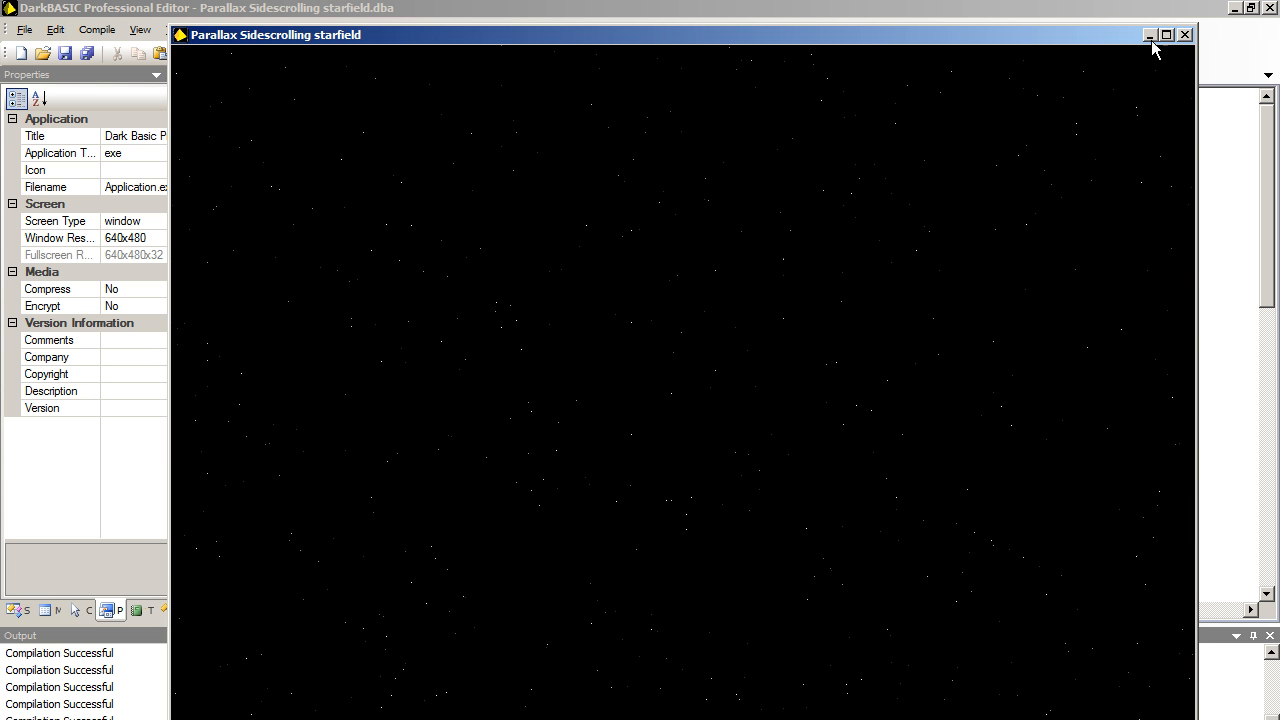
{"action": "mouse_move", "coordinate": [1184, 36]}
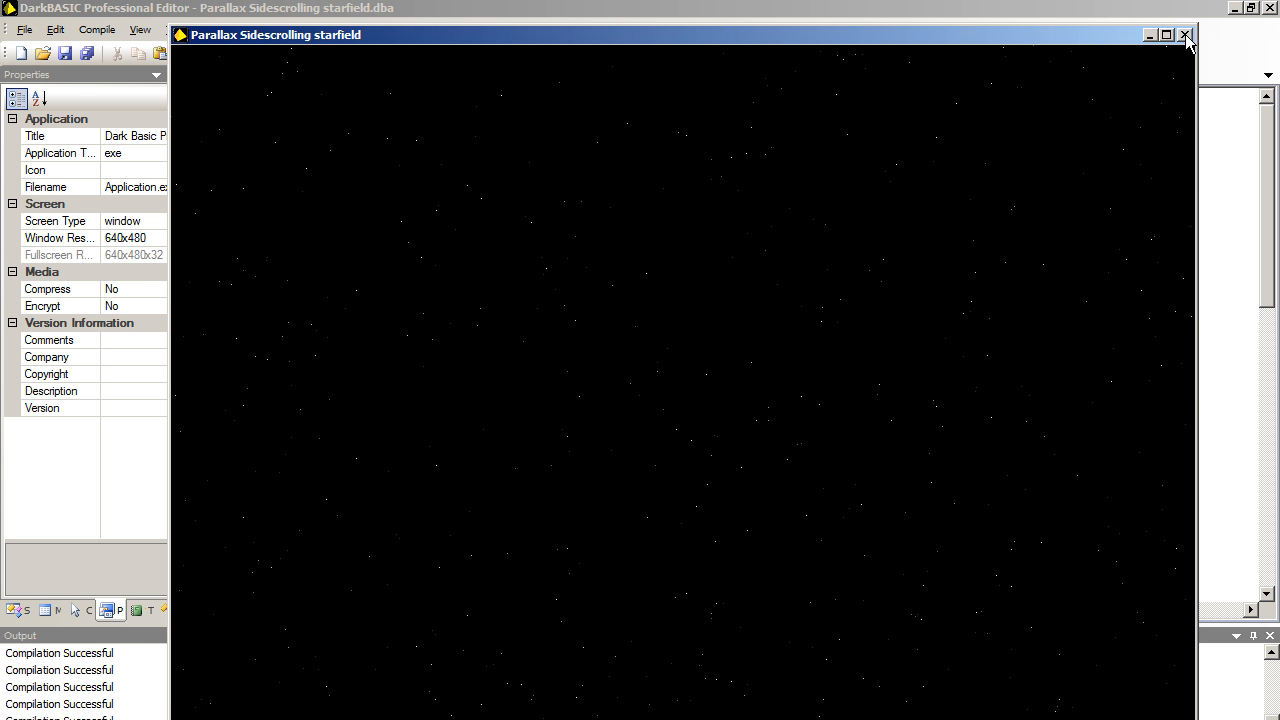
{"action": "left_click", "coordinate": [1184, 34]}
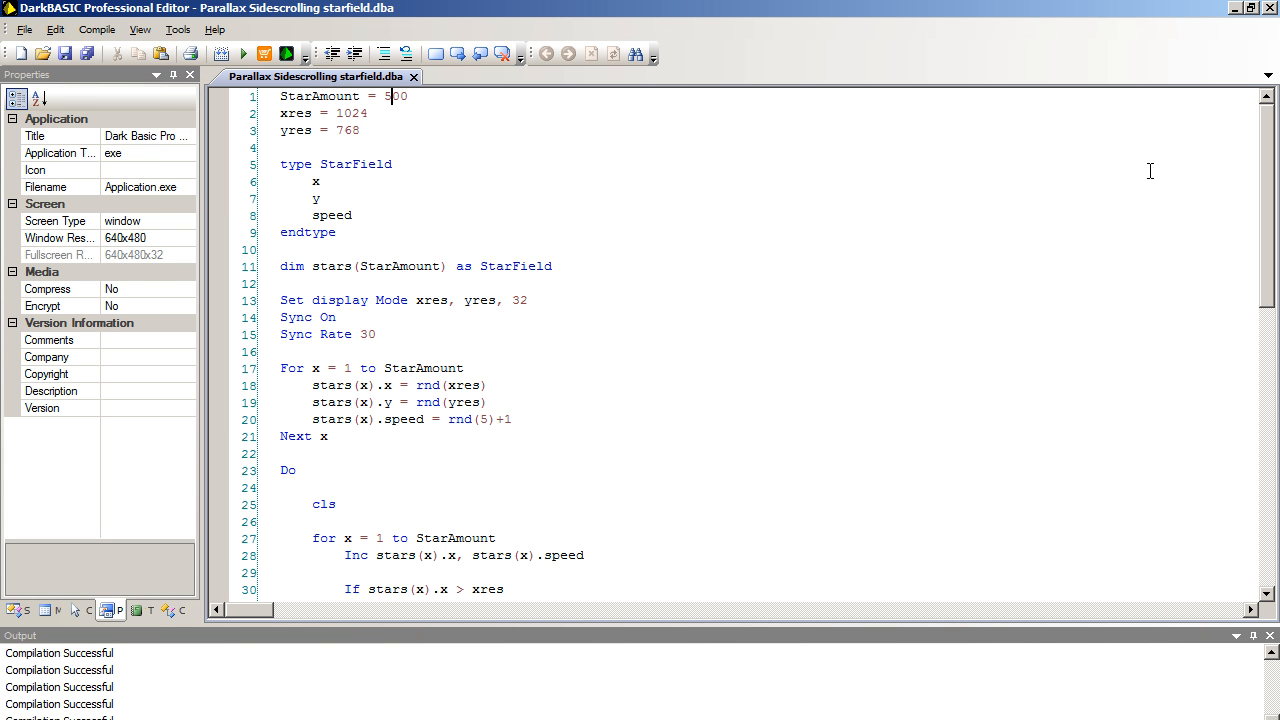